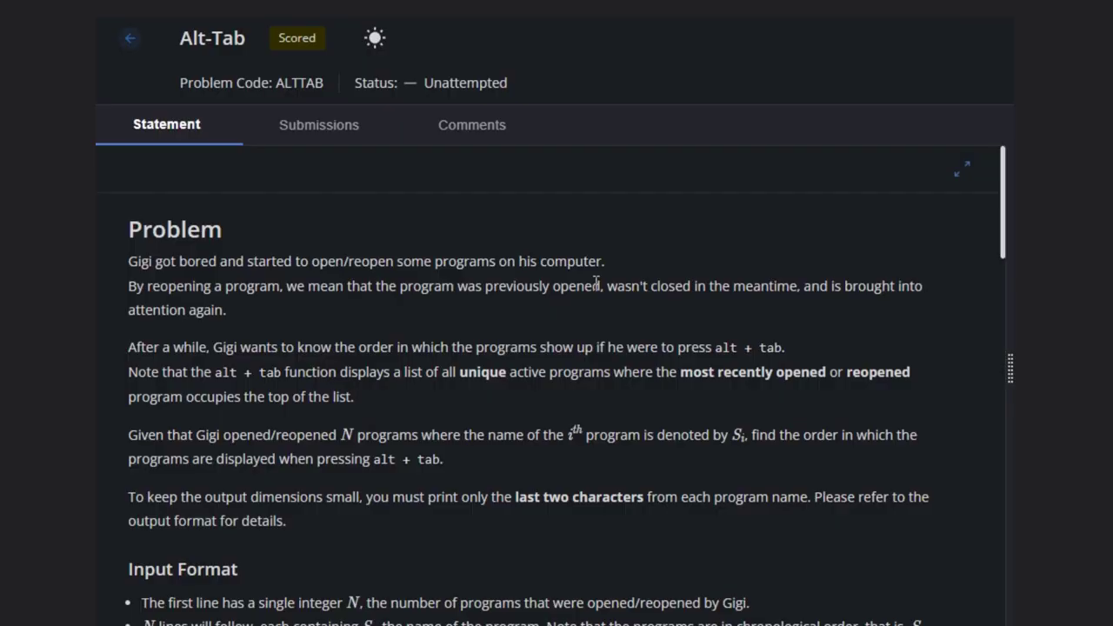
mouse_move(564, 240)
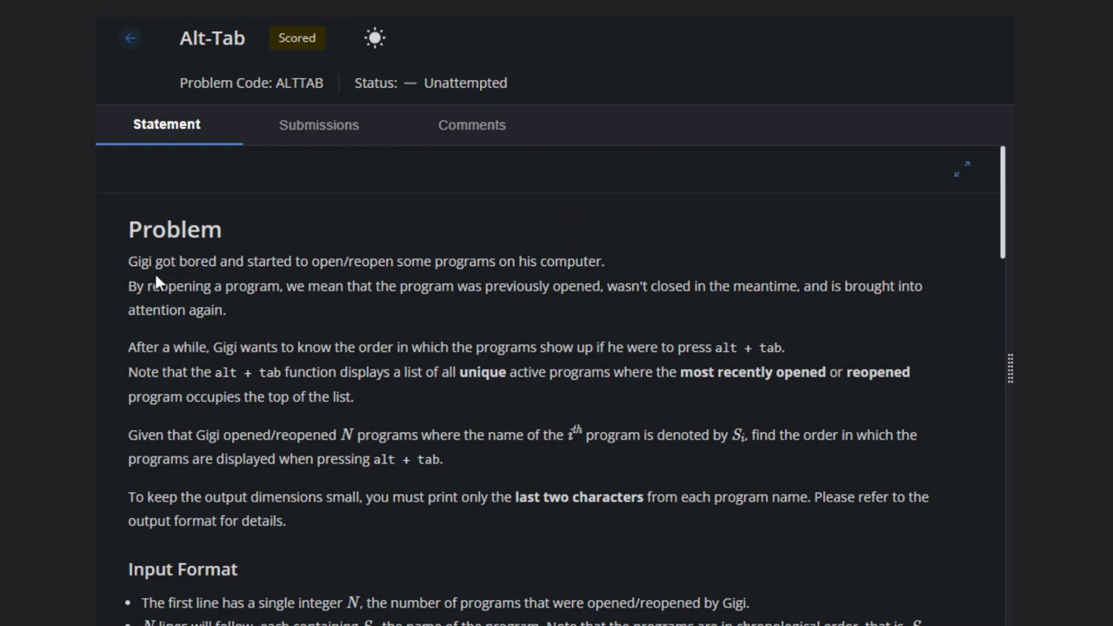
mouse_move(366, 277)
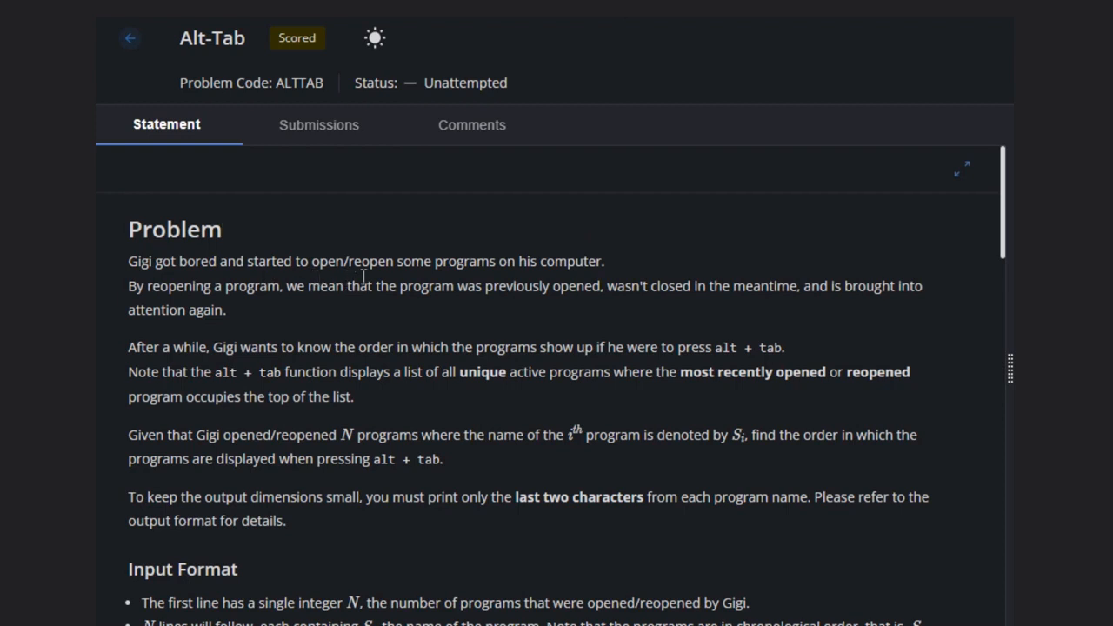
mouse_move(571, 289)
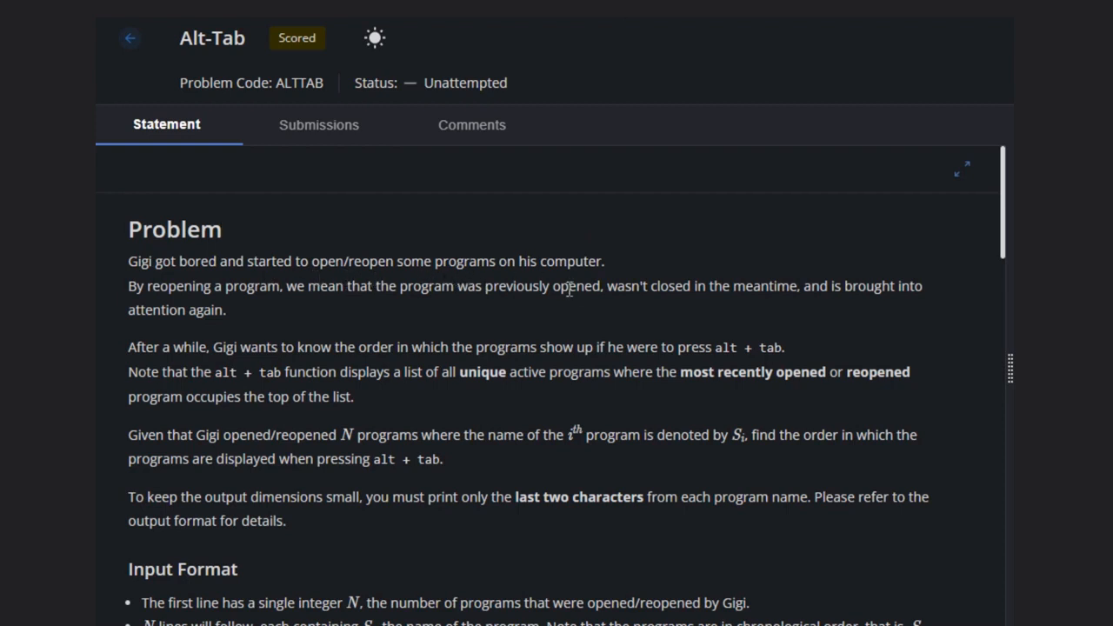
mouse_move(359, 292)
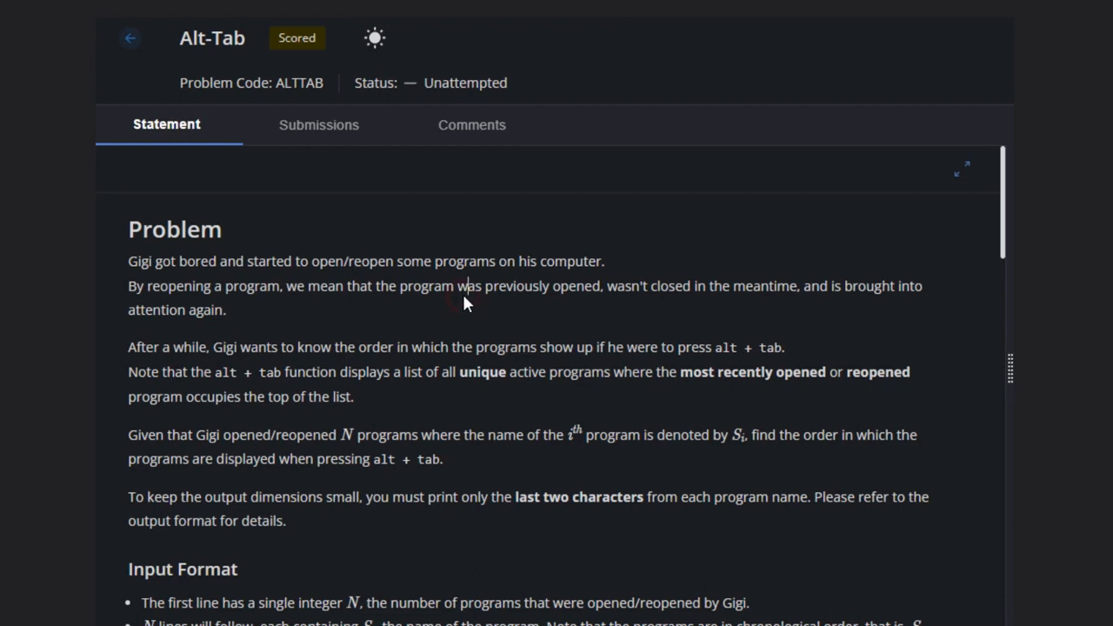
mouse_move(647, 315)
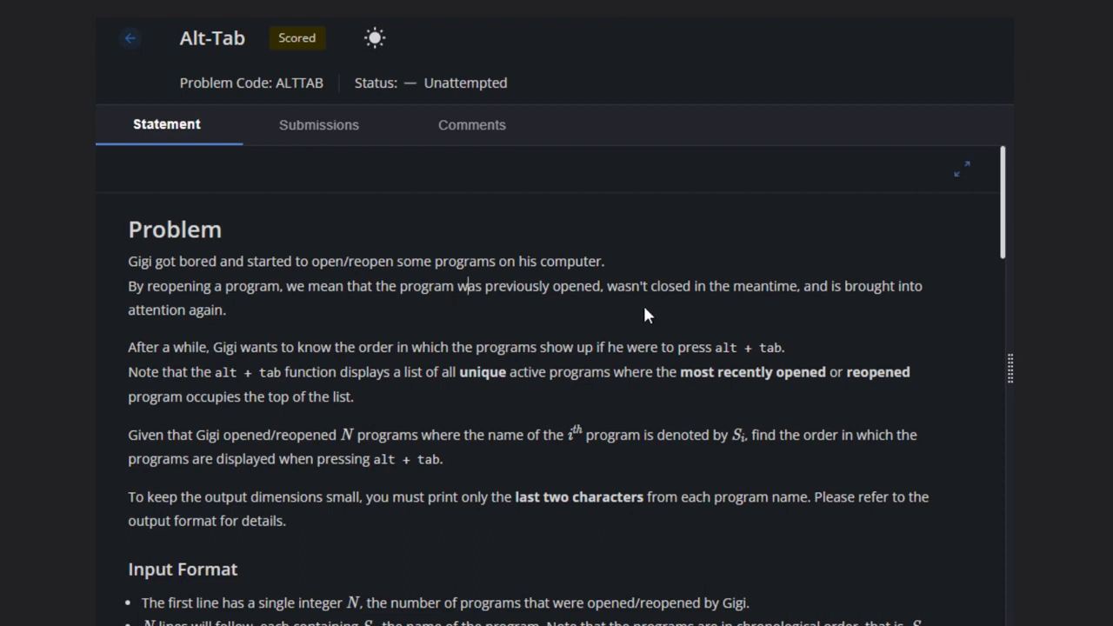
mouse_move(783, 312)
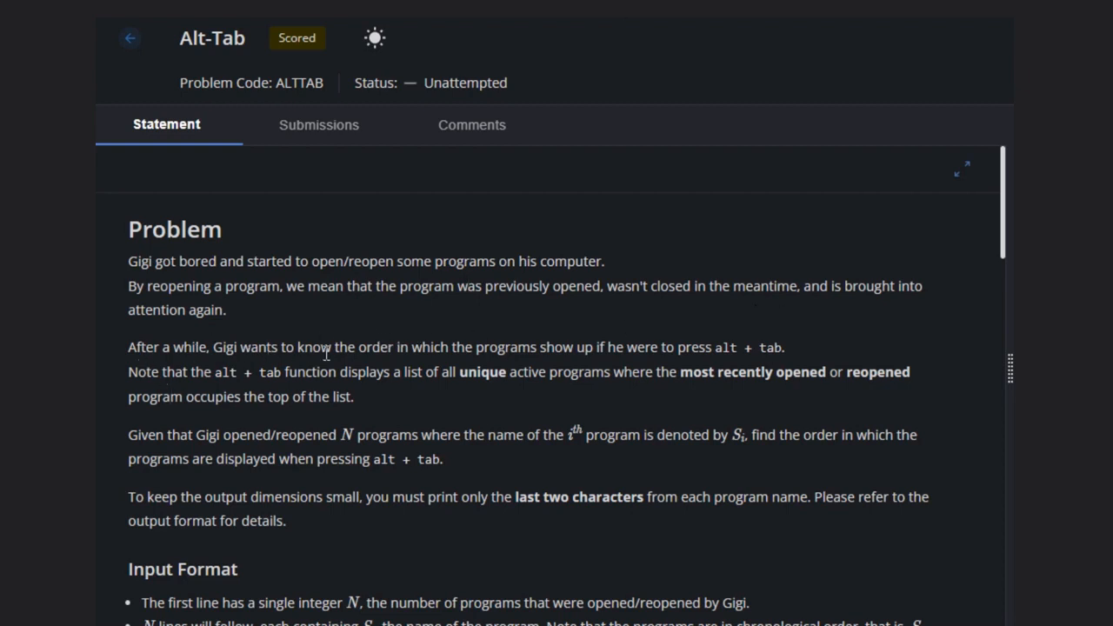
mouse_move(584, 369)
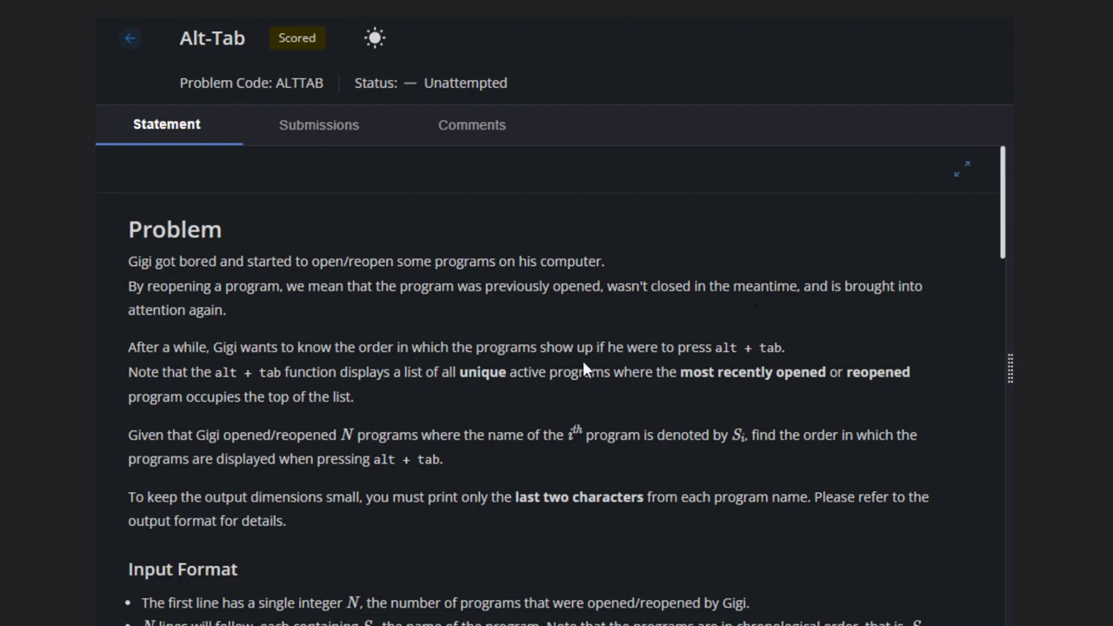
mouse_move(694, 369)
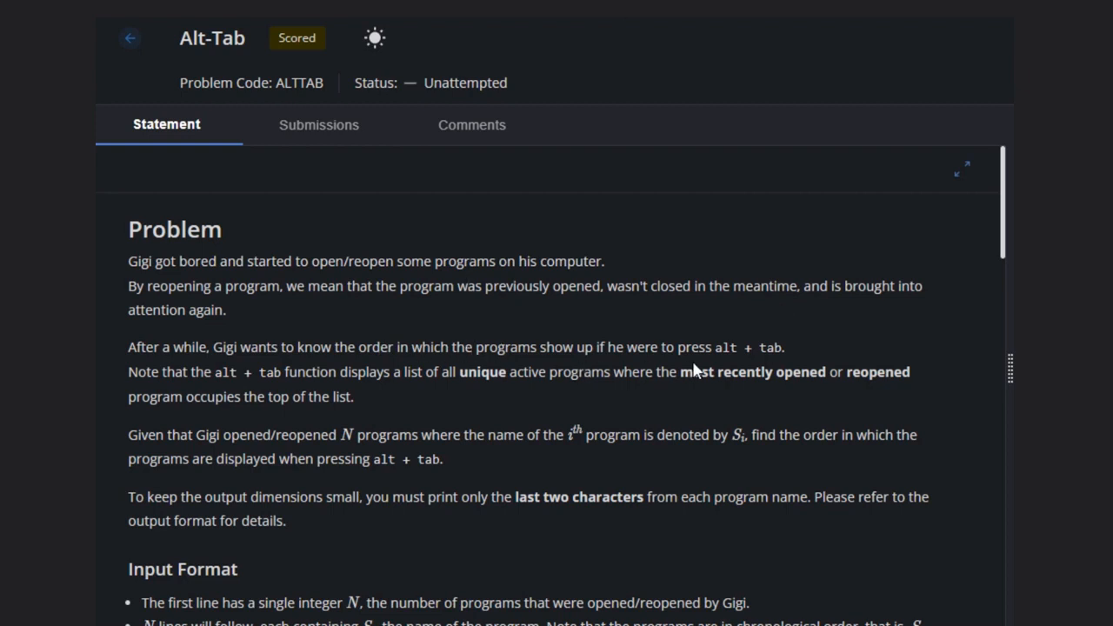
mouse_move(379, 403)
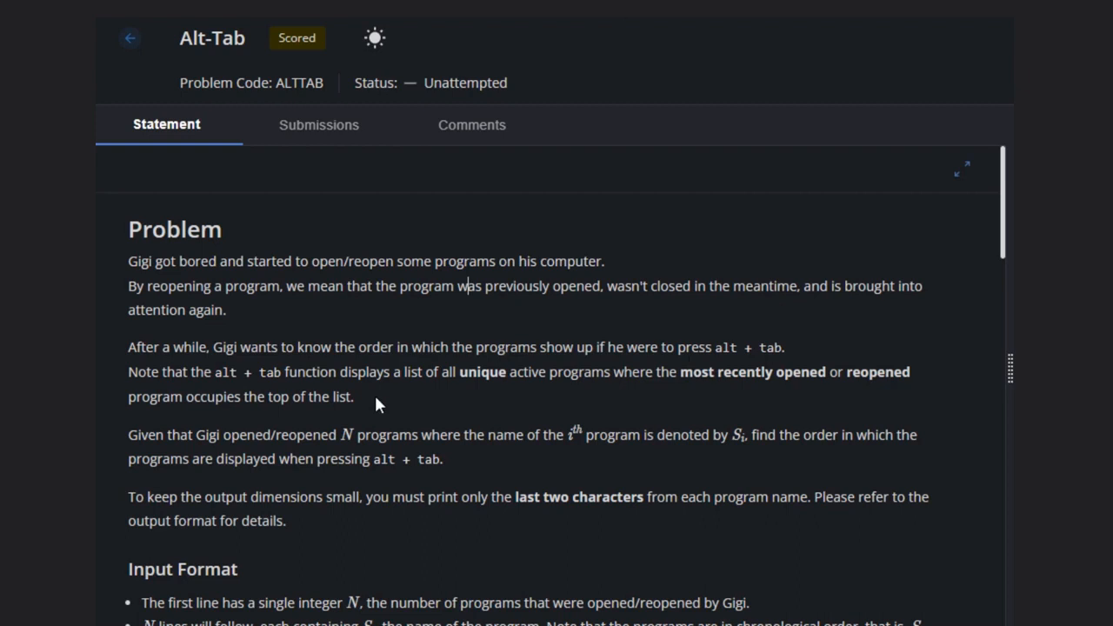
mouse_move(407, 372)
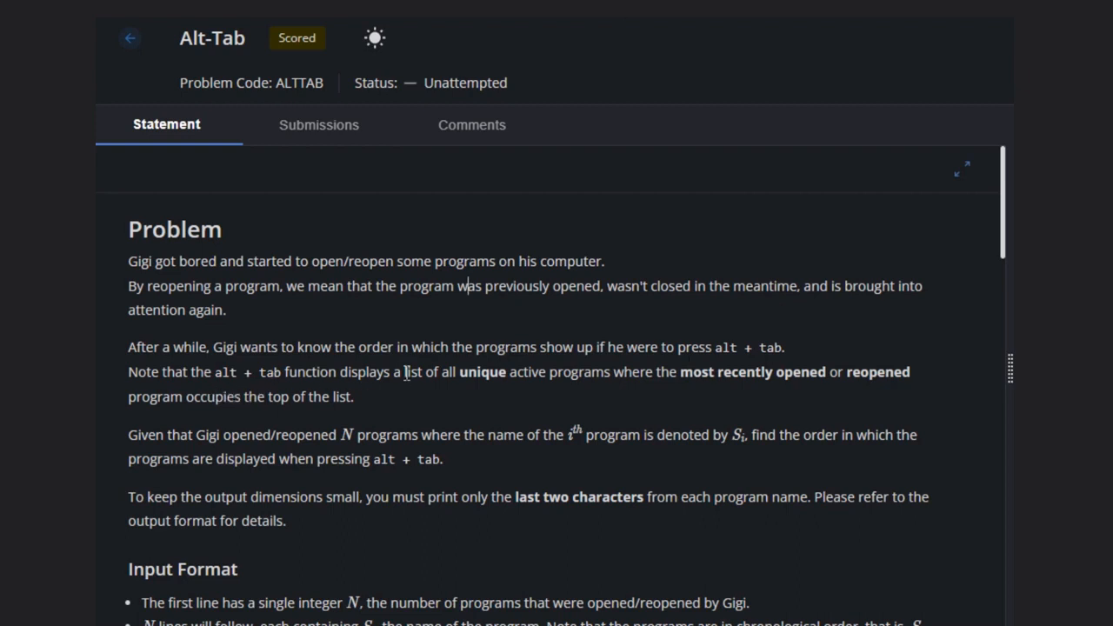
mouse_move(617, 380)
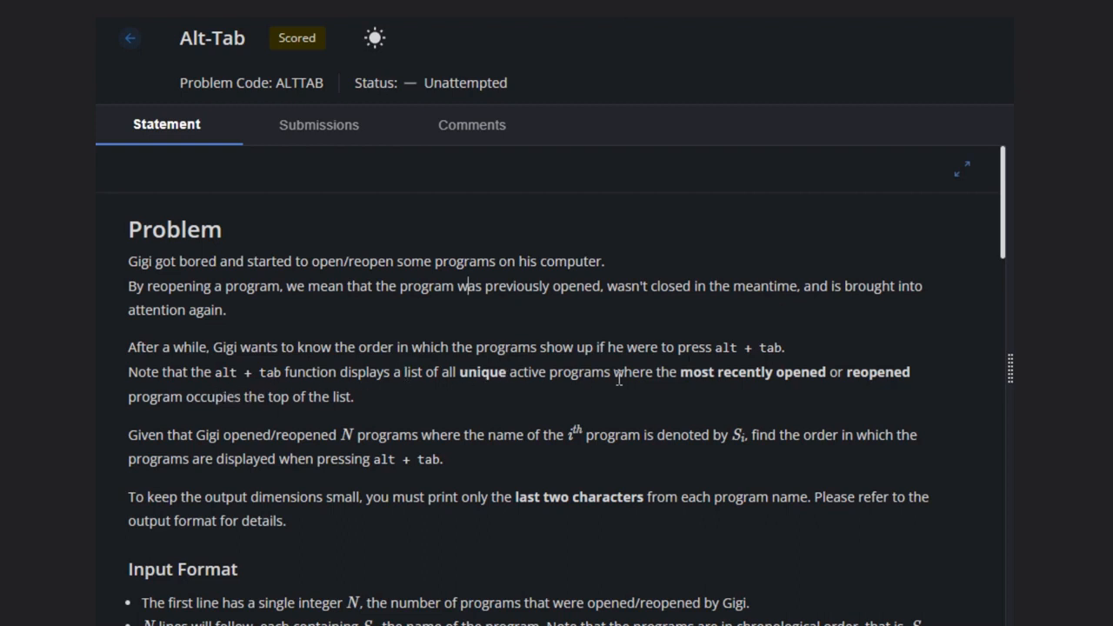
mouse_move(769, 390)
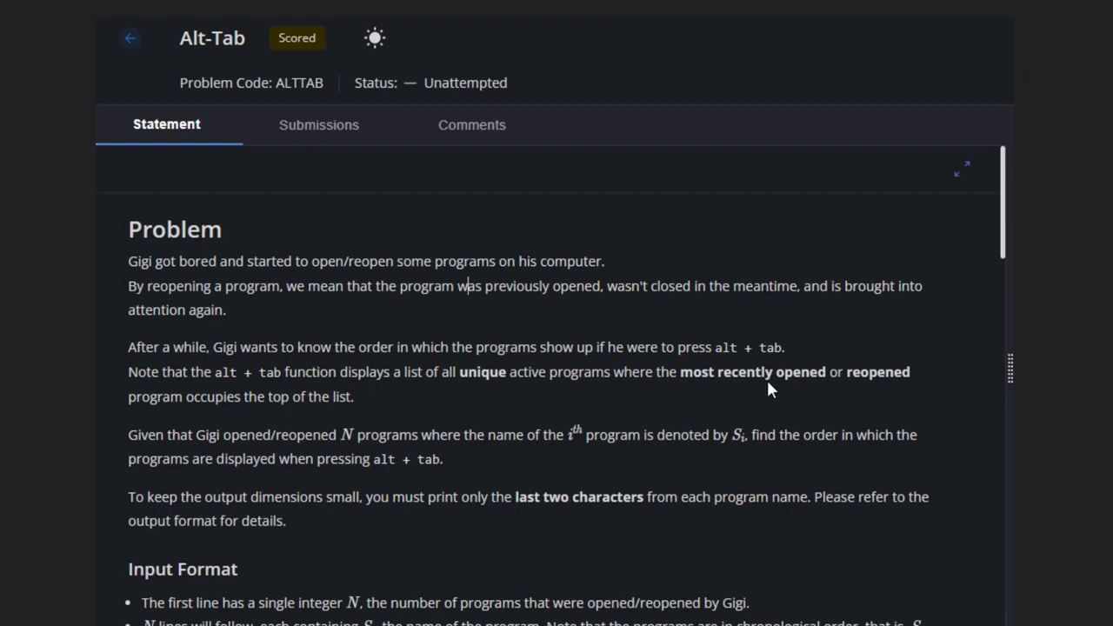
mouse_move(287, 432)
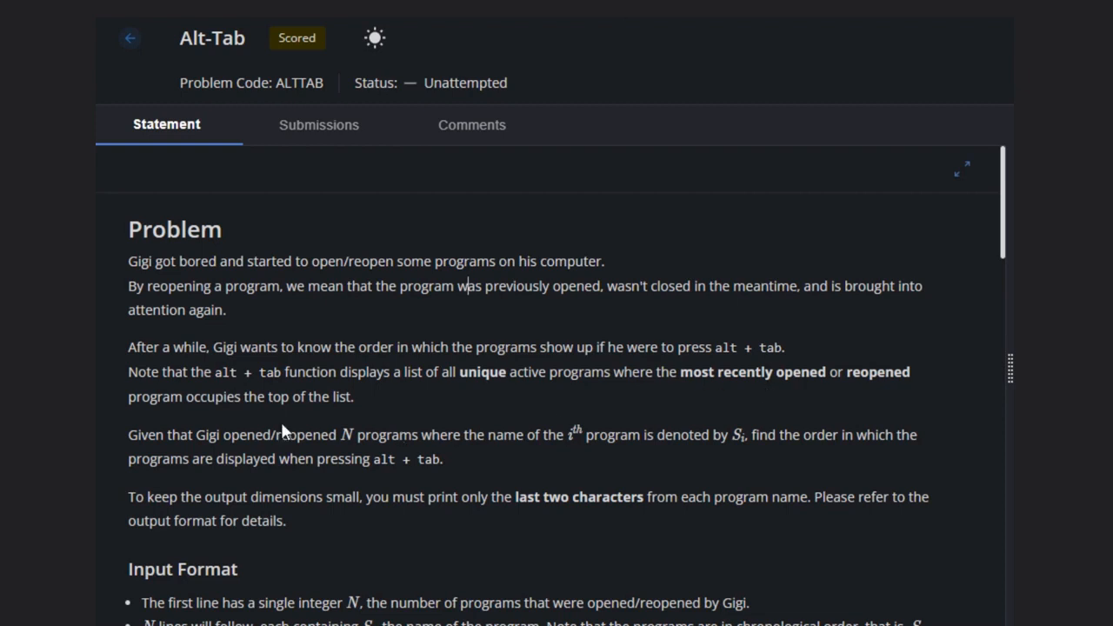
mouse_move(230, 443)
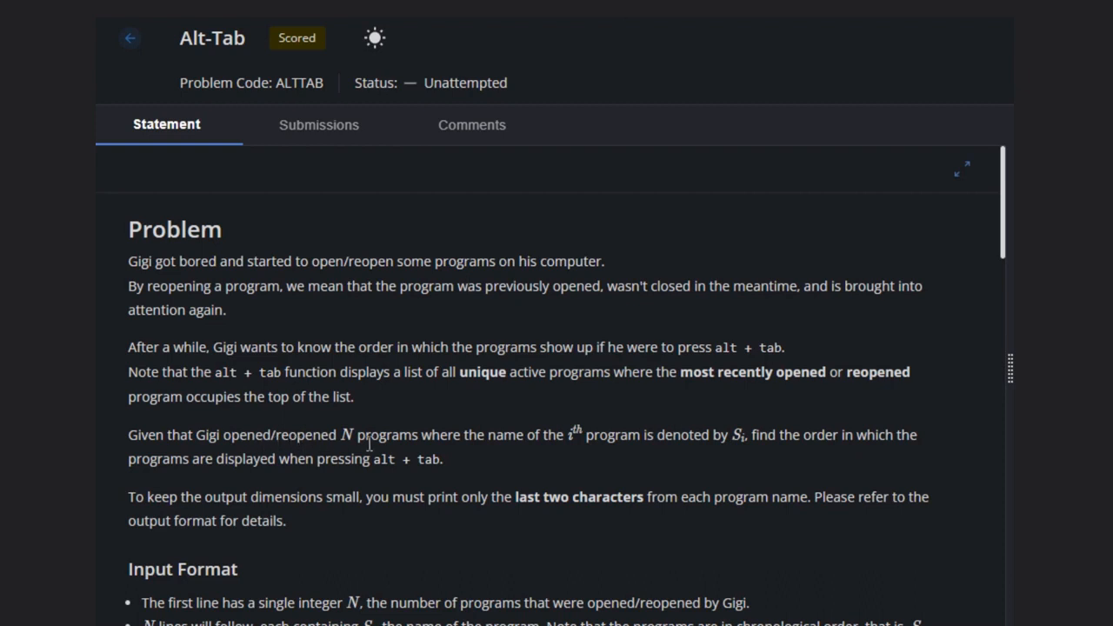
mouse_move(560, 440)
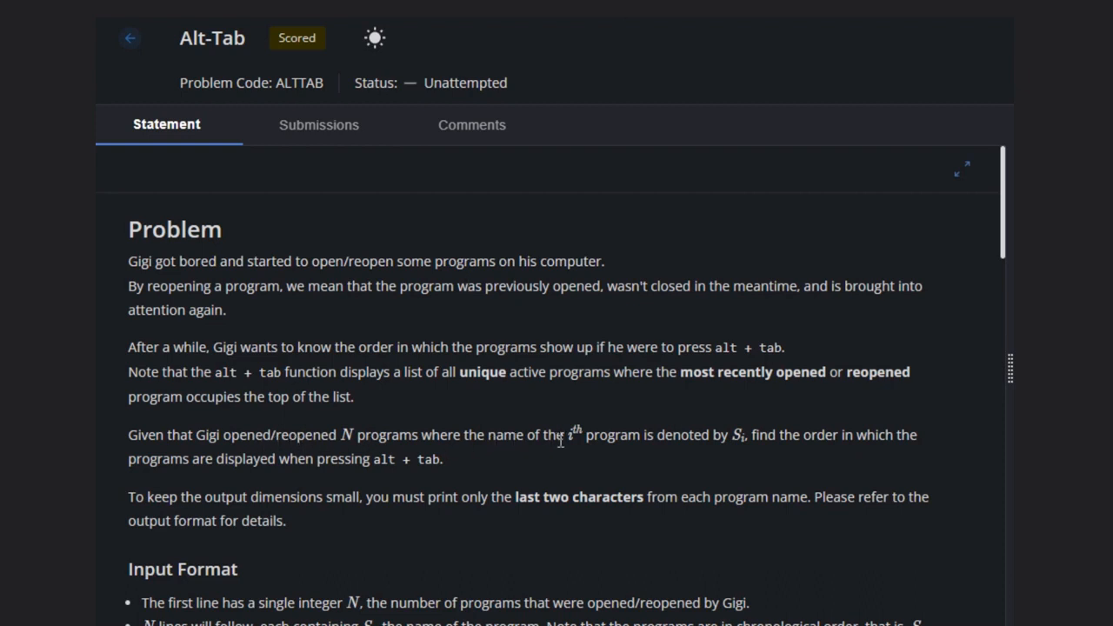
mouse_move(720, 444)
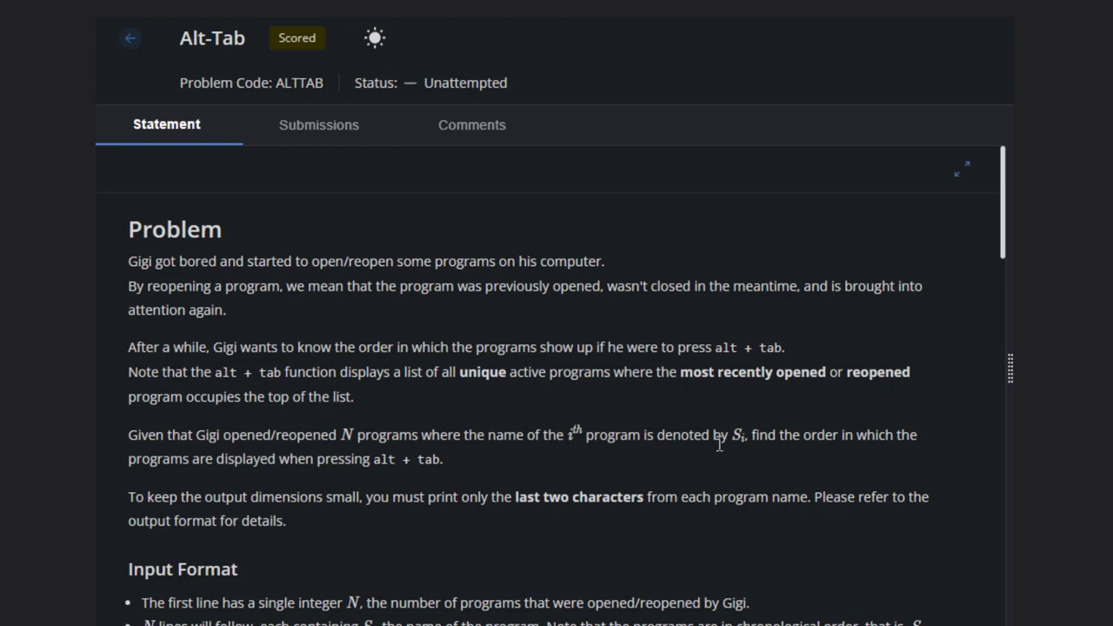
mouse_move(687, 502)
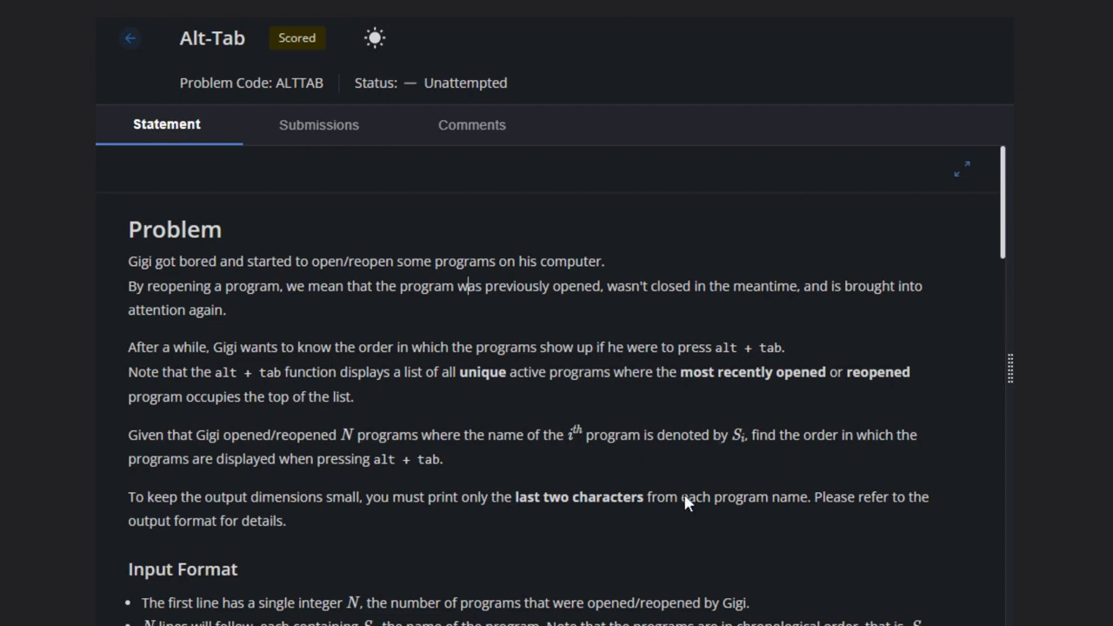
mouse_move(402, 480)
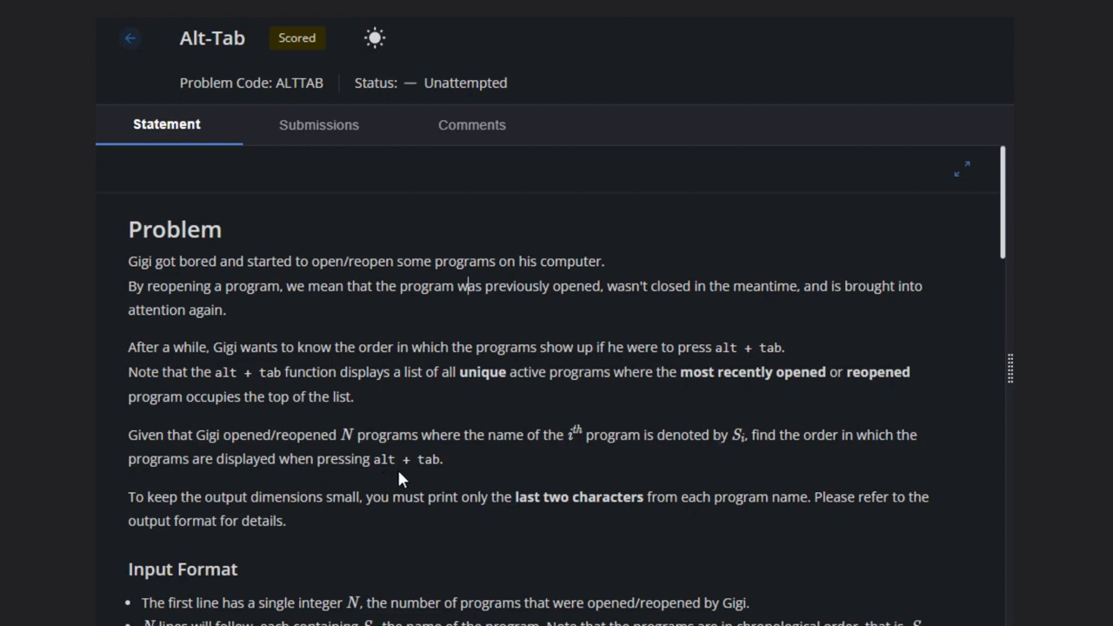
mouse_move(427, 476)
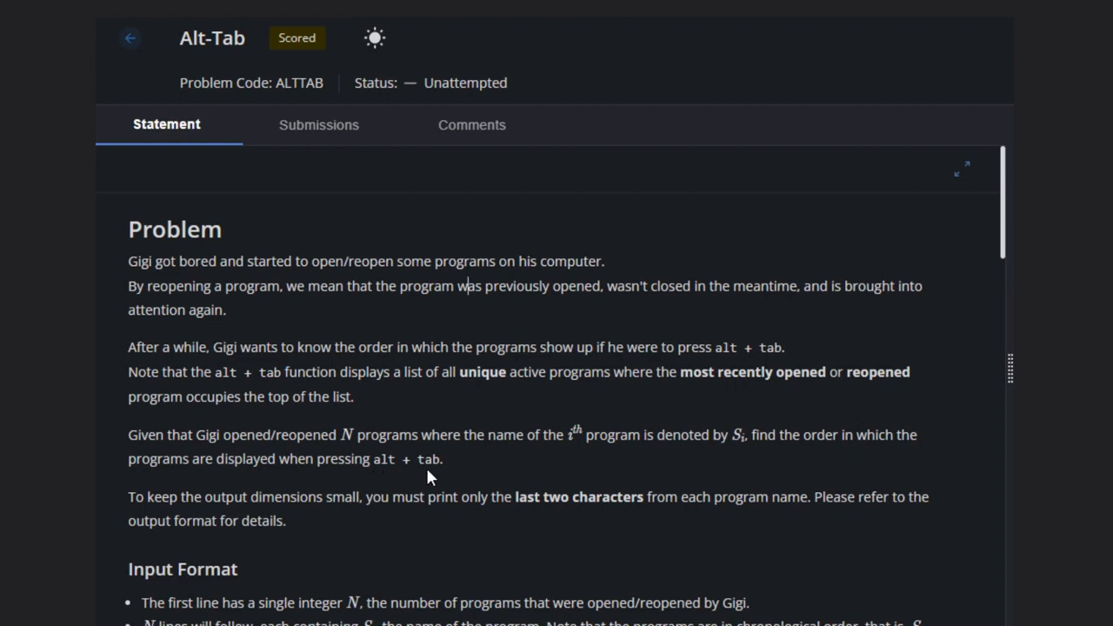
mouse_move(174, 506)
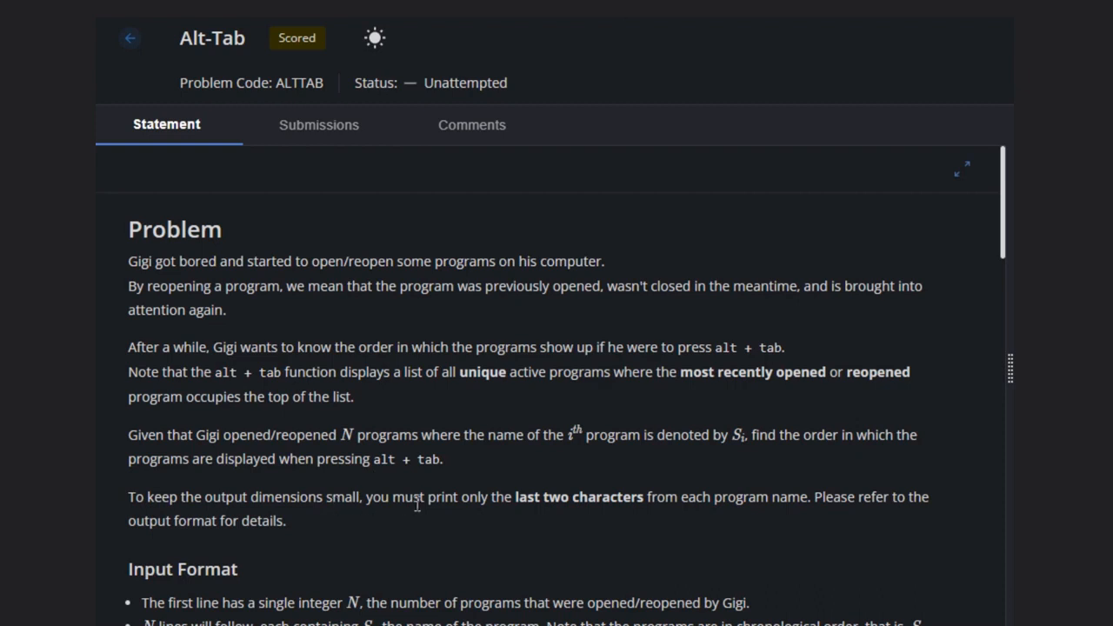
mouse_move(438, 504)
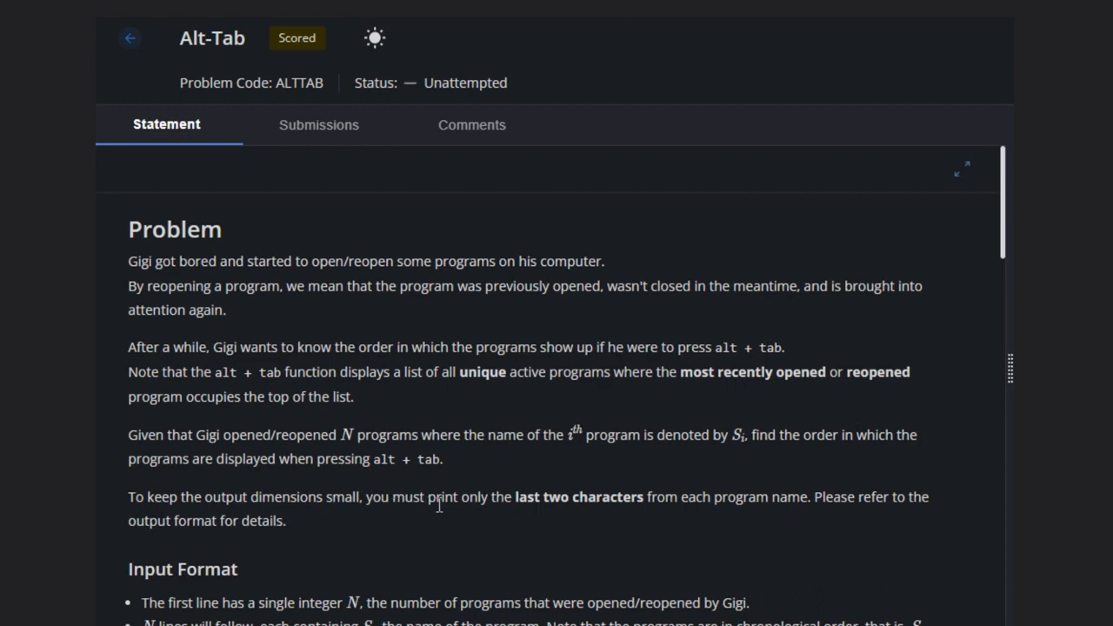
mouse_move(695, 504)
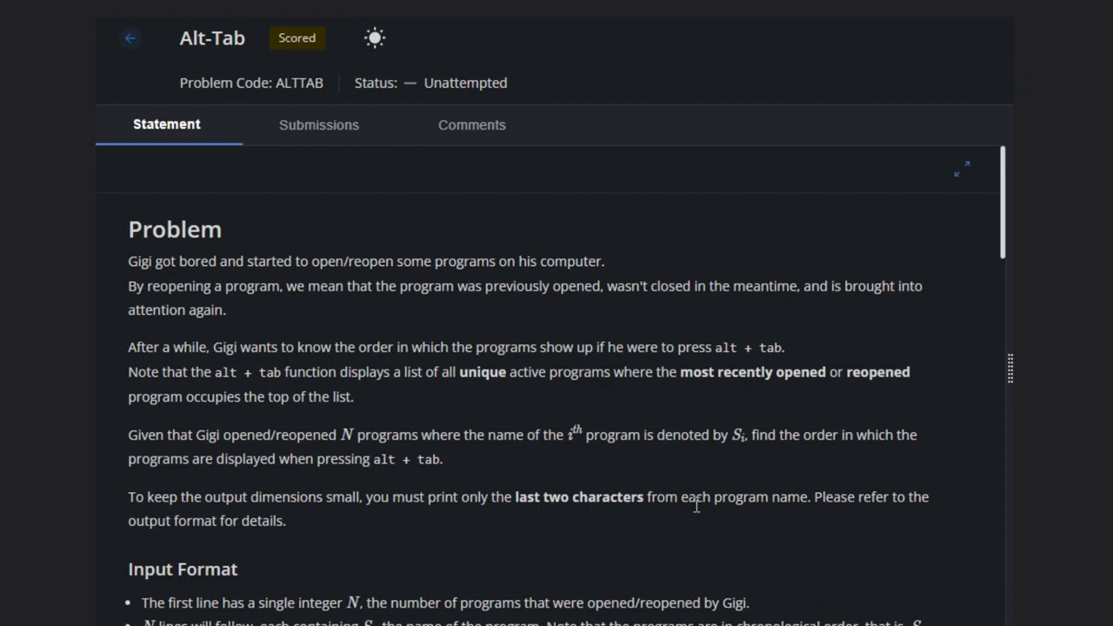
mouse_move(792, 515)
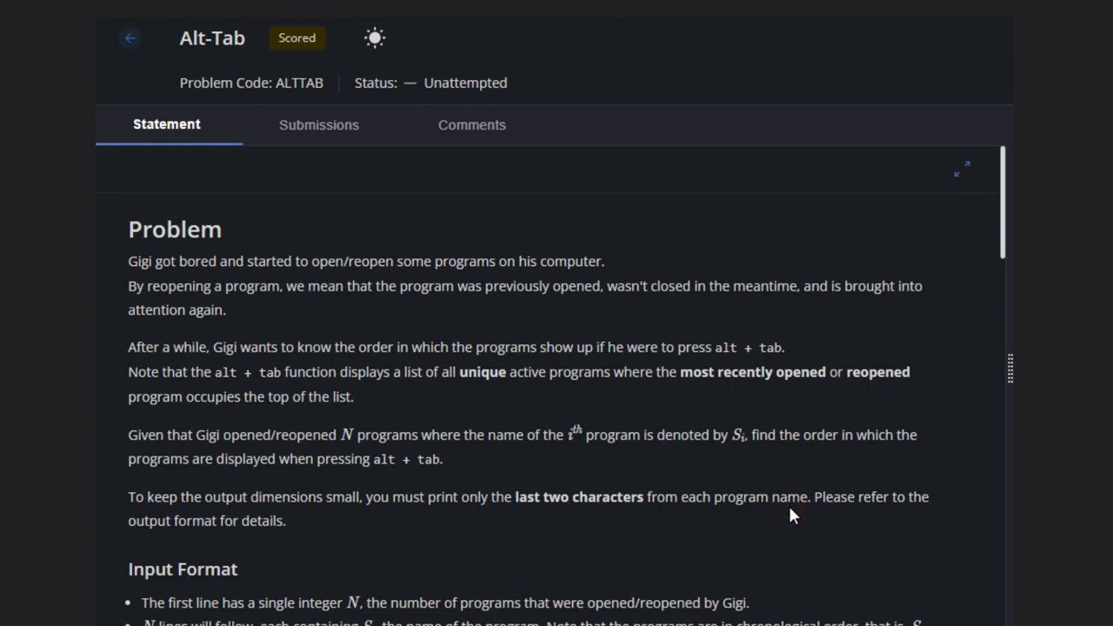
mouse_move(511, 553)
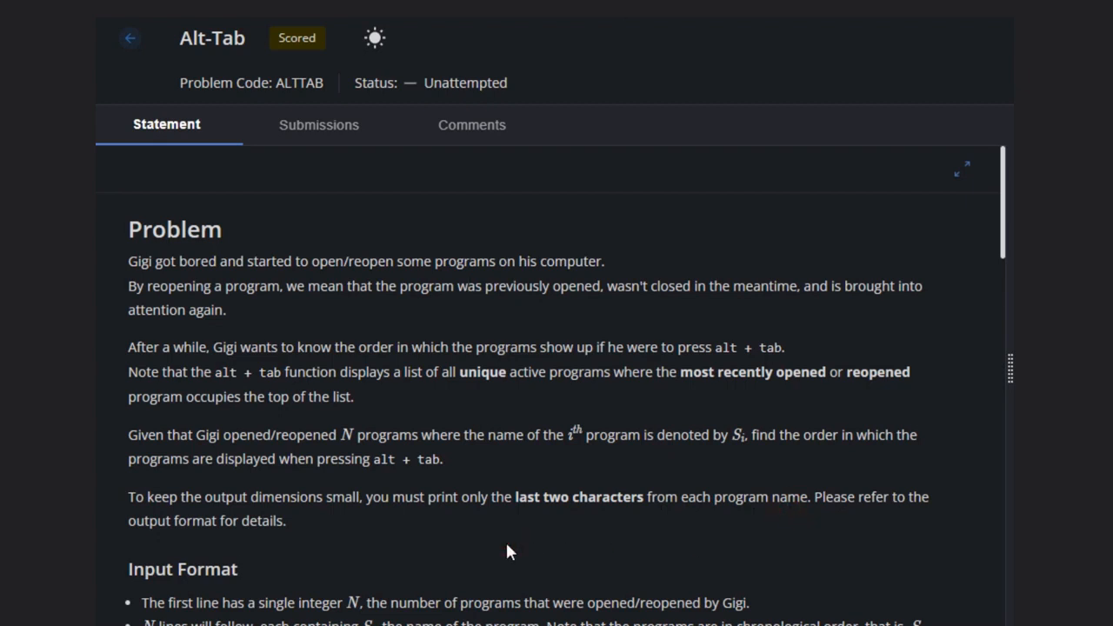
mouse_move(955, 56)
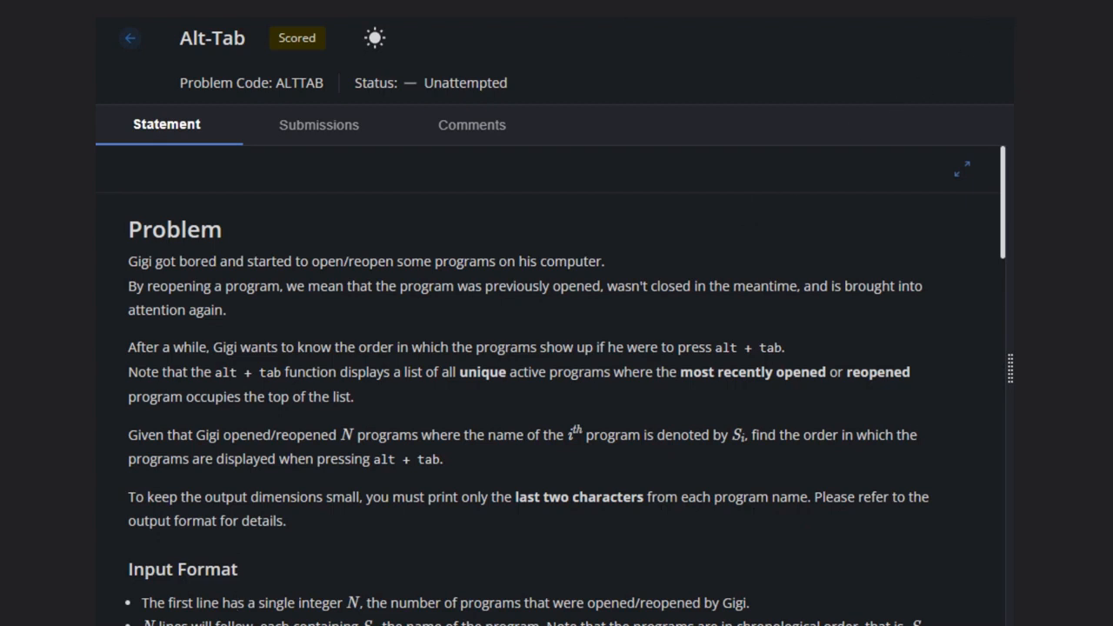
mouse_move(870, 170)
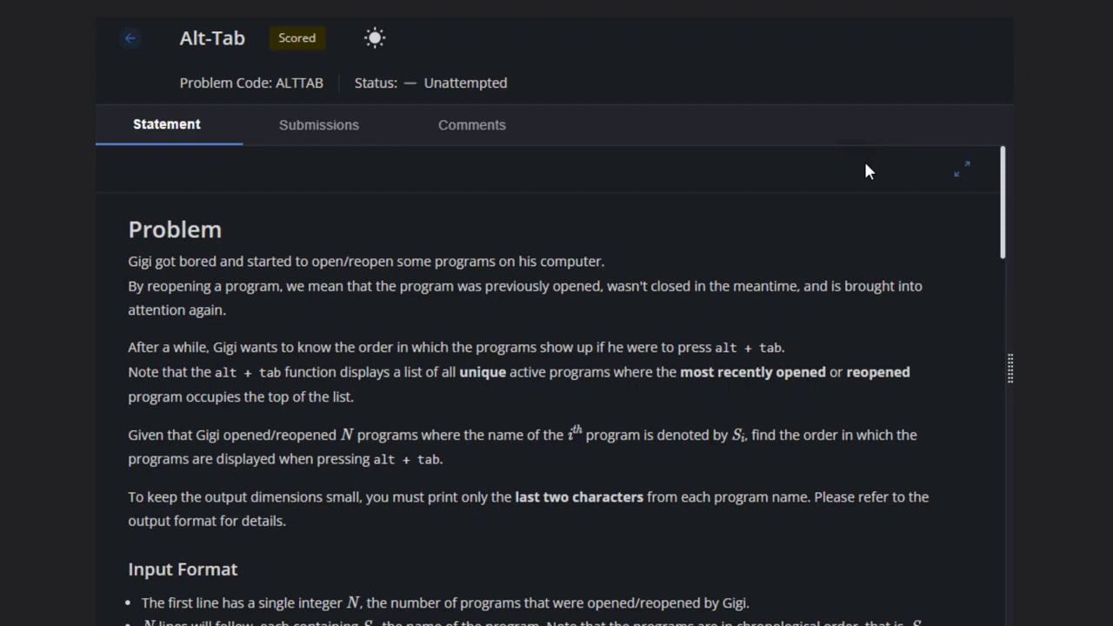
- Scroll the Alt-Tab statement down to Sample 1's input and its NEALMPUSOXIT output
scroll(down, 3)
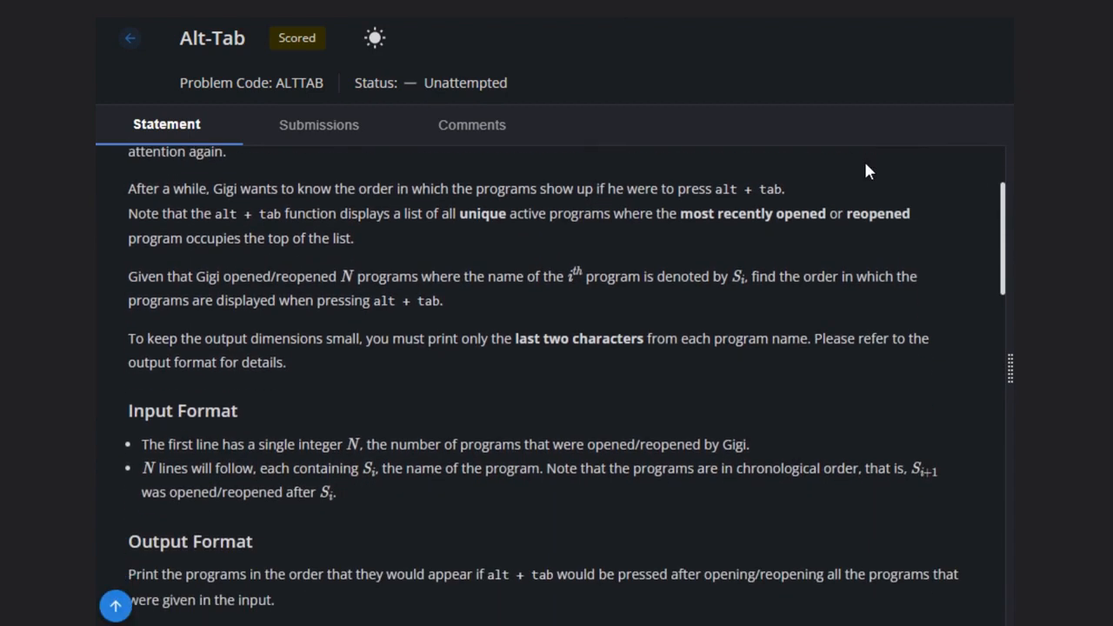
scroll(down, 3)
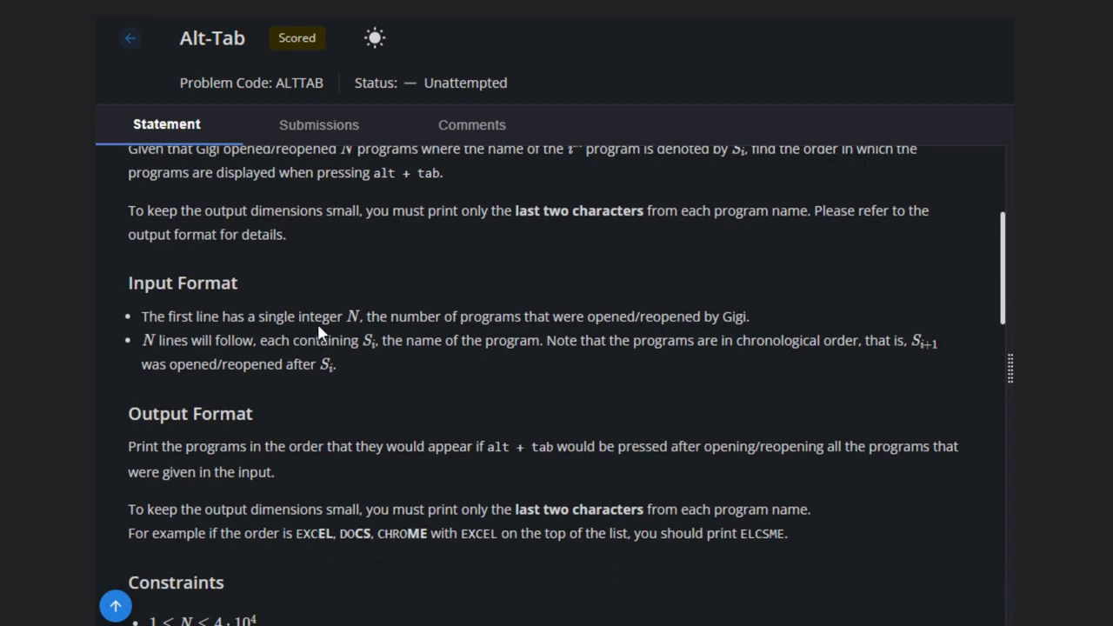
mouse_move(414, 334)
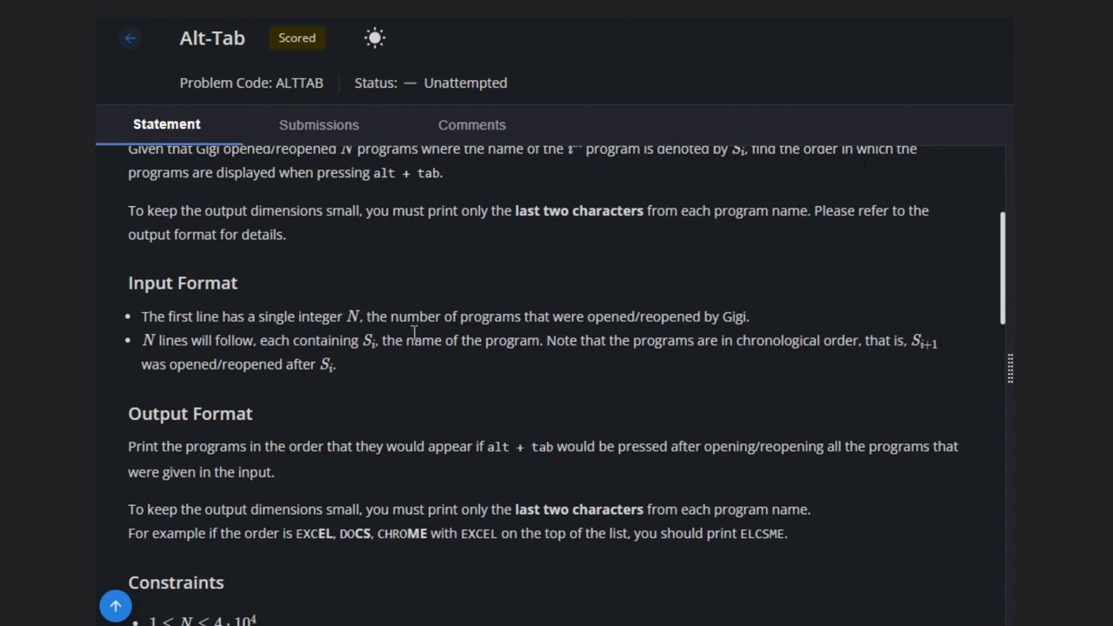
mouse_move(316, 389)
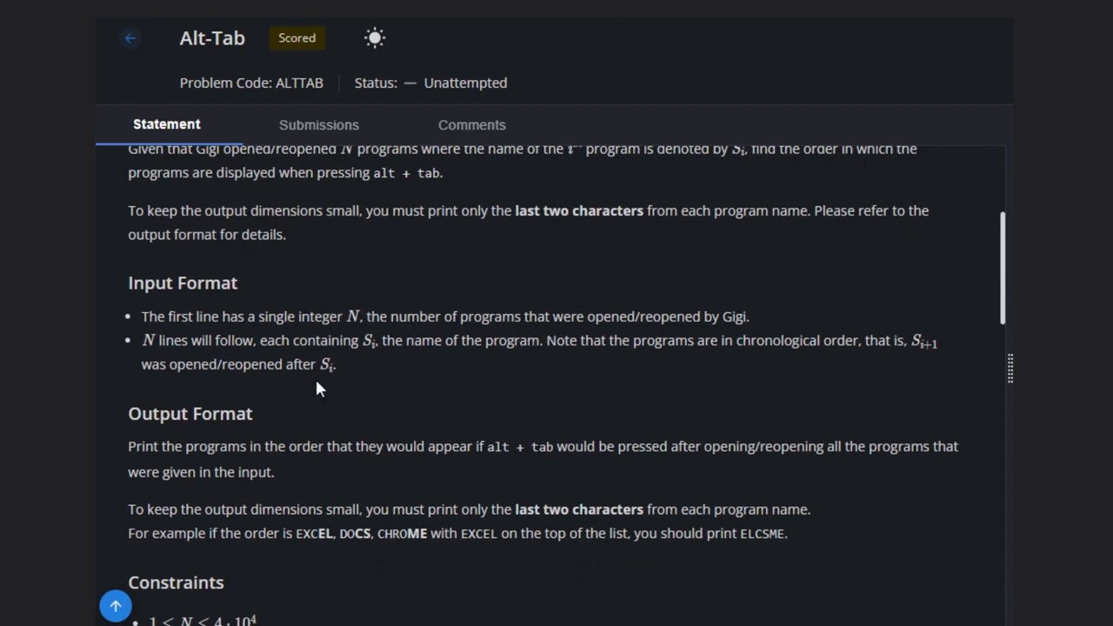
mouse_move(339, 339)
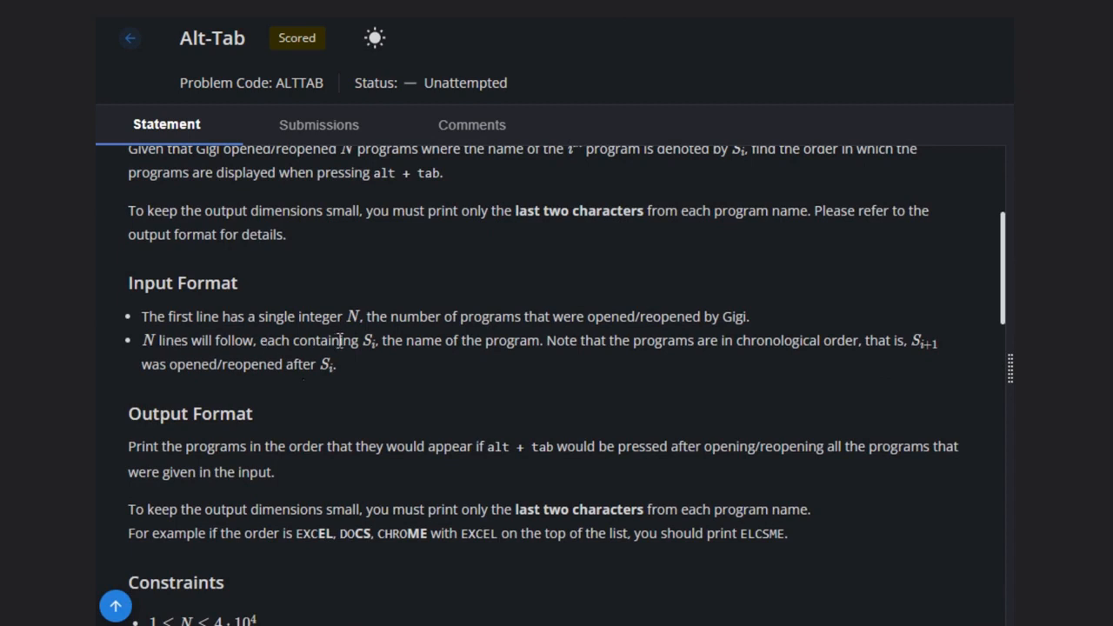
mouse_move(609, 360)
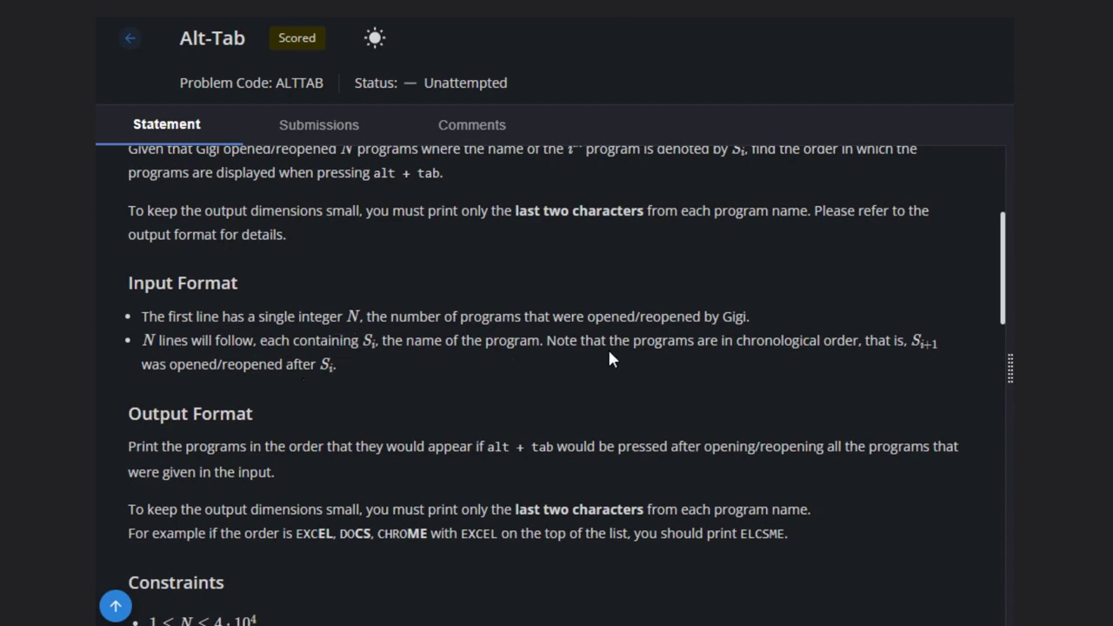
mouse_move(816, 358)
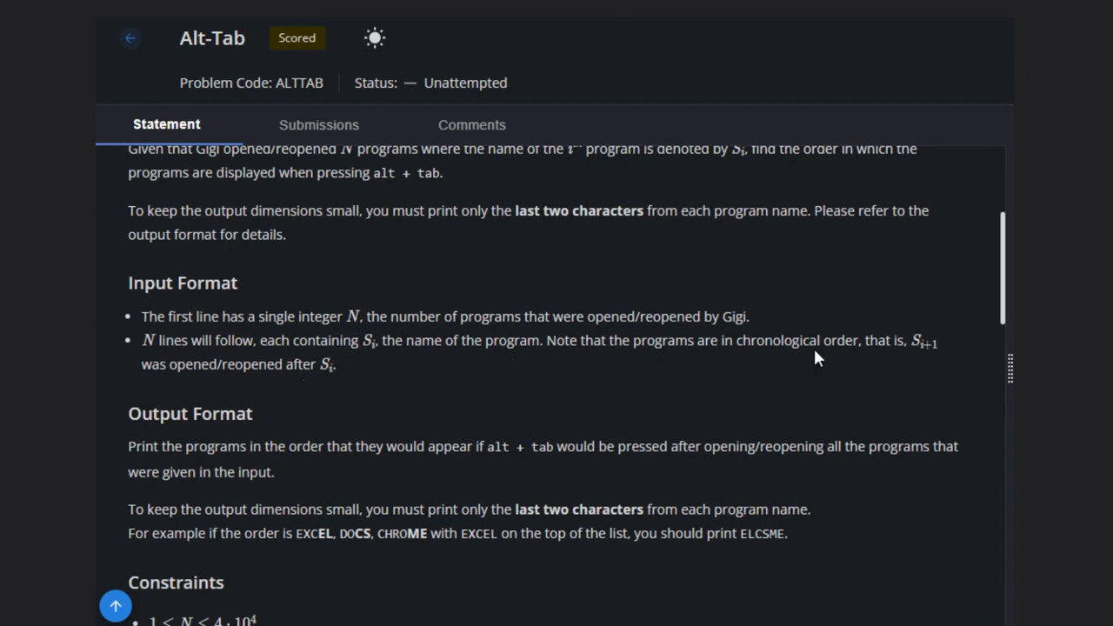
mouse_move(414, 396)
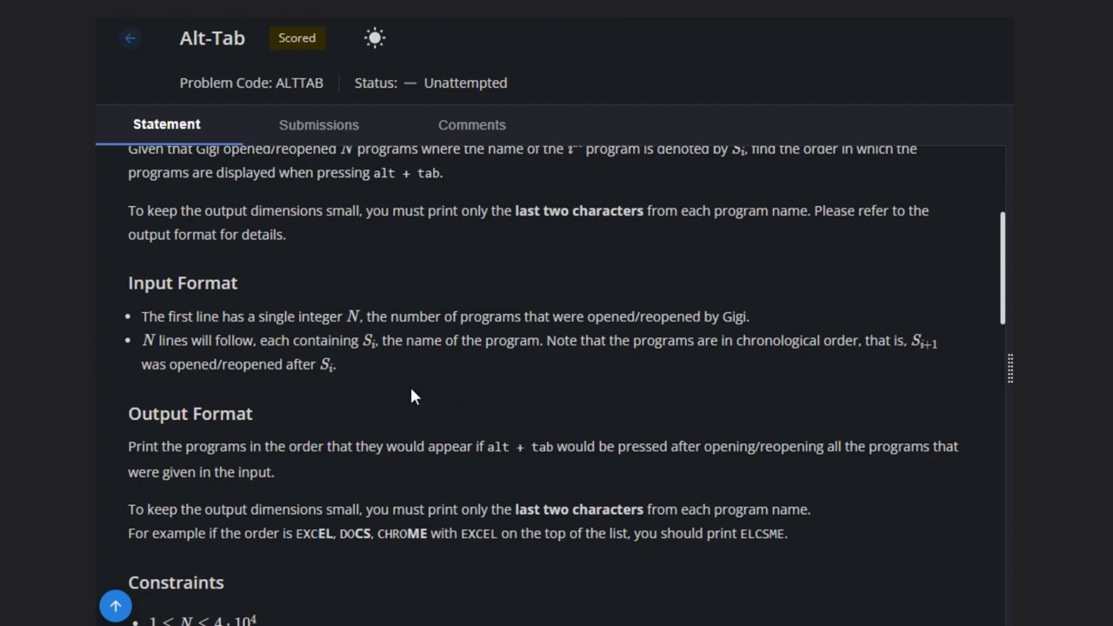
mouse_move(352, 396)
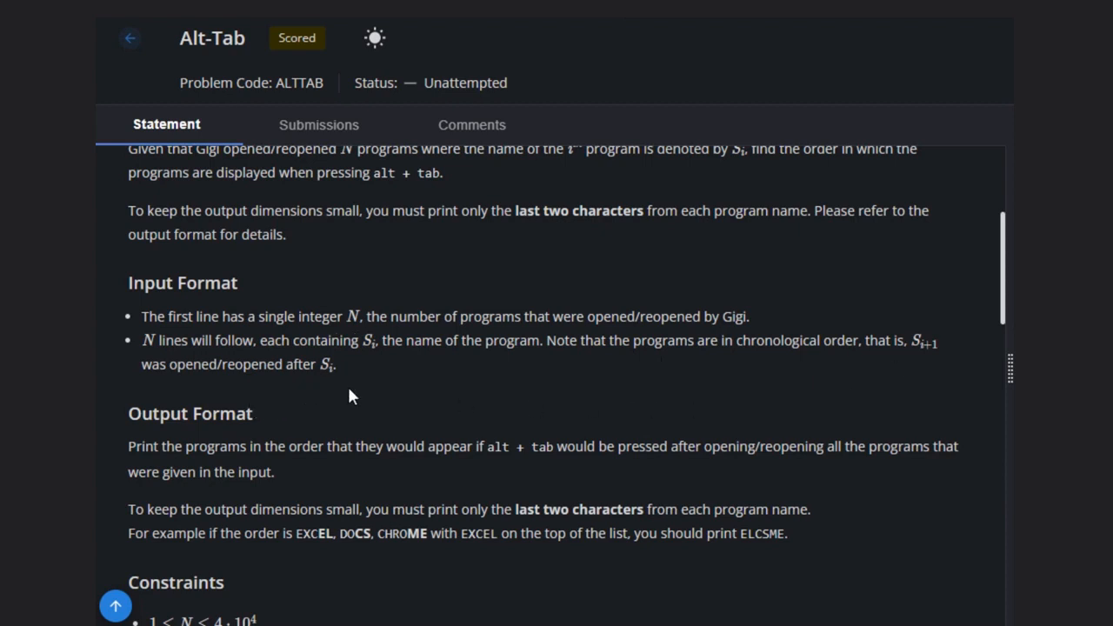
scroll(down, 3)
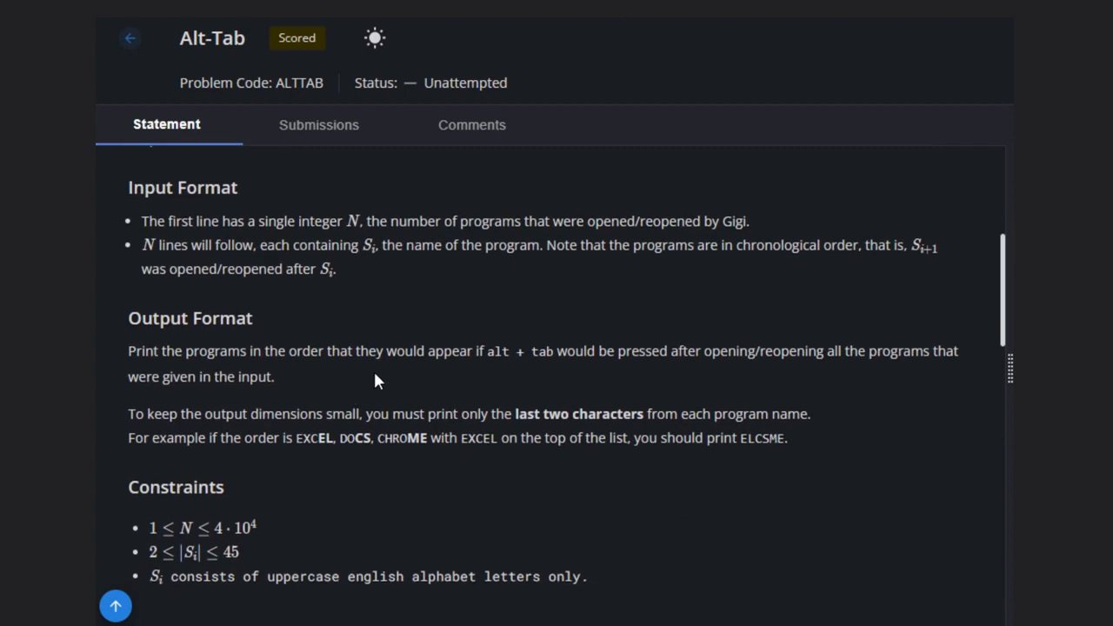
mouse_move(292, 470)
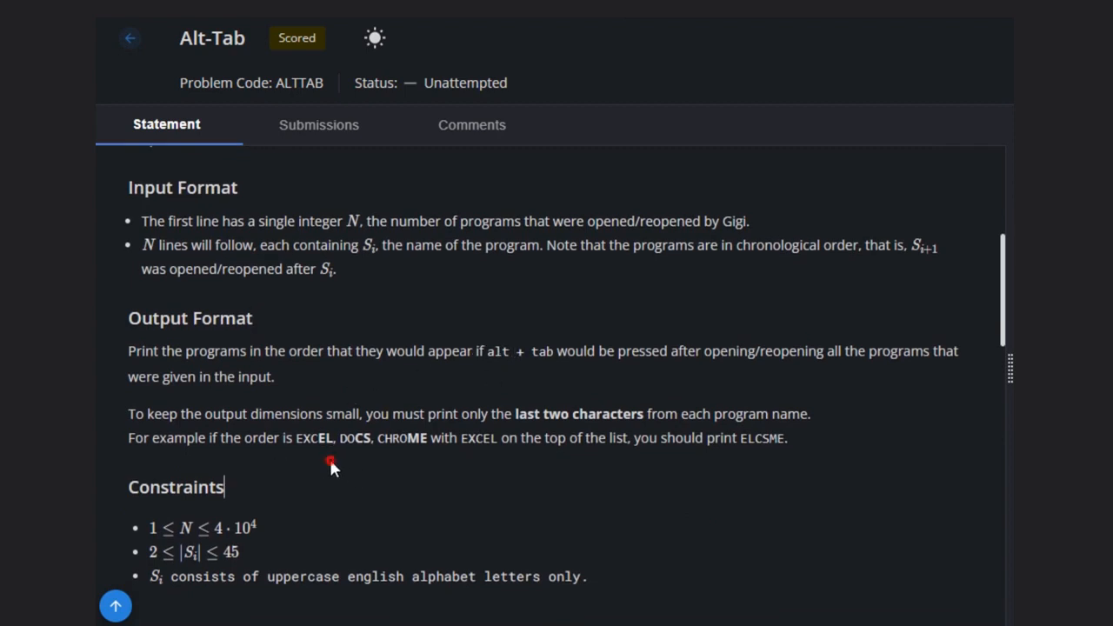
mouse_move(289, 456)
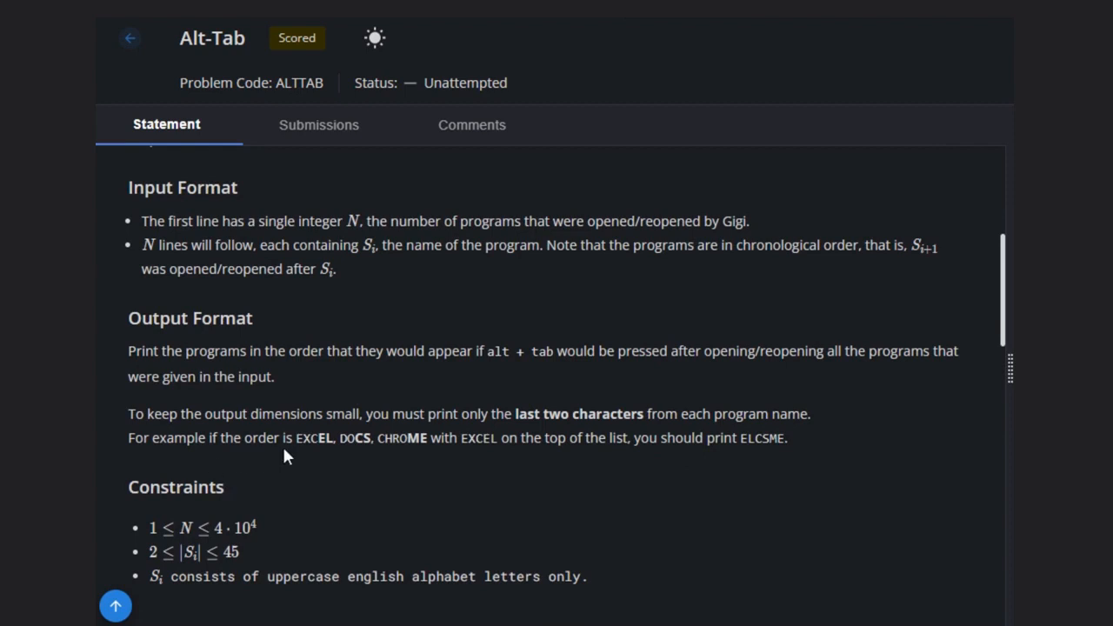
double_click(311, 438)
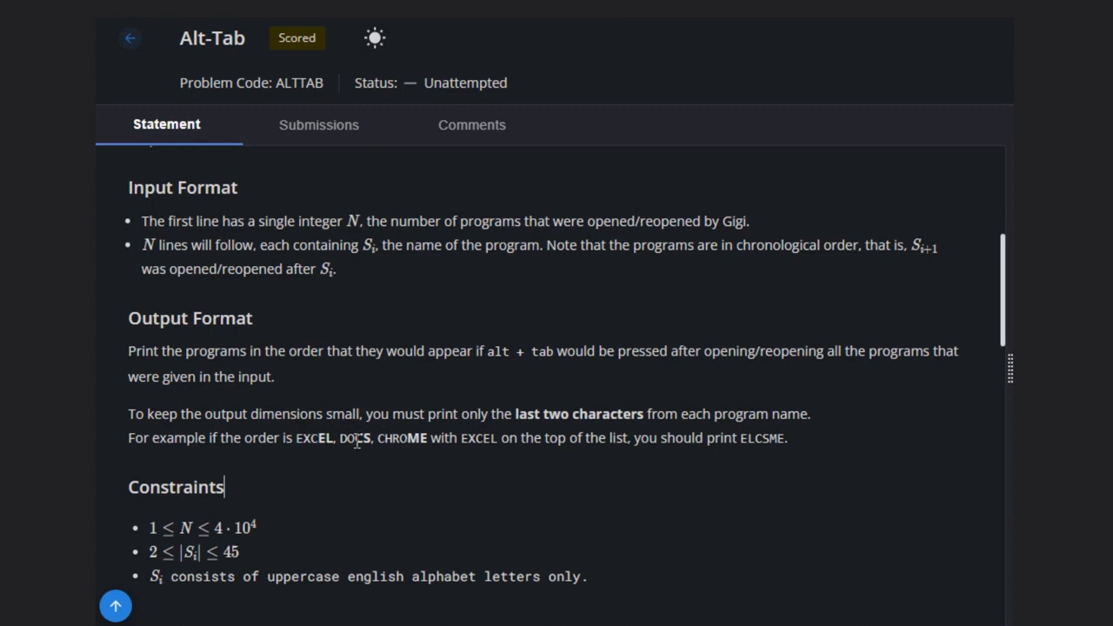
mouse_move(692, 431)
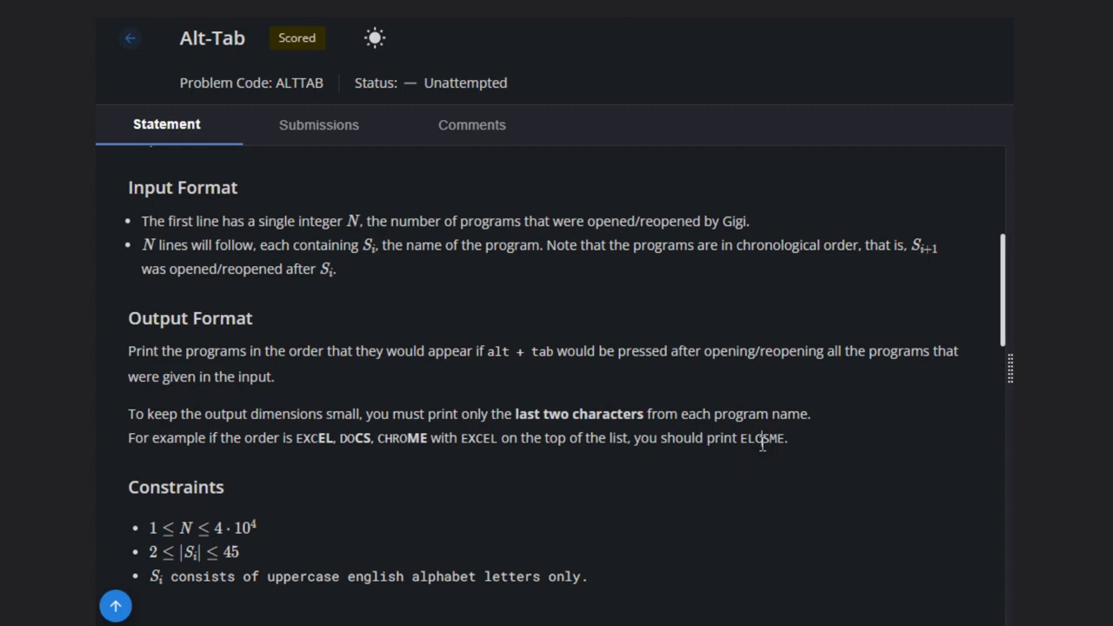
scroll(down, 3)
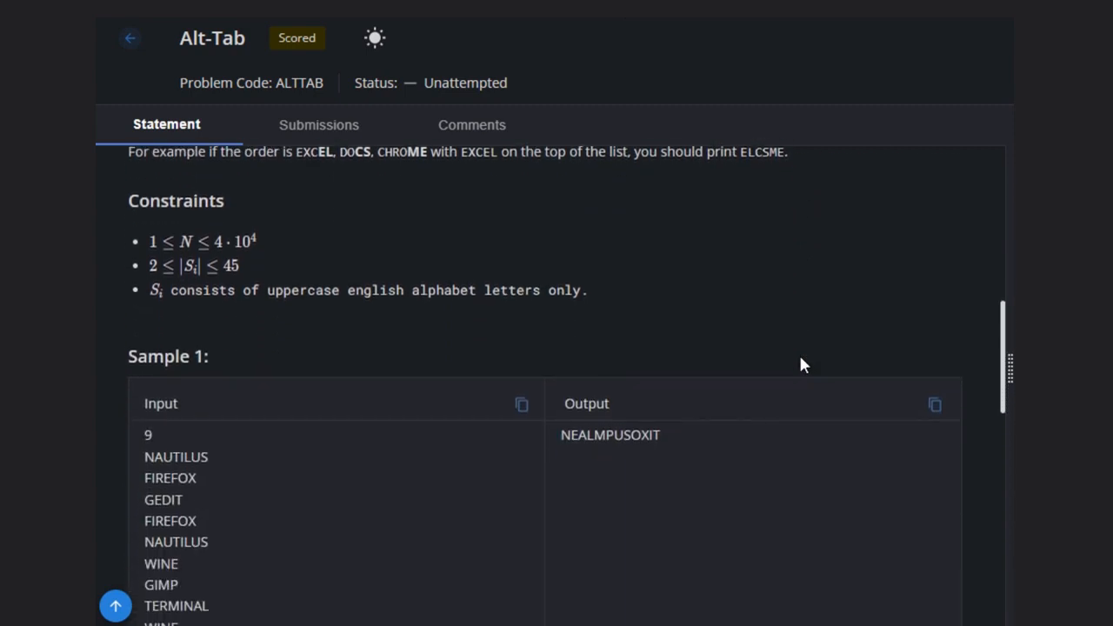
scroll(down, 3)
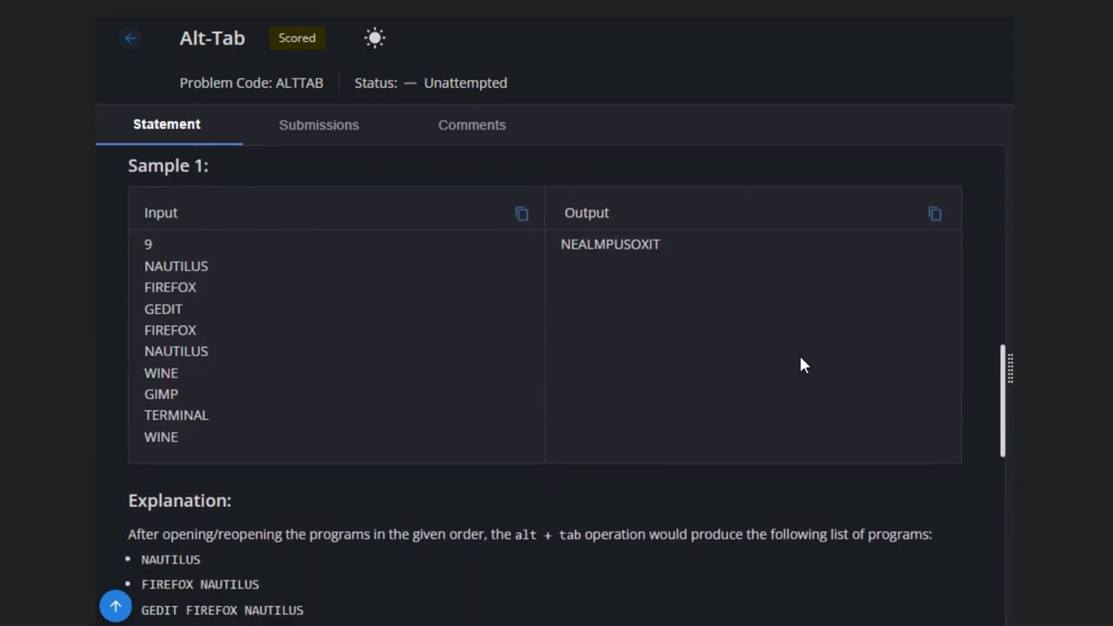
scroll(down, 3)
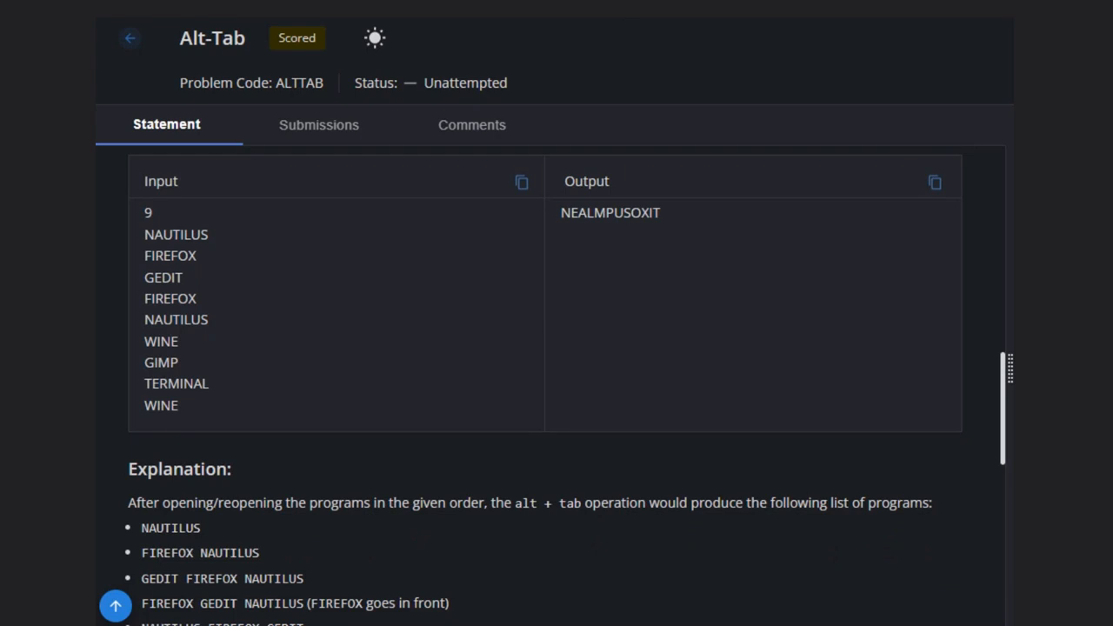
mouse_move(277, 435)
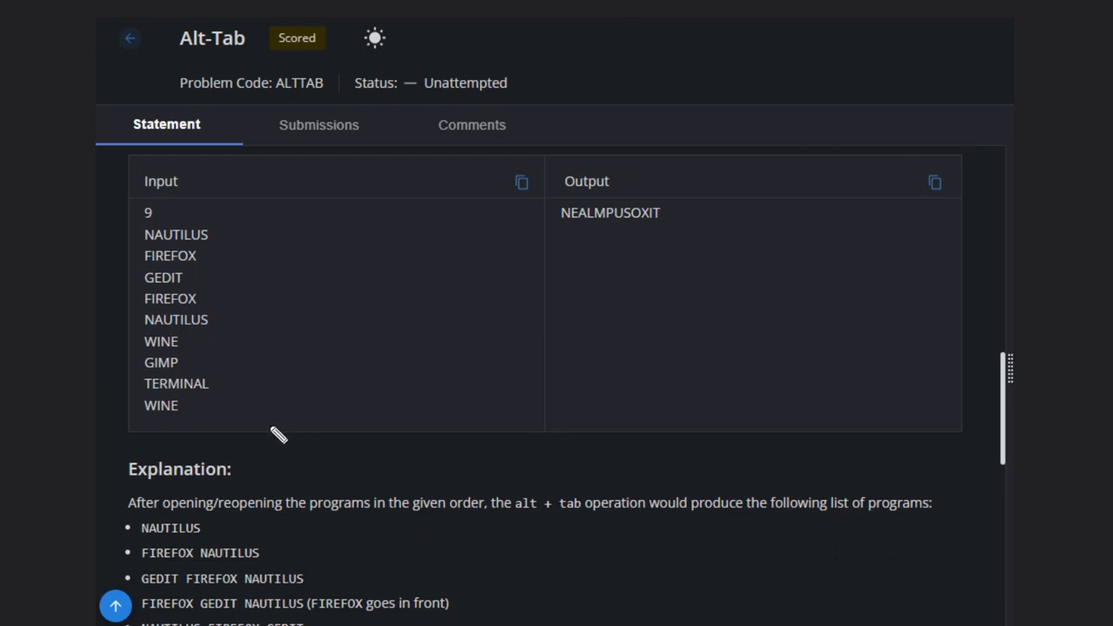
mouse_move(256, 435)
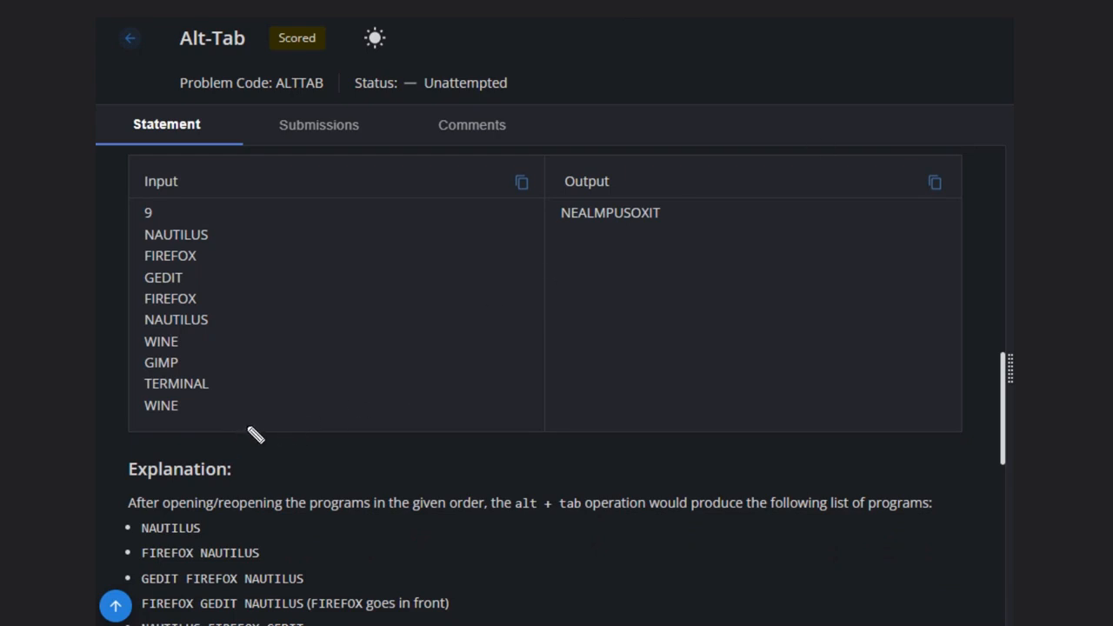
mouse_move(598, 118)
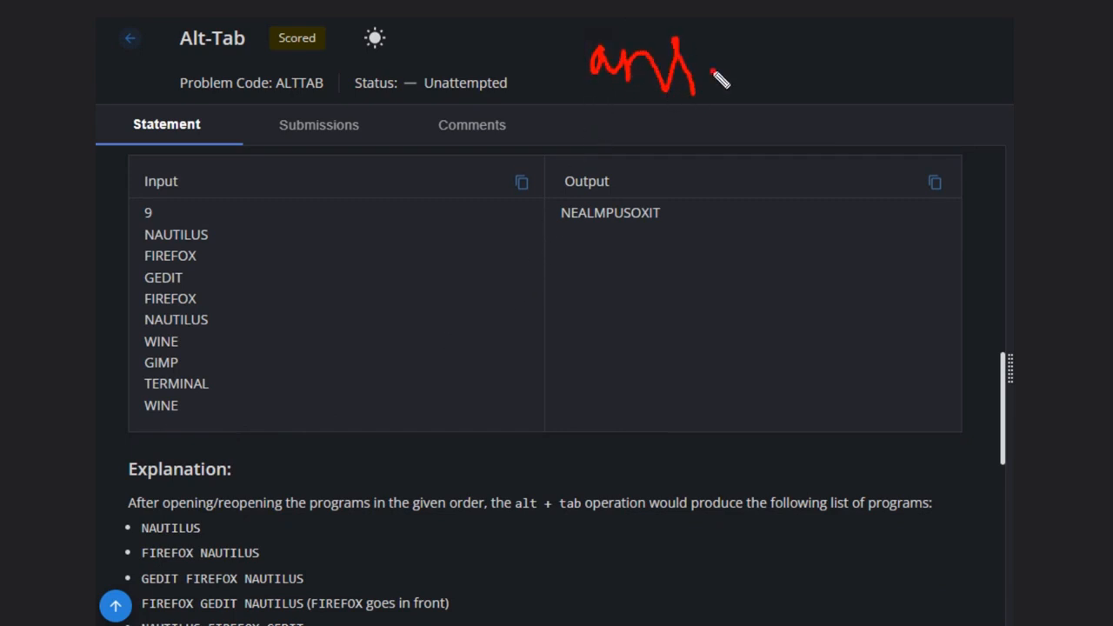
- Write = "" in red after ans to note the empty initial answer
drag(705, 70, 773, 53)
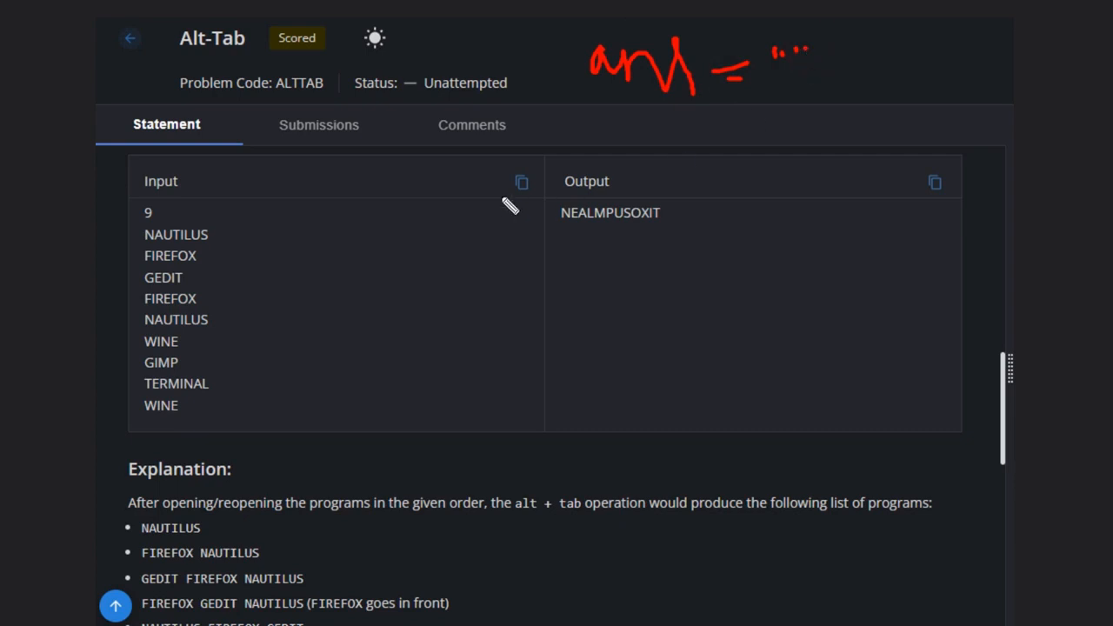
mouse_move(167, 408)
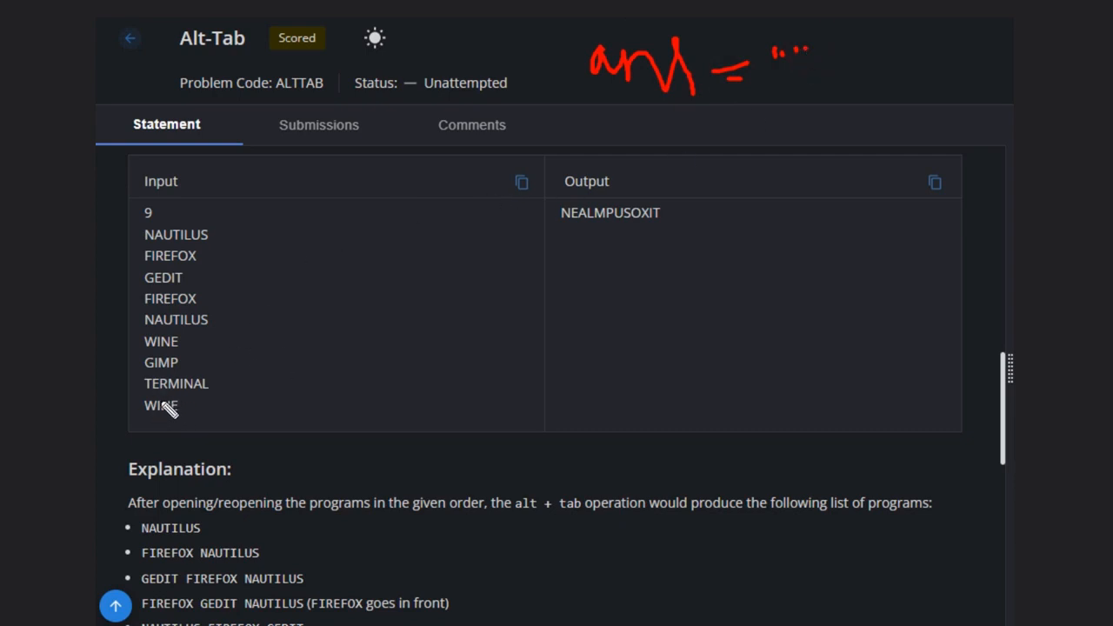
mouse_move(267, 407)
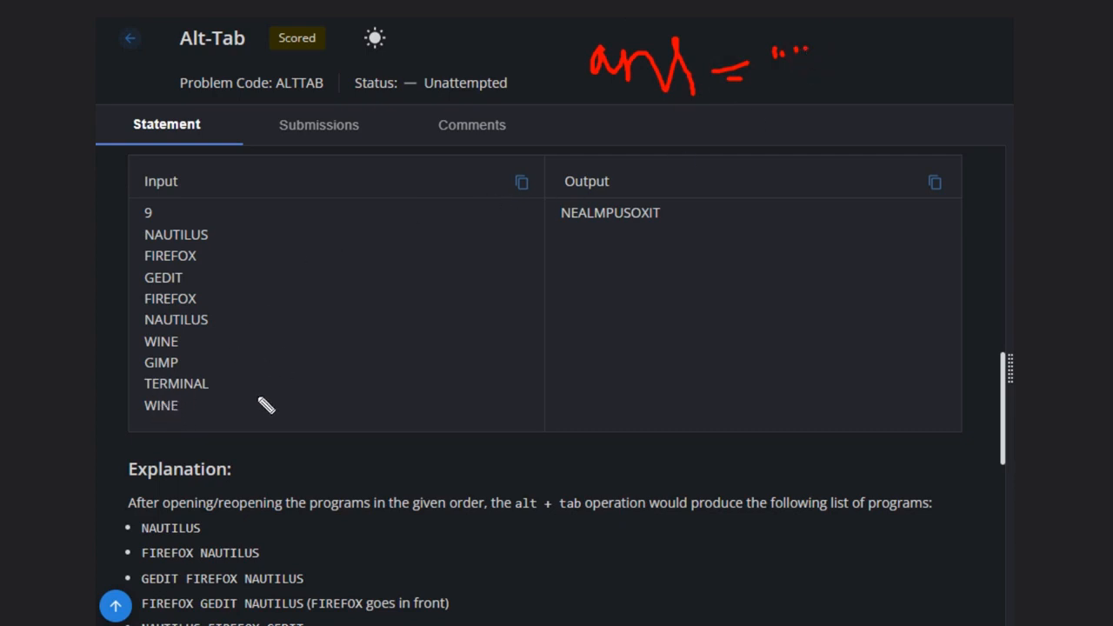
mouse_move(222, 446)
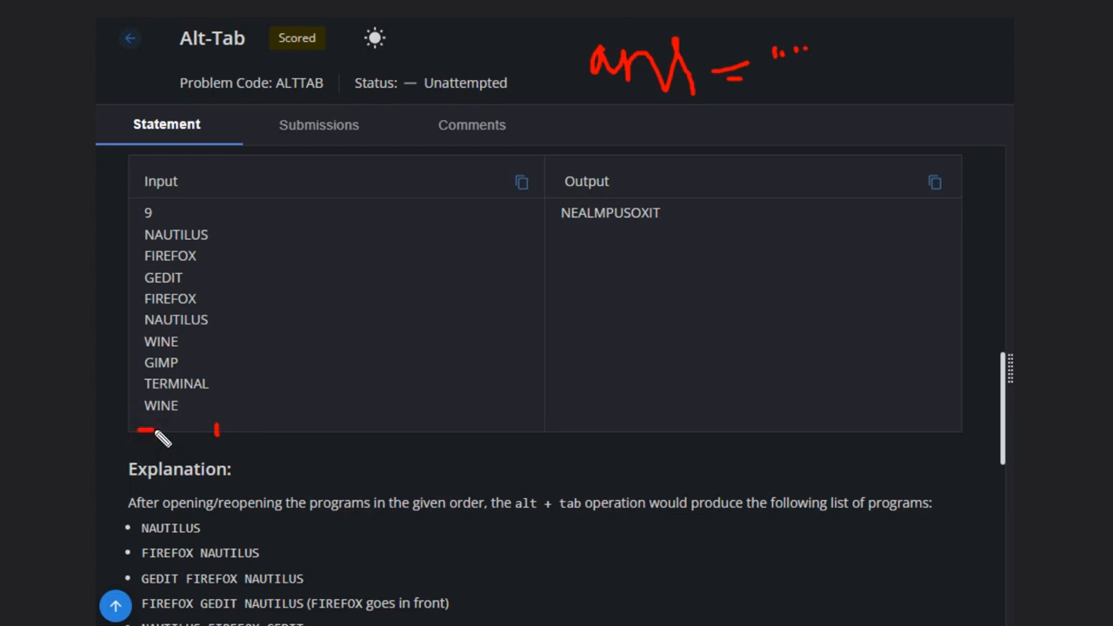
mouse_move(748, 108)
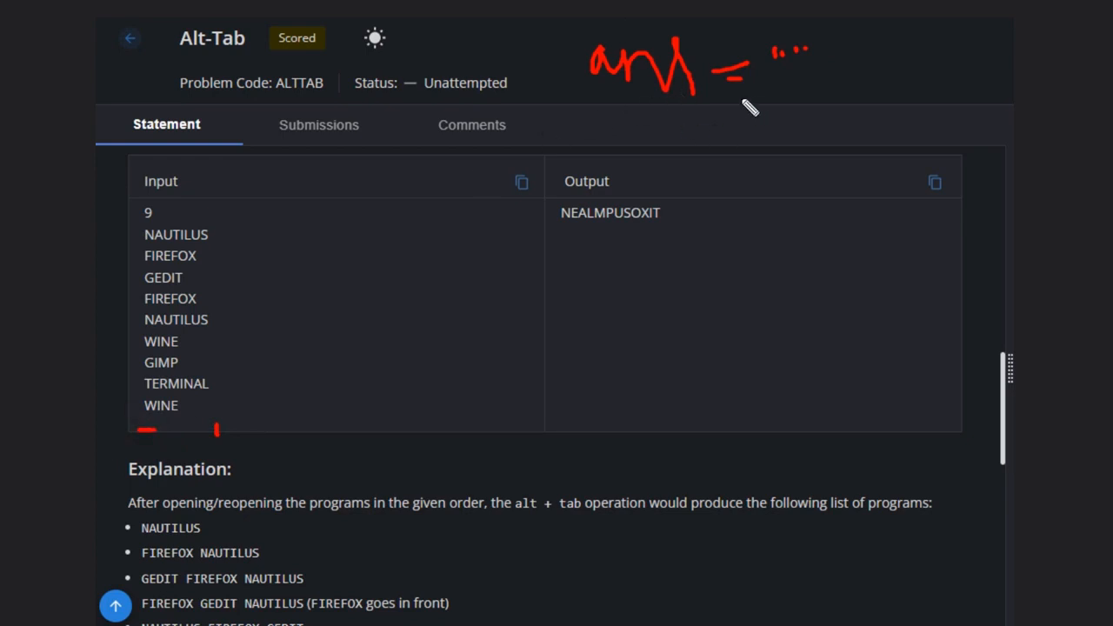
mouse_move(261, 431)
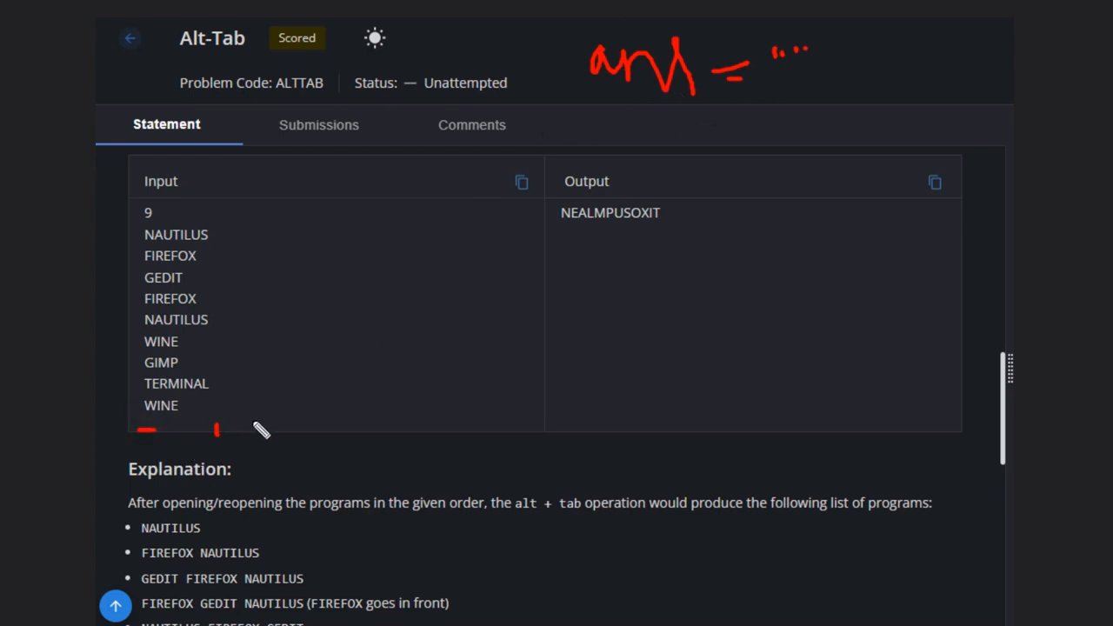
mouse_move(595, 254)
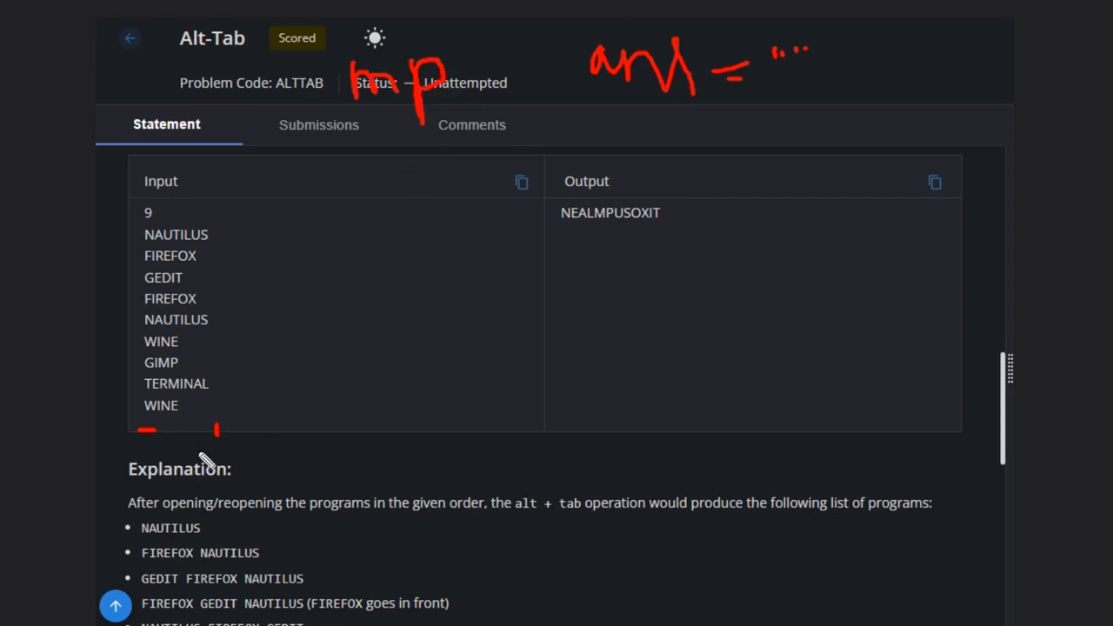
mouse_move(198, 441)
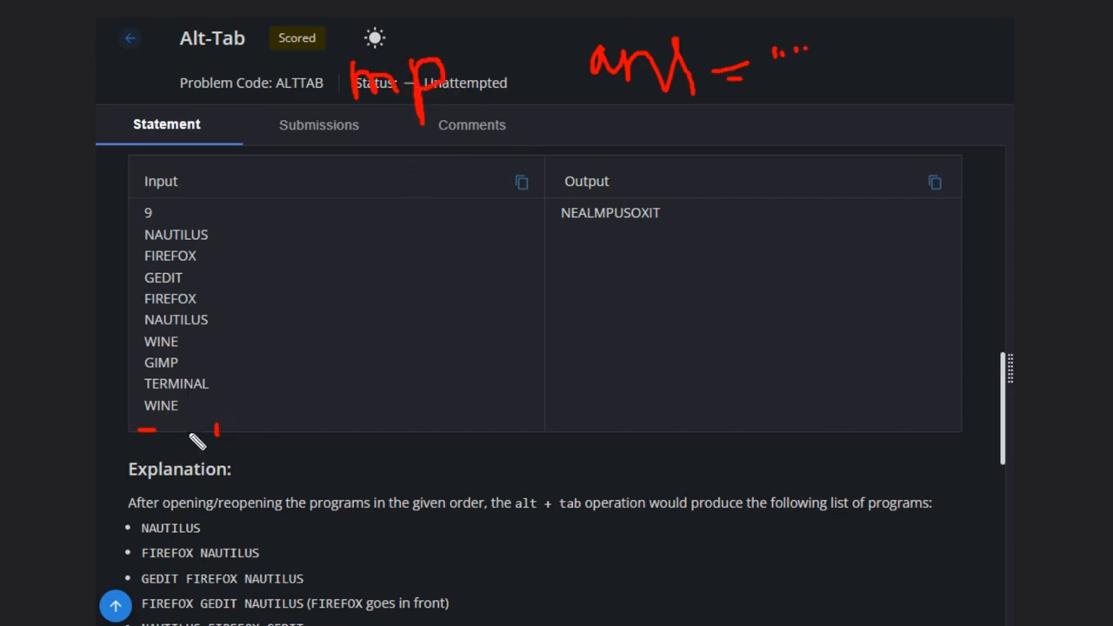
mouse_move(448, 219)
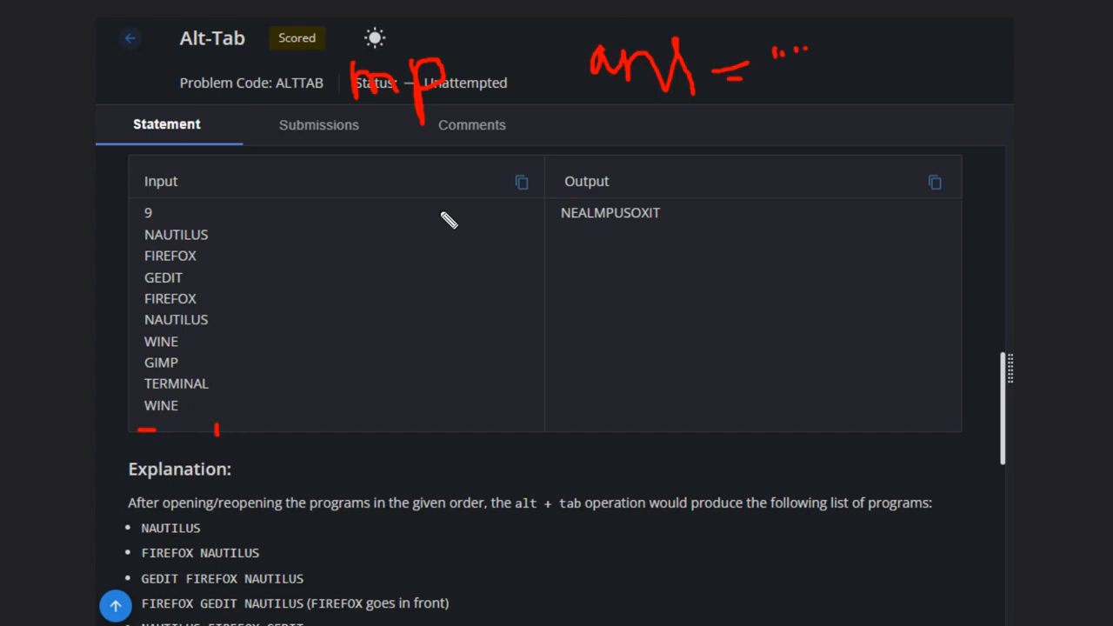
mouse_move(473, 237)
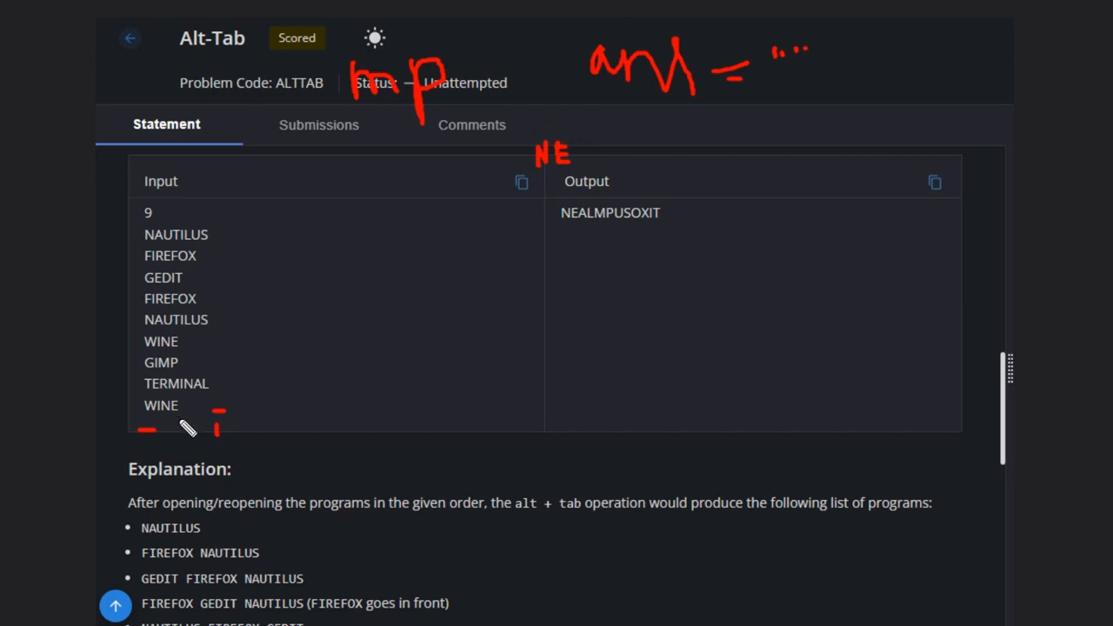
mouse_move(218, 385)
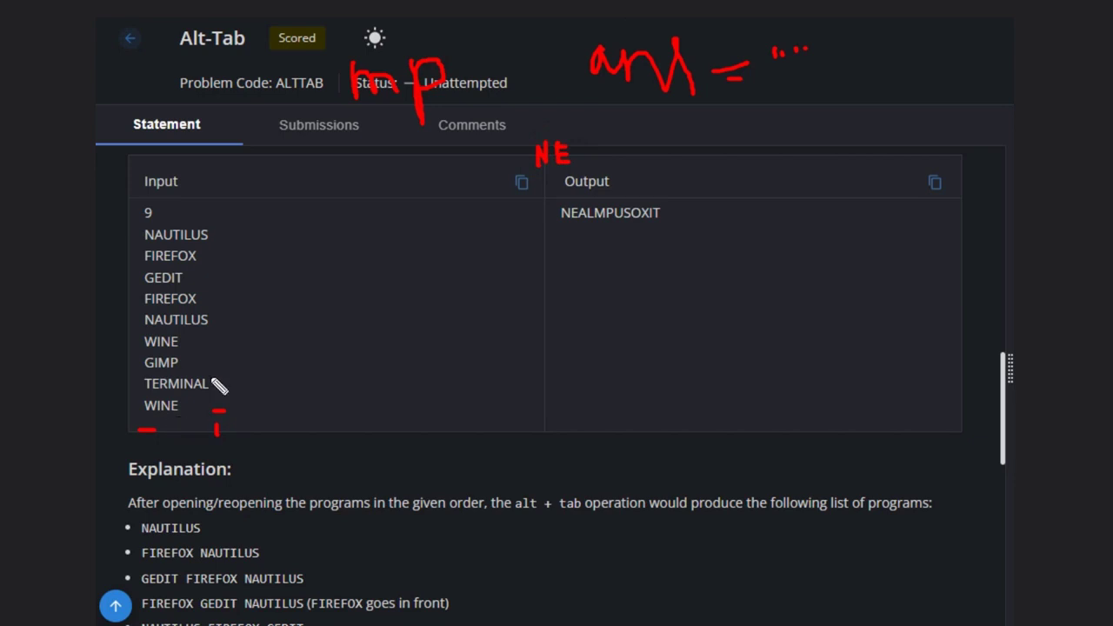
mouse_move(233, 392)
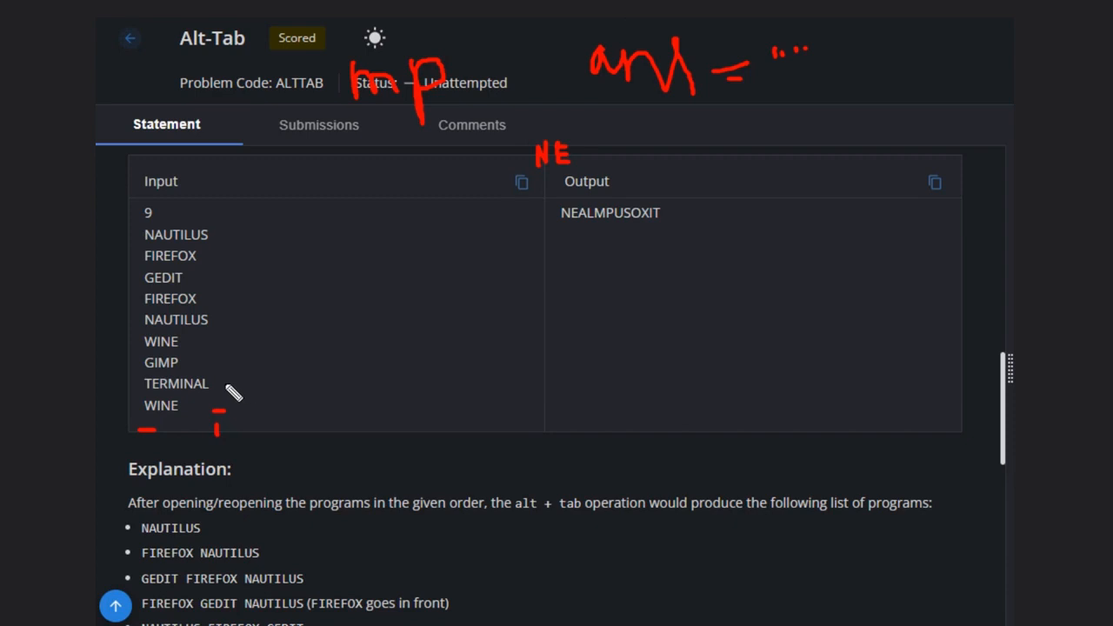
- Mark the TERMINAL entry and extend the red answer with L, M and P
drag(223, 386, 252, 387)
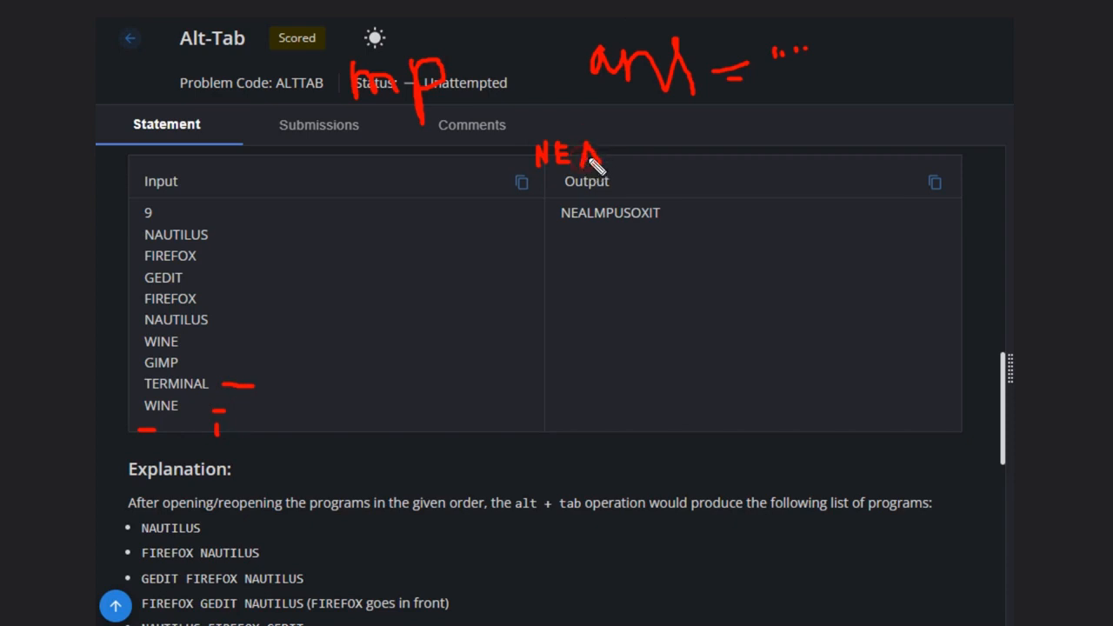
drag(591, 156, 617, 170)
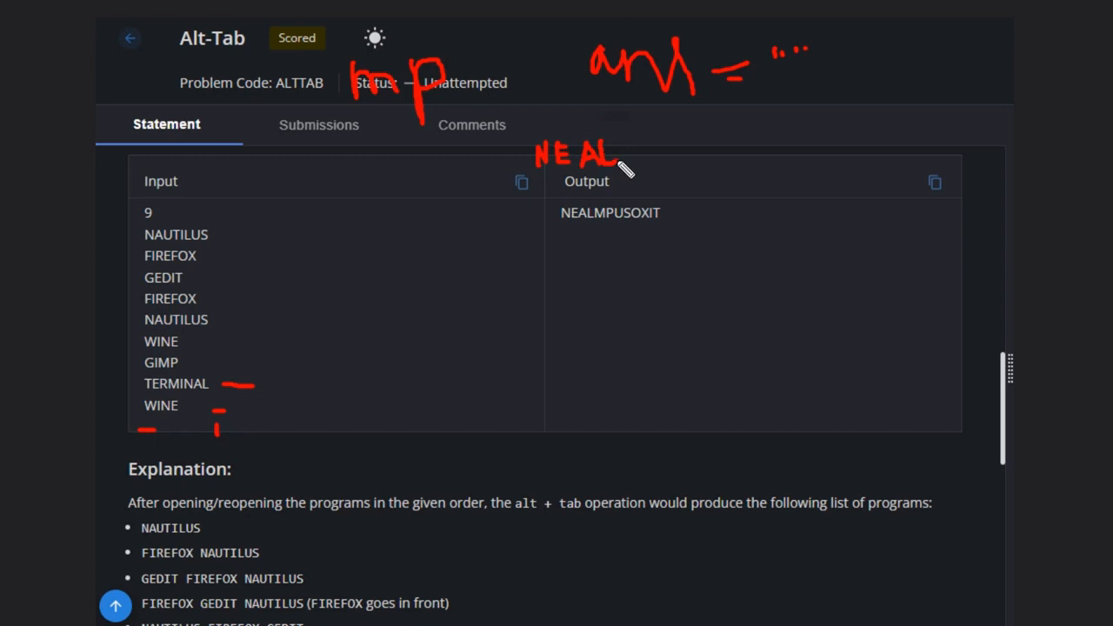
mouse_move(316, 352)
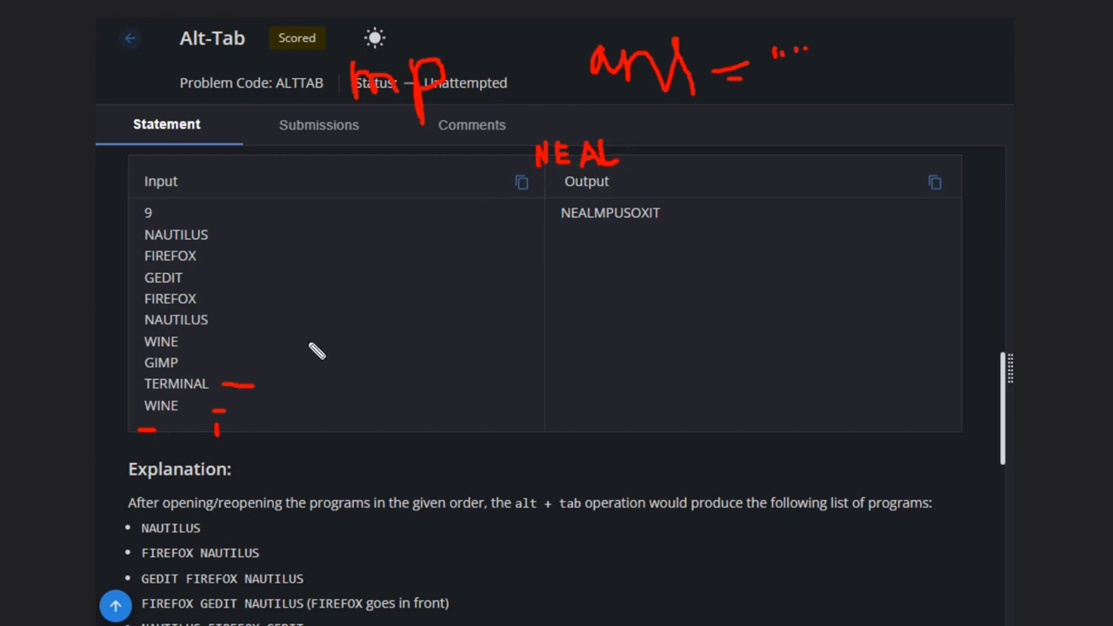
mouse_move(170, 372)
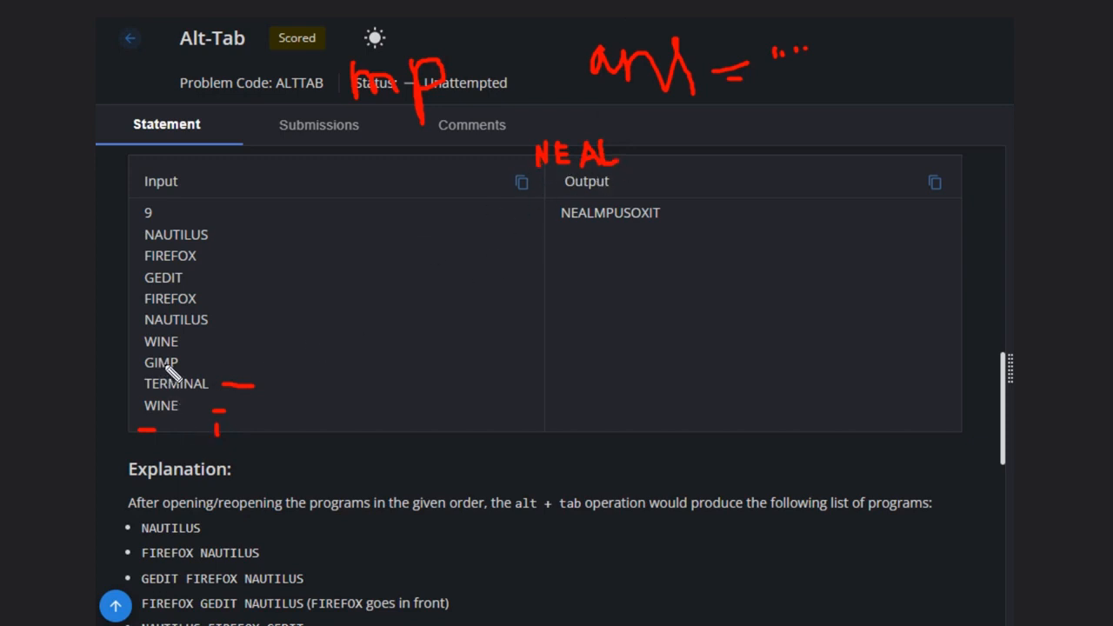
mouse_move(556, 183)
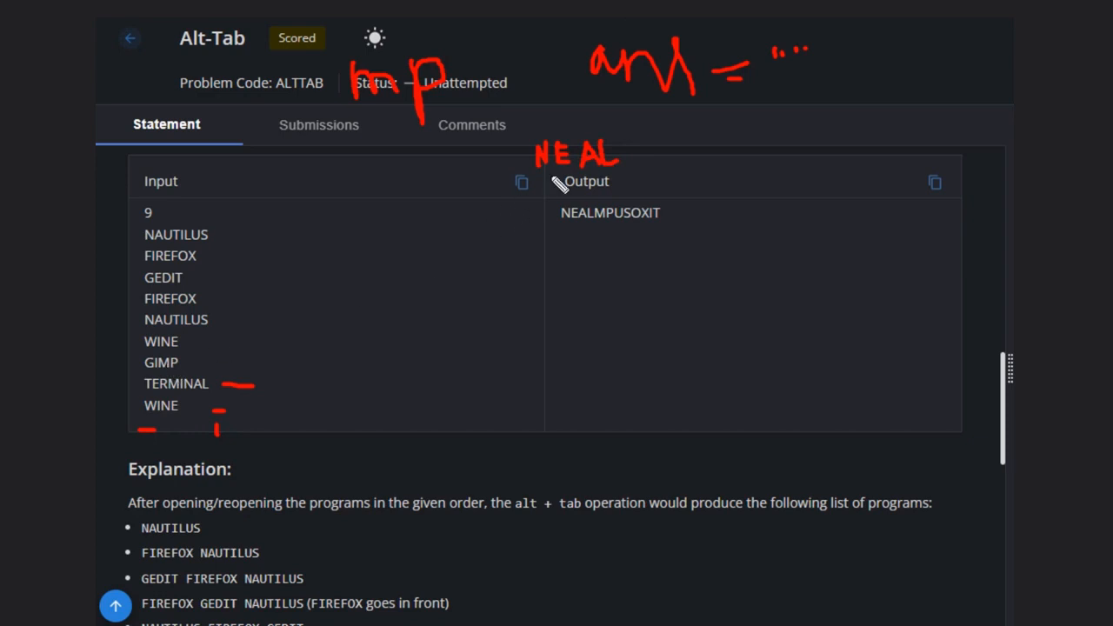
mouse_move(626, 171)
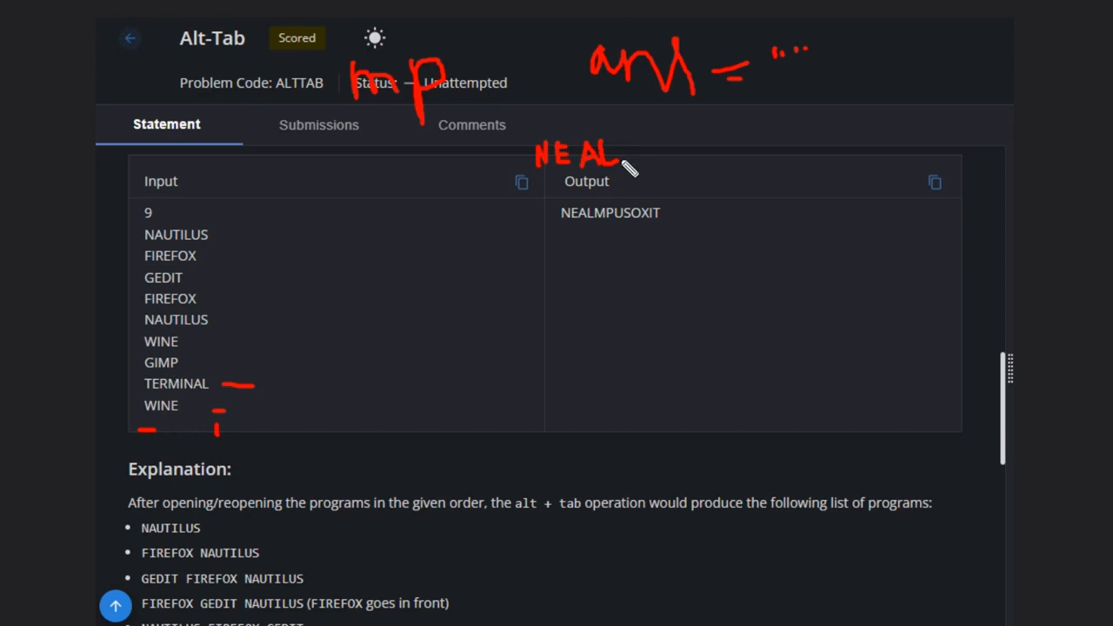
drag(618, 170, 640, 153)
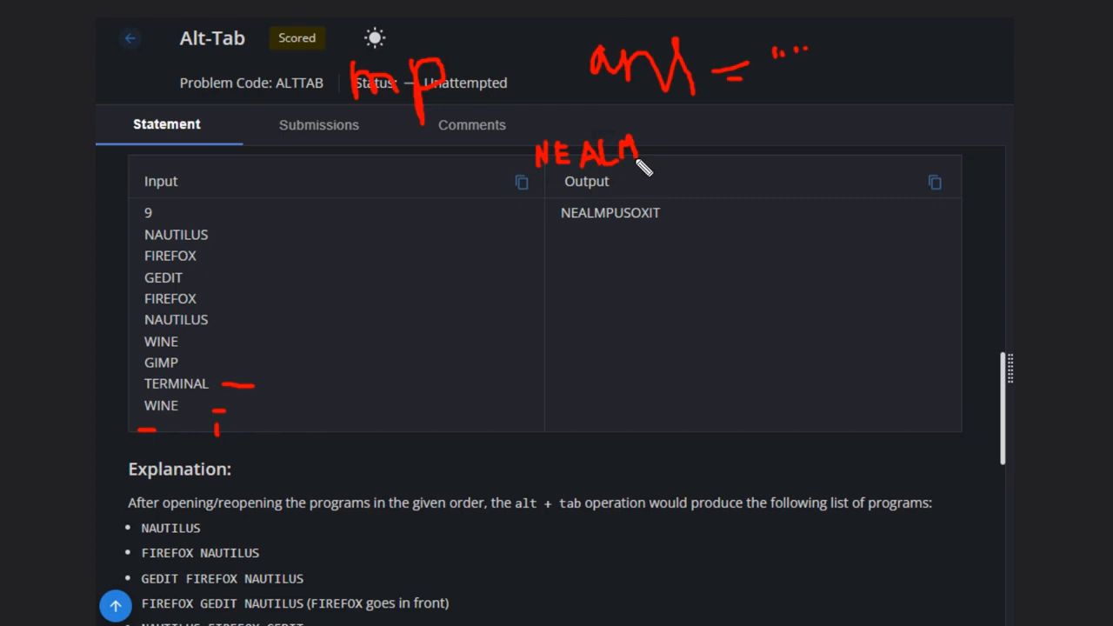
drag(640, 157, 661, 157)
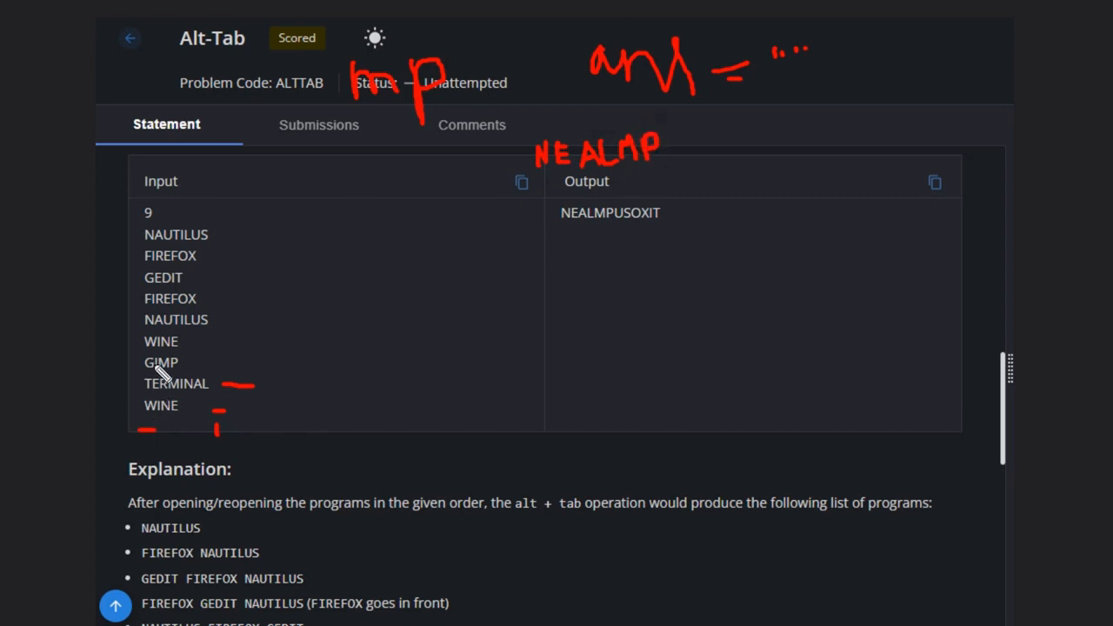
mouse_move(170, 357)
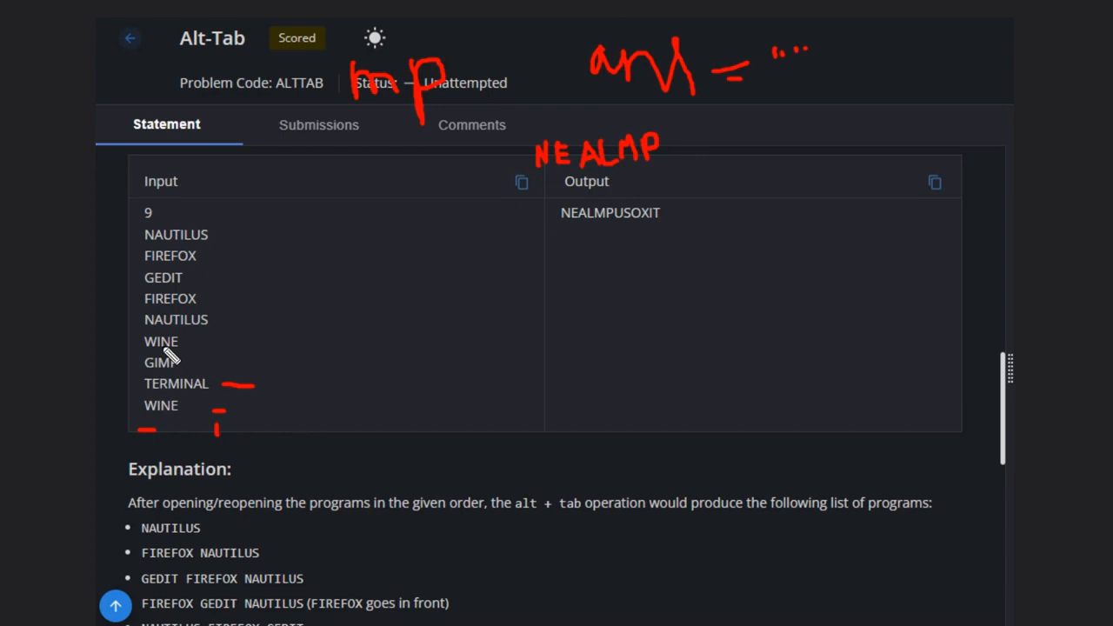
mouse_move(178, 404)
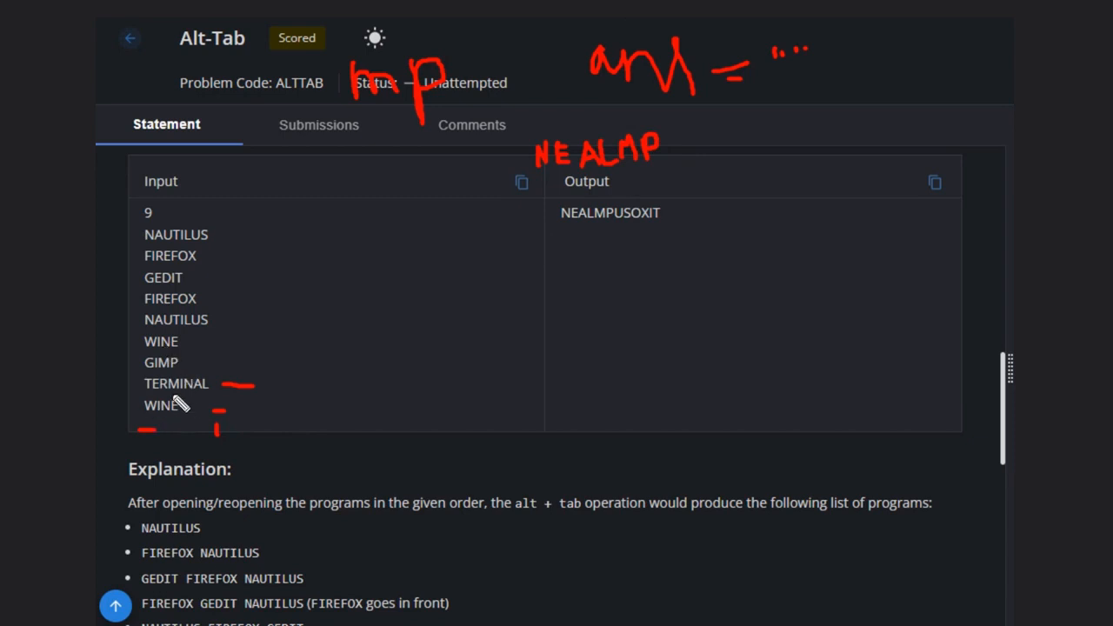
mouse_move(228, 397)
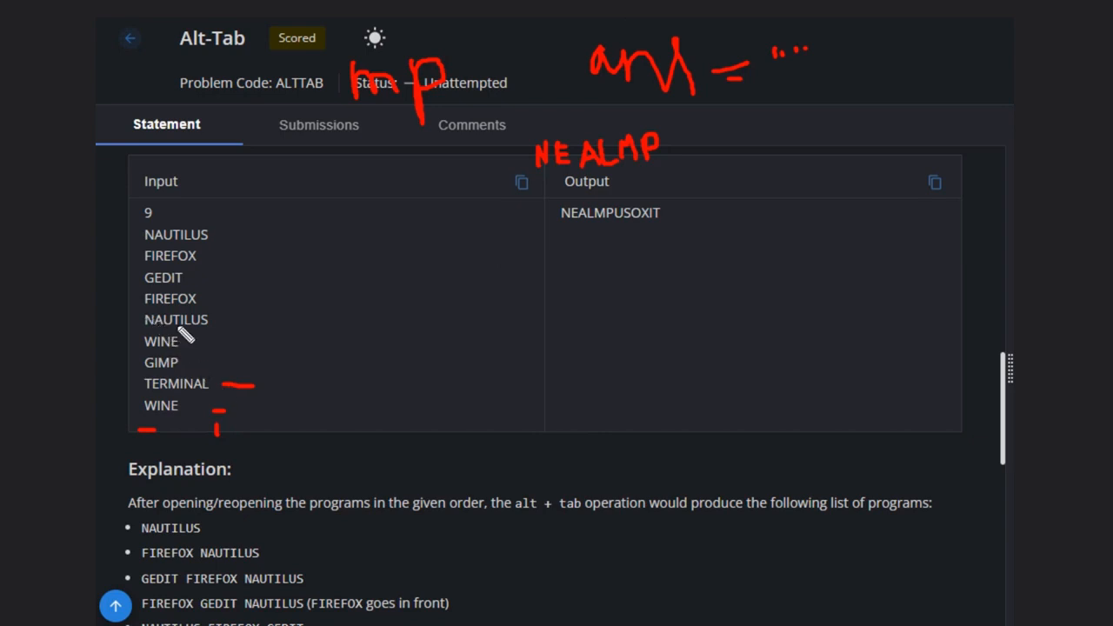
mouse_move(194, 338)
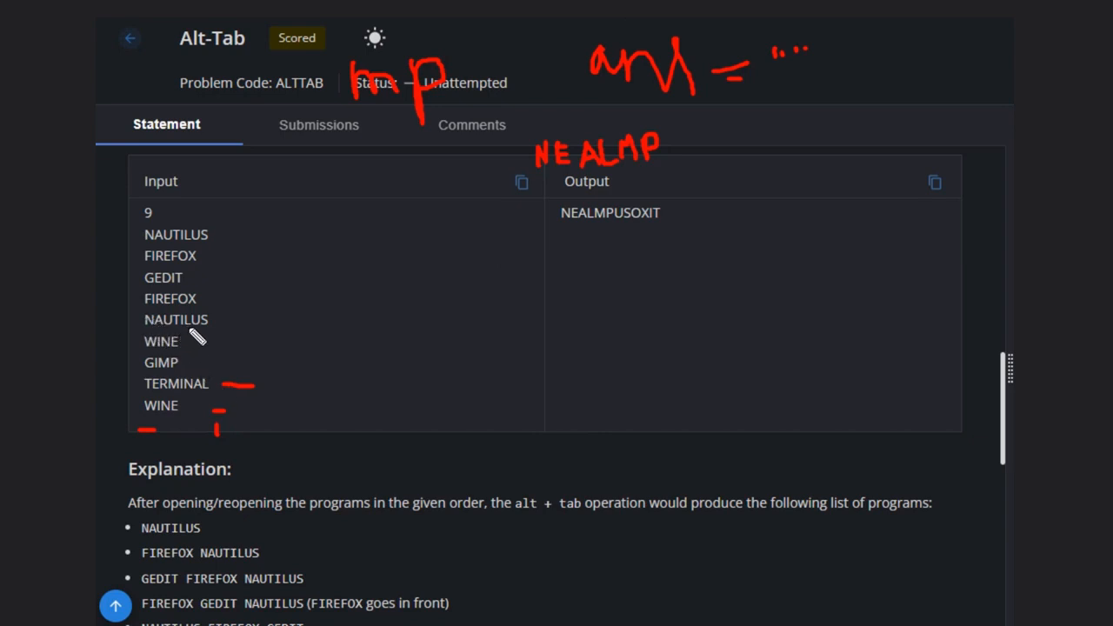
mouse_move(498, 234)
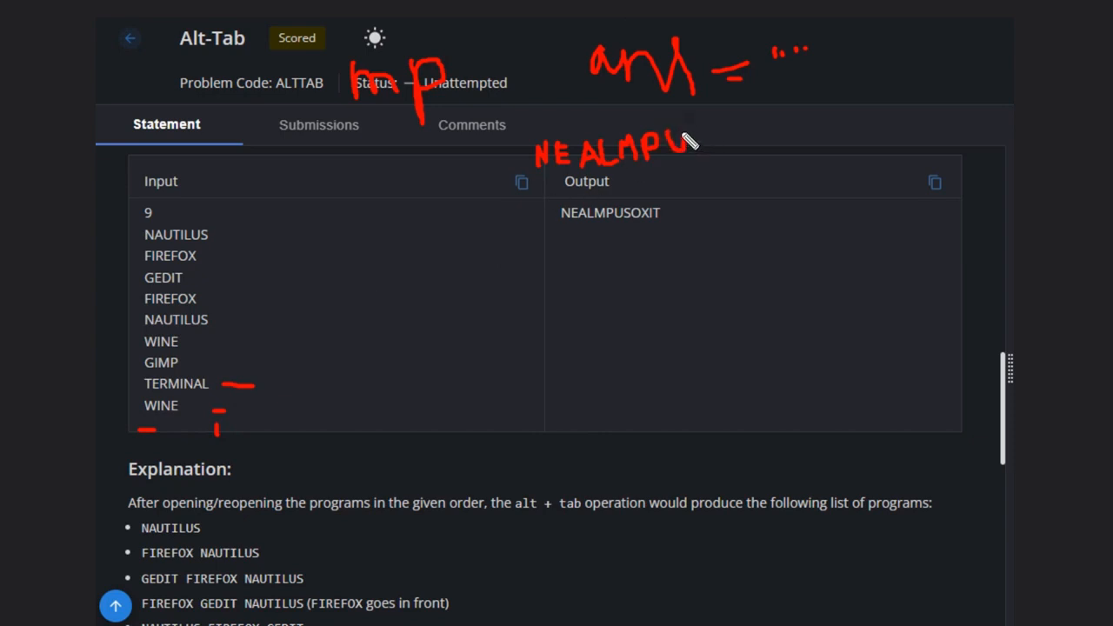
- Continue the red answer with S, O, X and I, reaching NEALMPUSOXI
drag(687, 142, 713, 160)
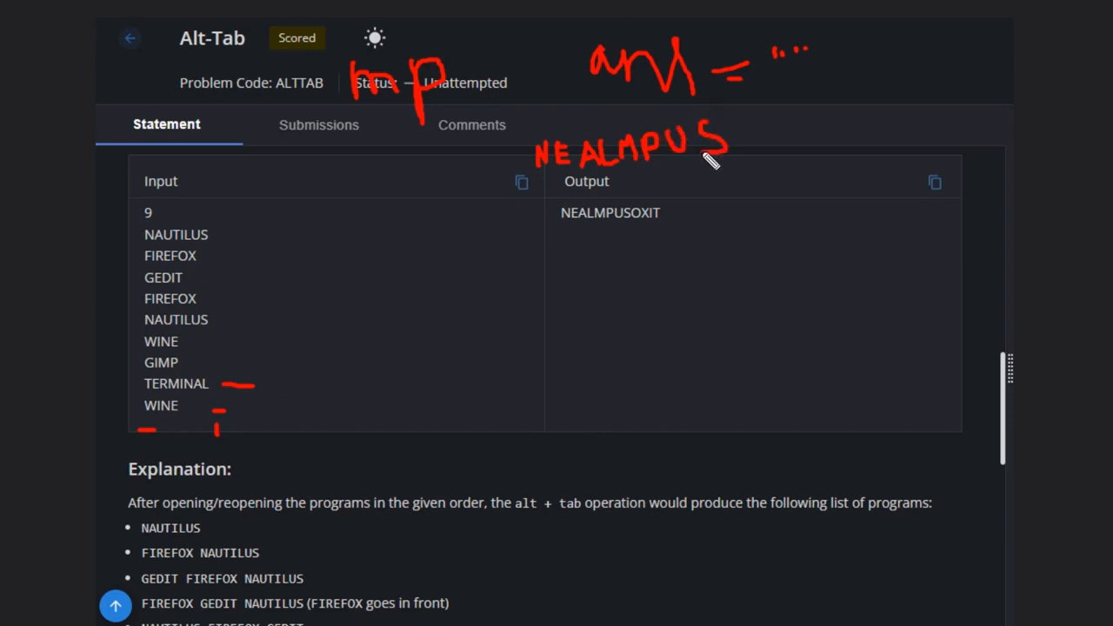
mouse_move(157, 317)
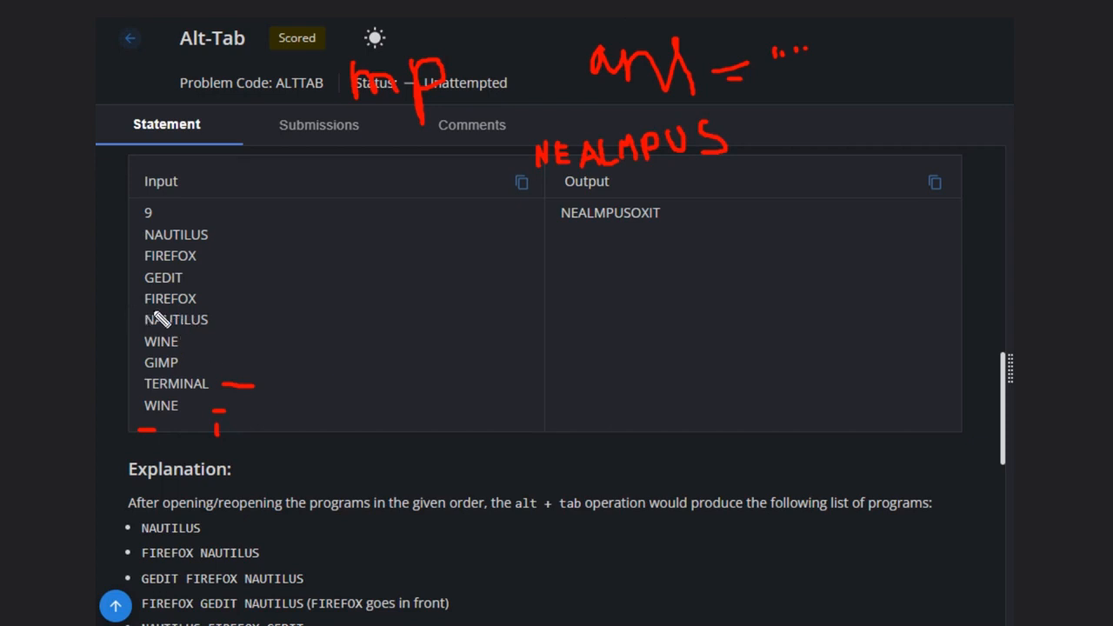
mouse_move(174, 302)
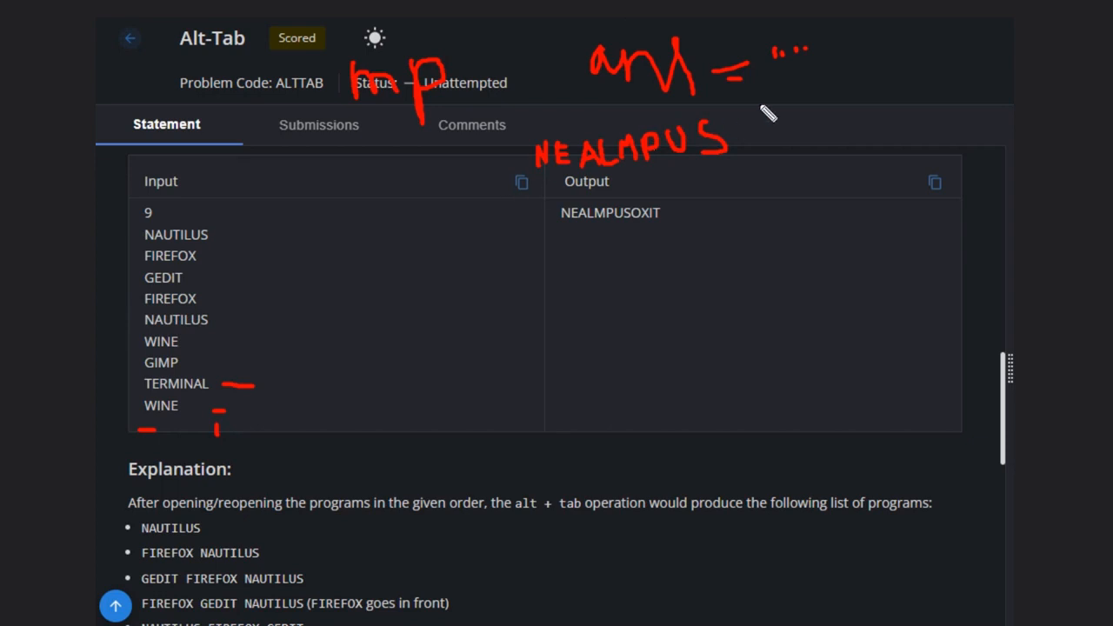
drag(745, 139, 766, 126)
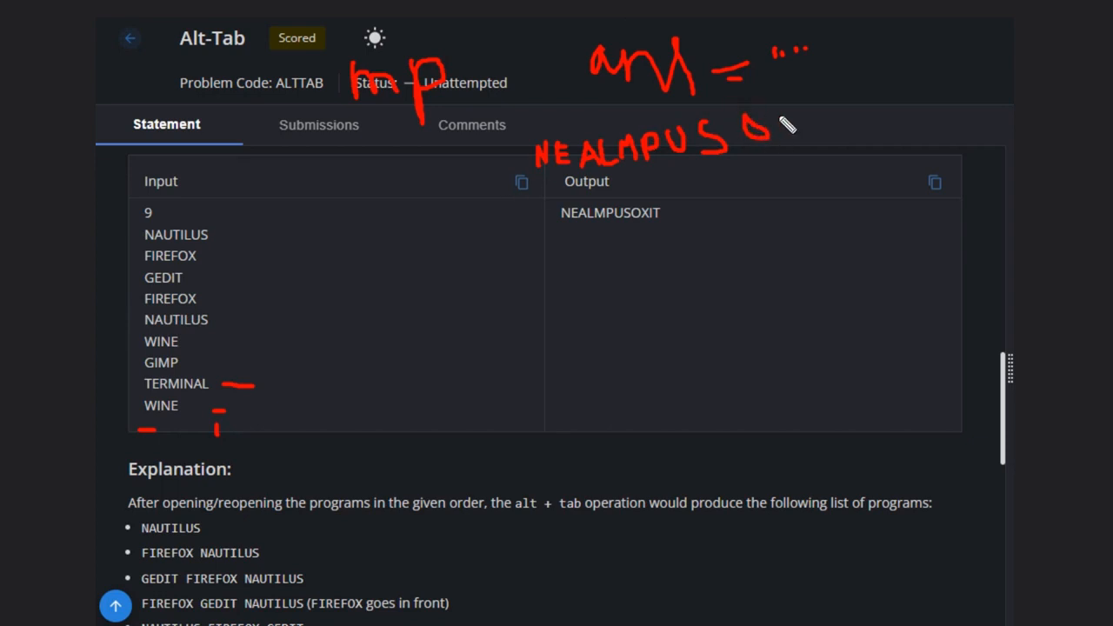
drag(756, 125, 791, 153)
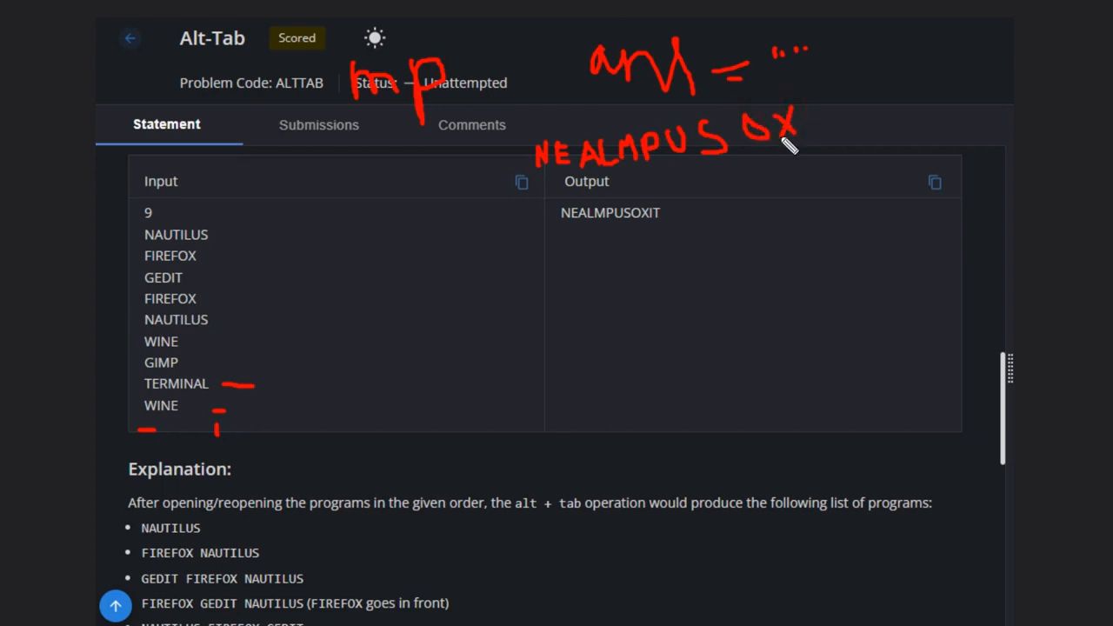
mouse_move(157, 287)
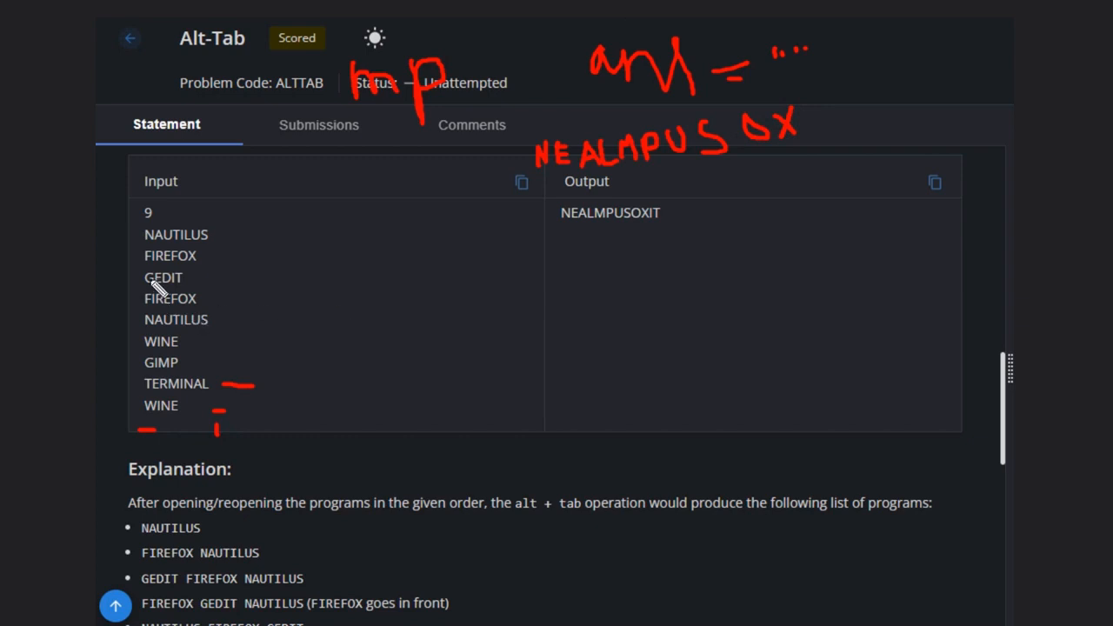
mouse_move(183, 292)
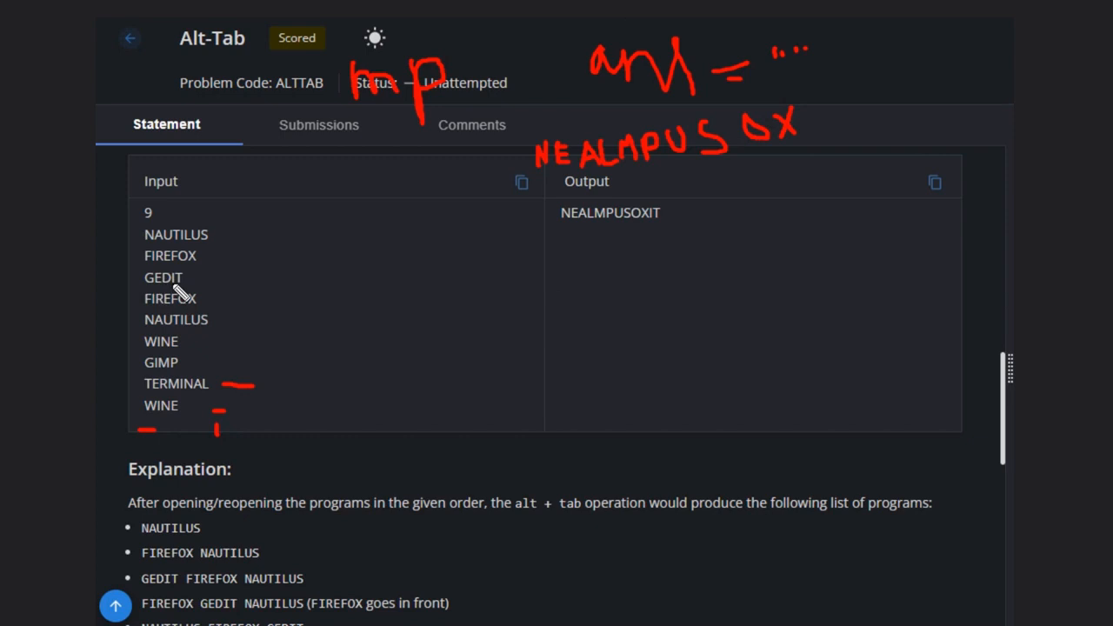
mouse_move(178, 300)
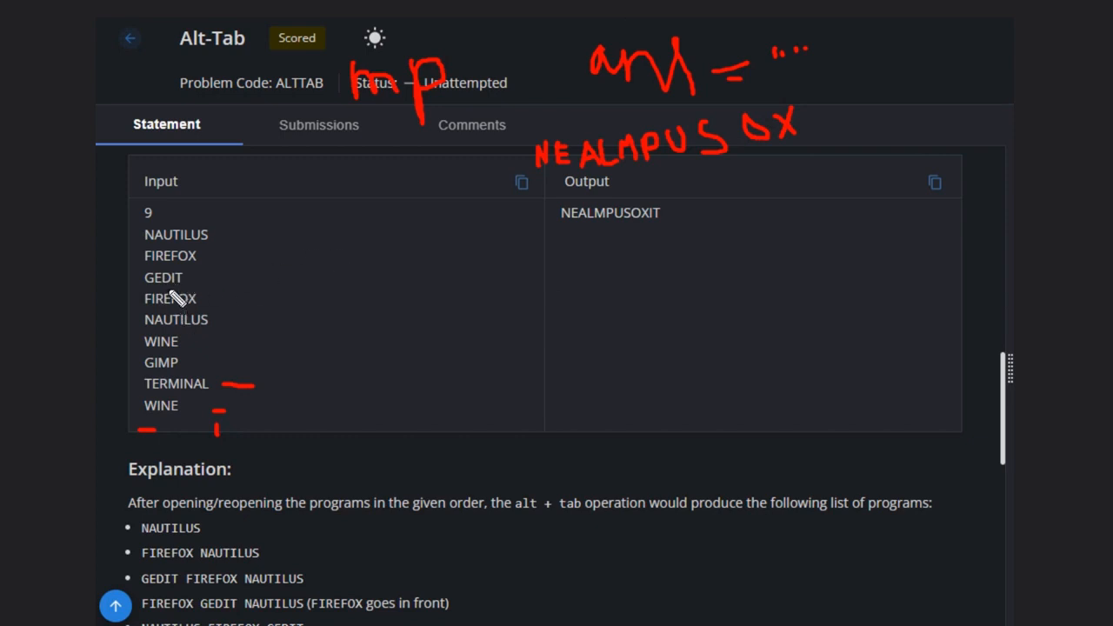
drag(786, 108, 820, 136)
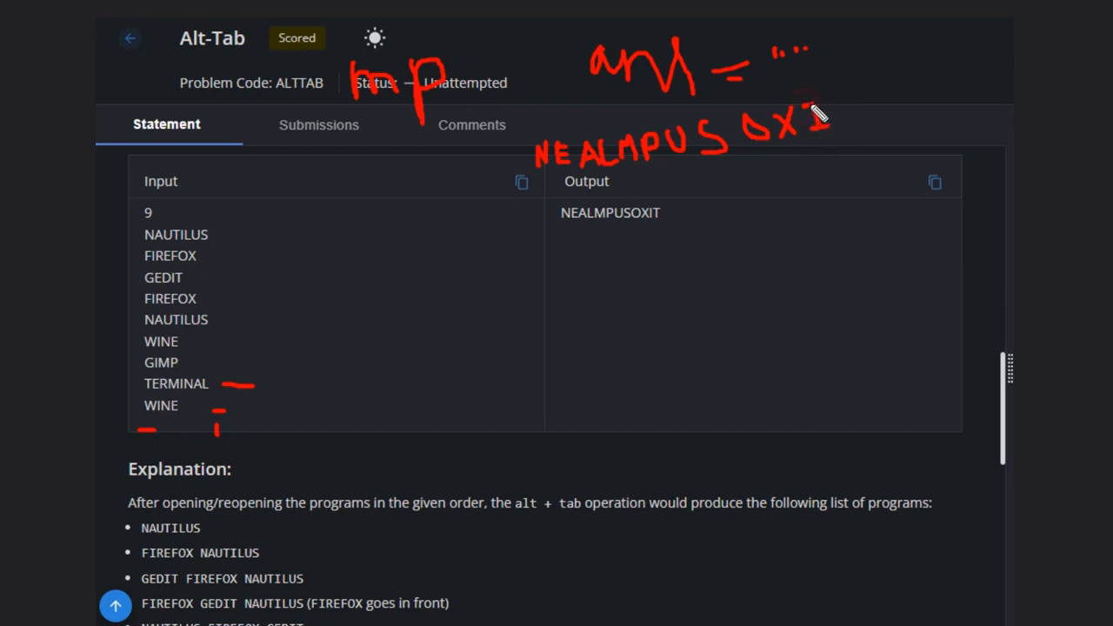
- Add the final T to make NEALMPUSOXIT and underline the handwritten answer
drag(817, 113, 855, 99)
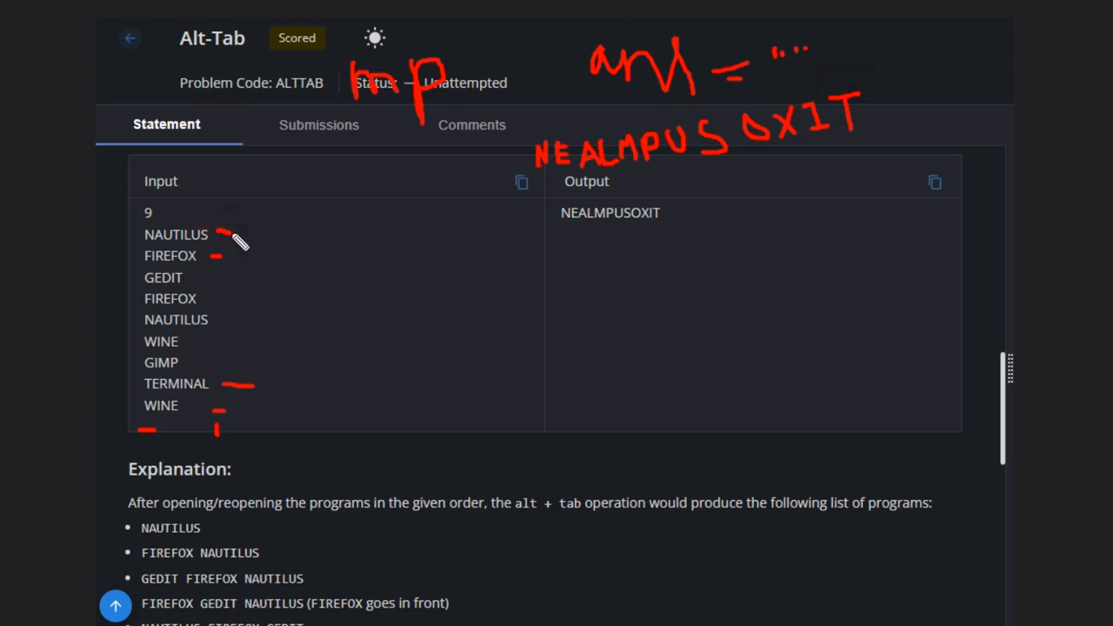
mouse_move(374, 190)
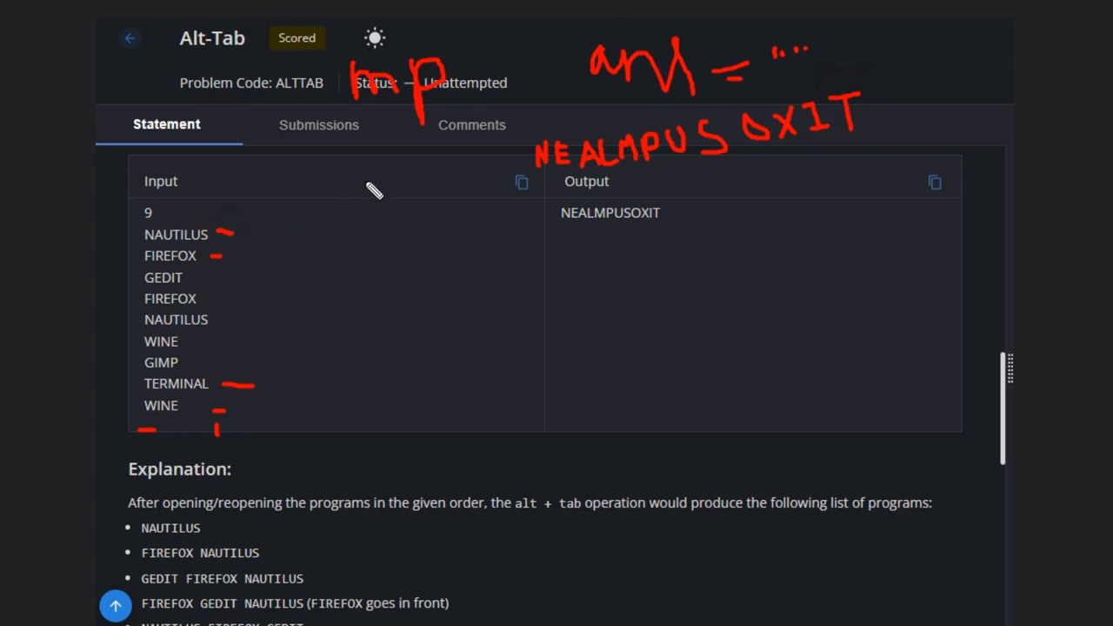
mouse_move(553, 209)
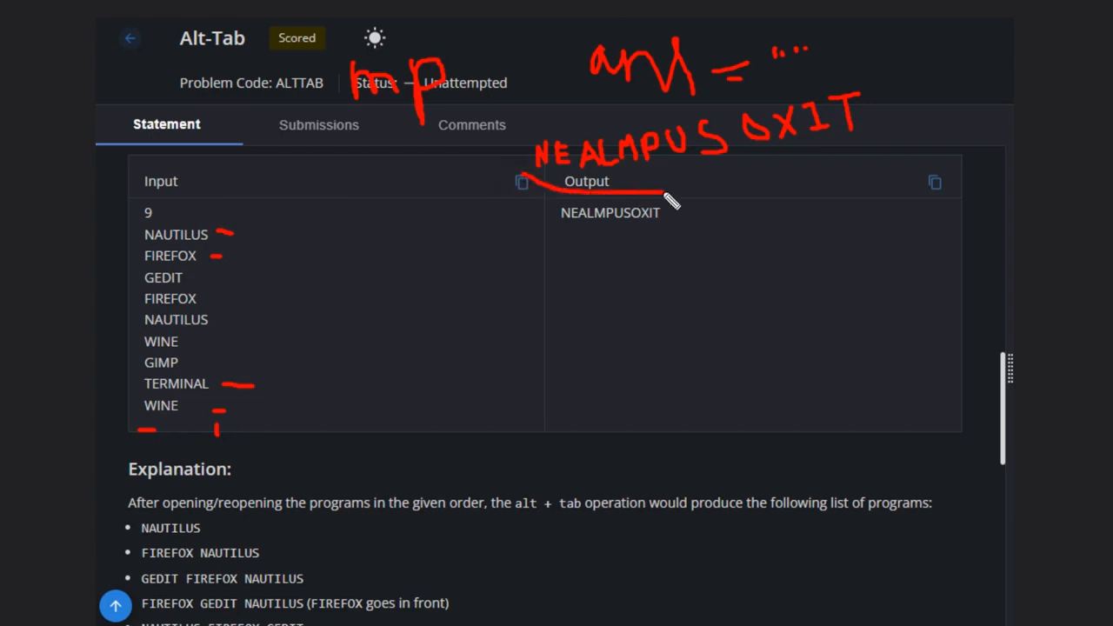
drag(670, 195, 895, 139)
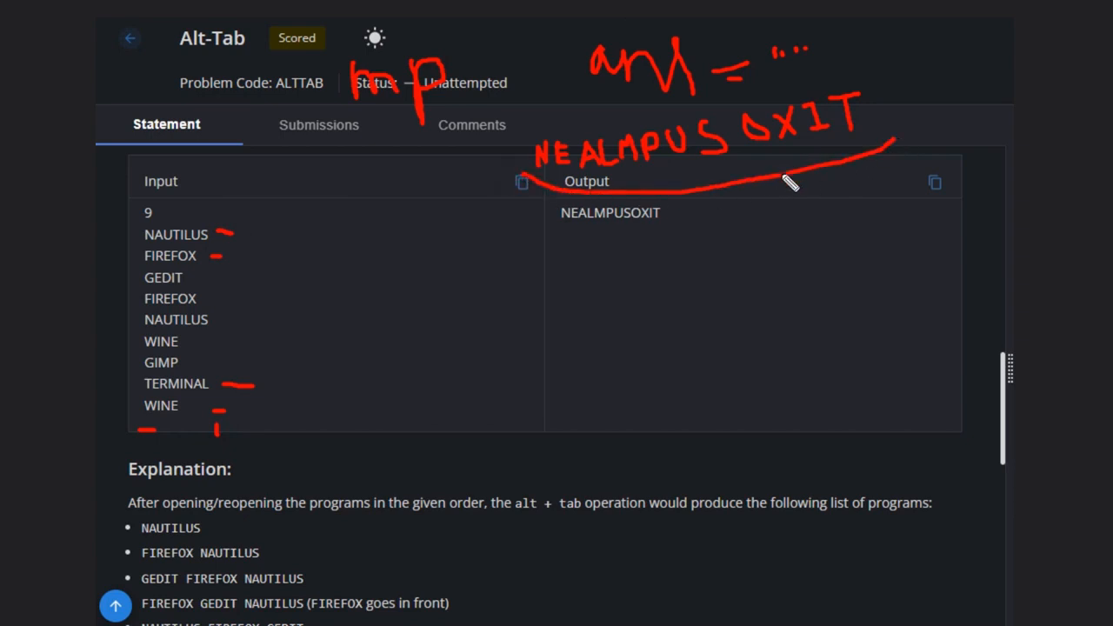
mouse_move(571, 219)
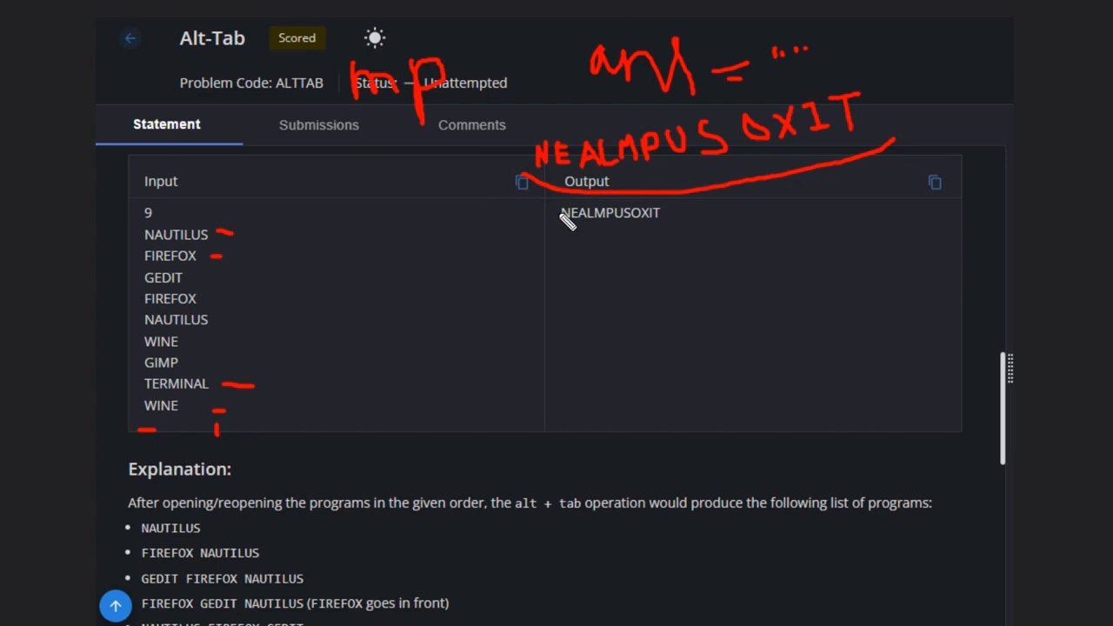
mouse_move(520, 242)
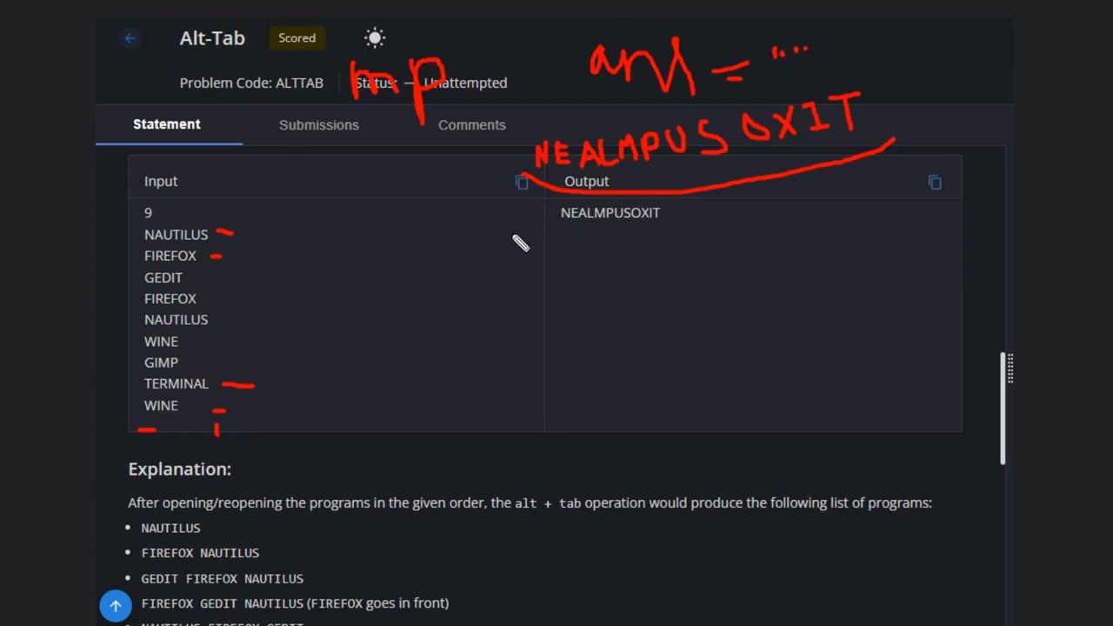
- Write the map declaration mp<st, int> in red beneath the output value
drag(522, 257, 553, 244)
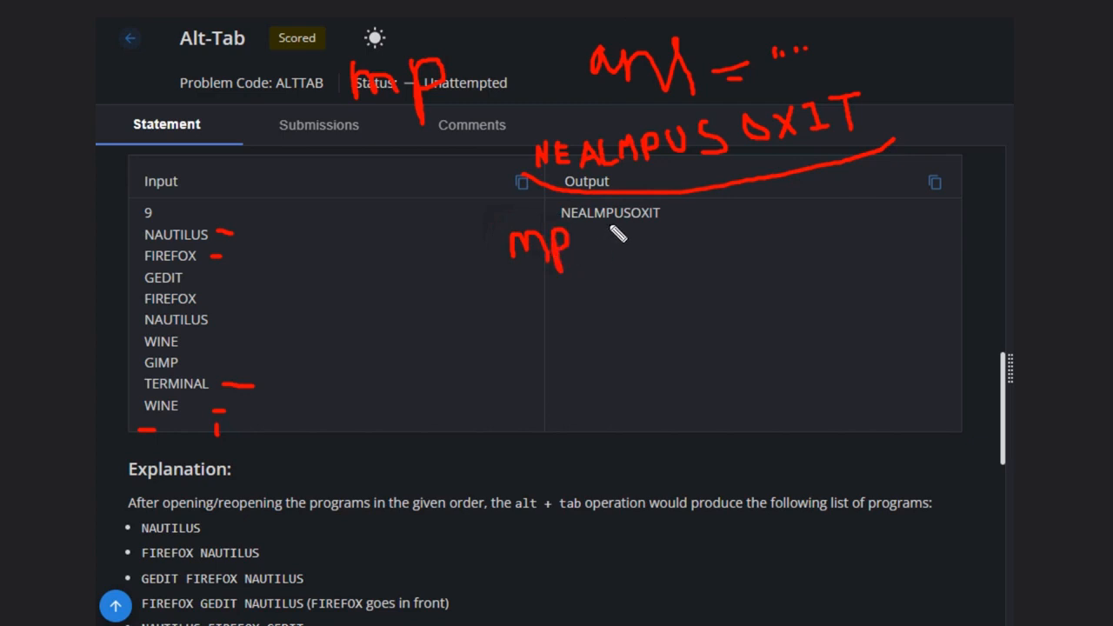
drag(591, 235, 661, 269)
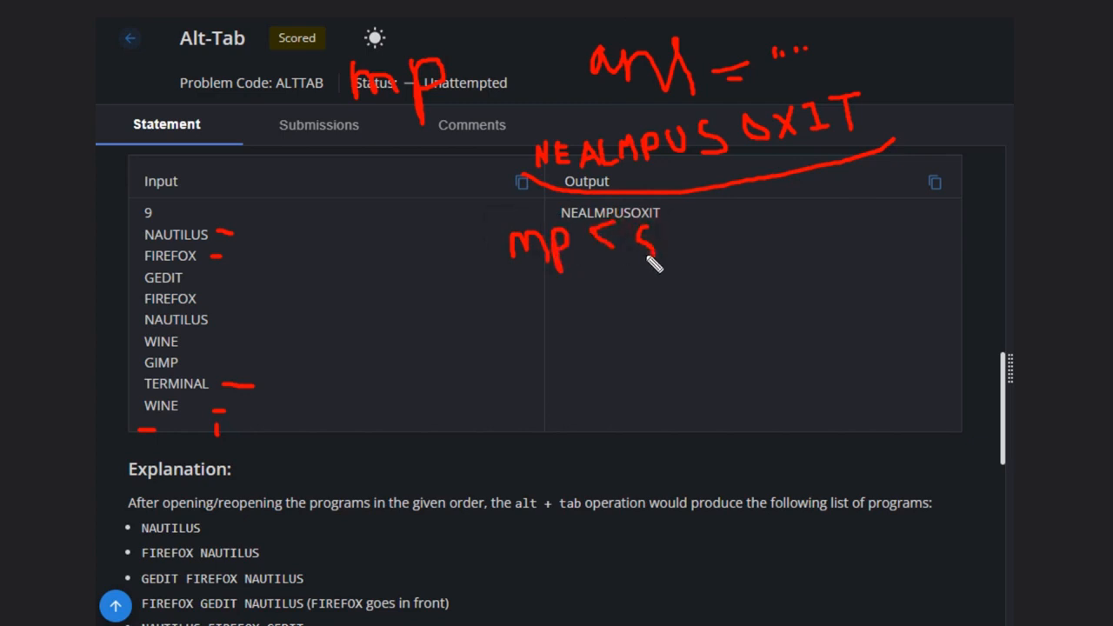
drag(652, 243, 682, 240)
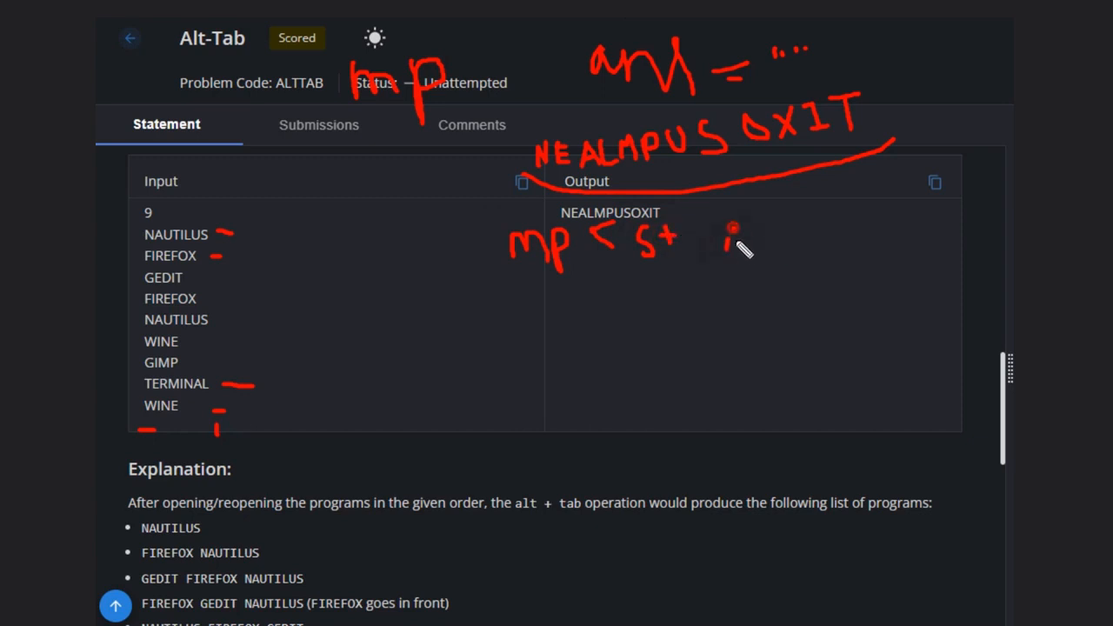
drag(727, 247, 786, 218)
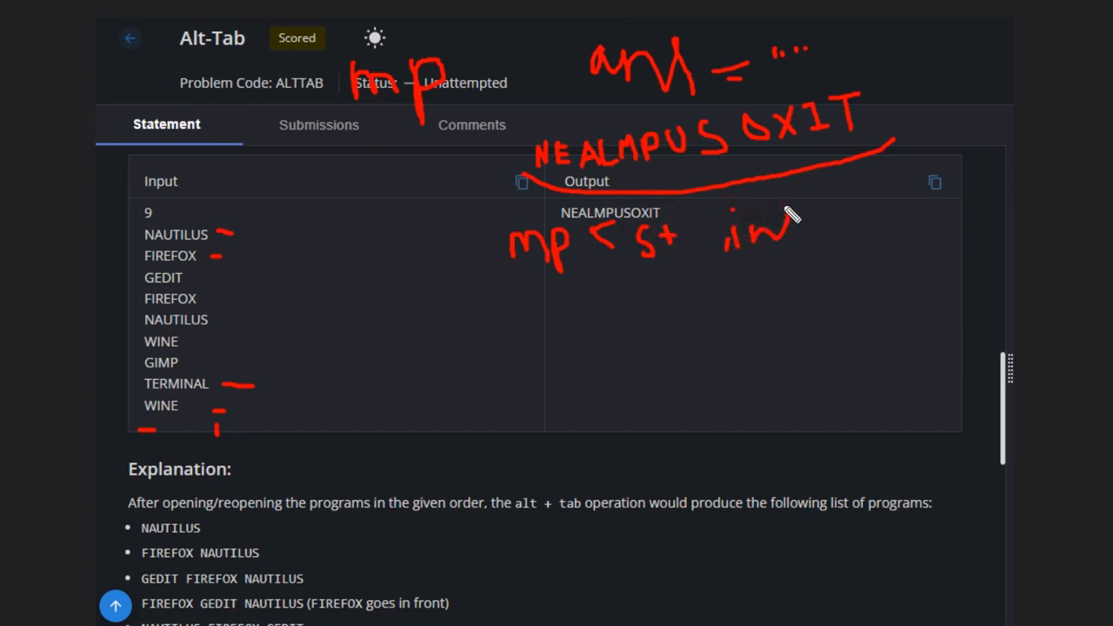
drag(782, 217, 838, 240)
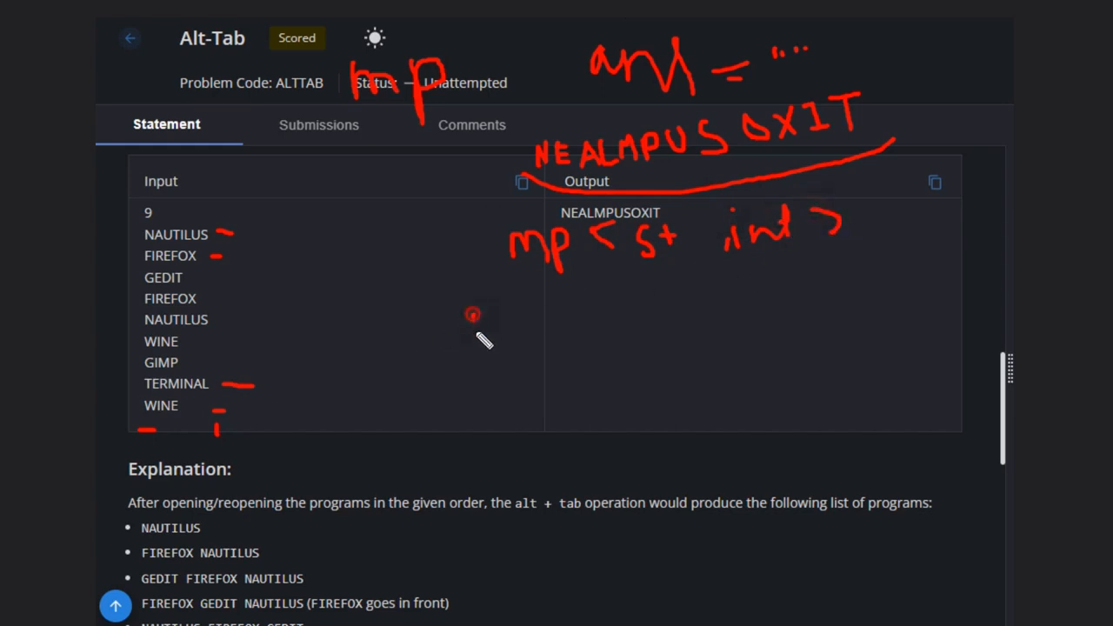
- Handwrite the reverse loop header i = n-1, i >= 0, i-- below the map note
drag(469, 310, 496, 331)
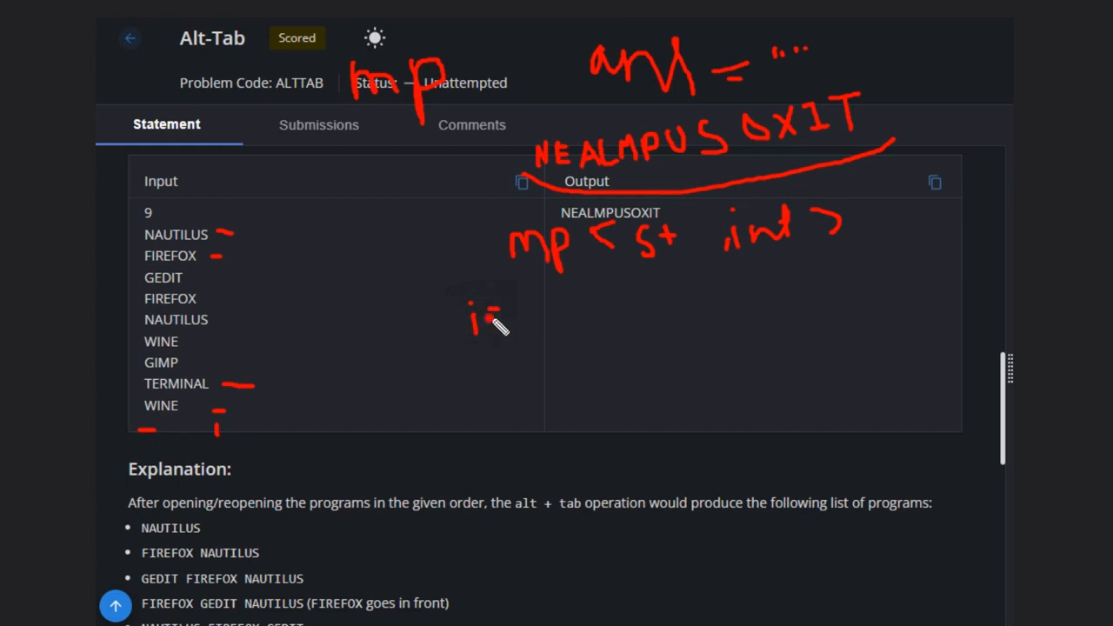
drag(490, 321, 539, 339)
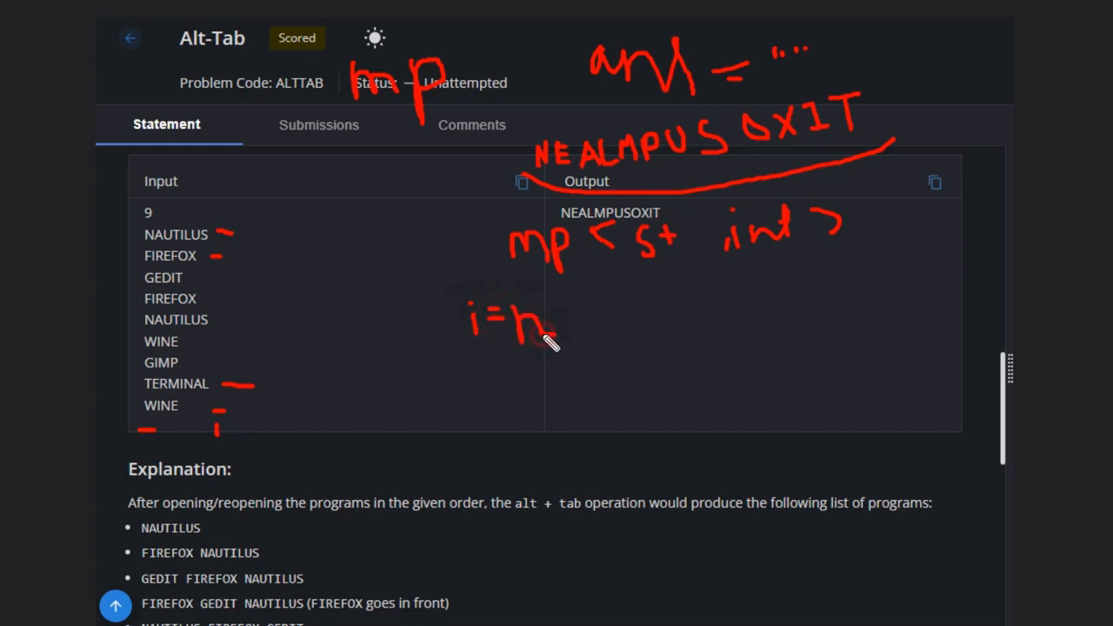
drag(565, 327, 609, 313)
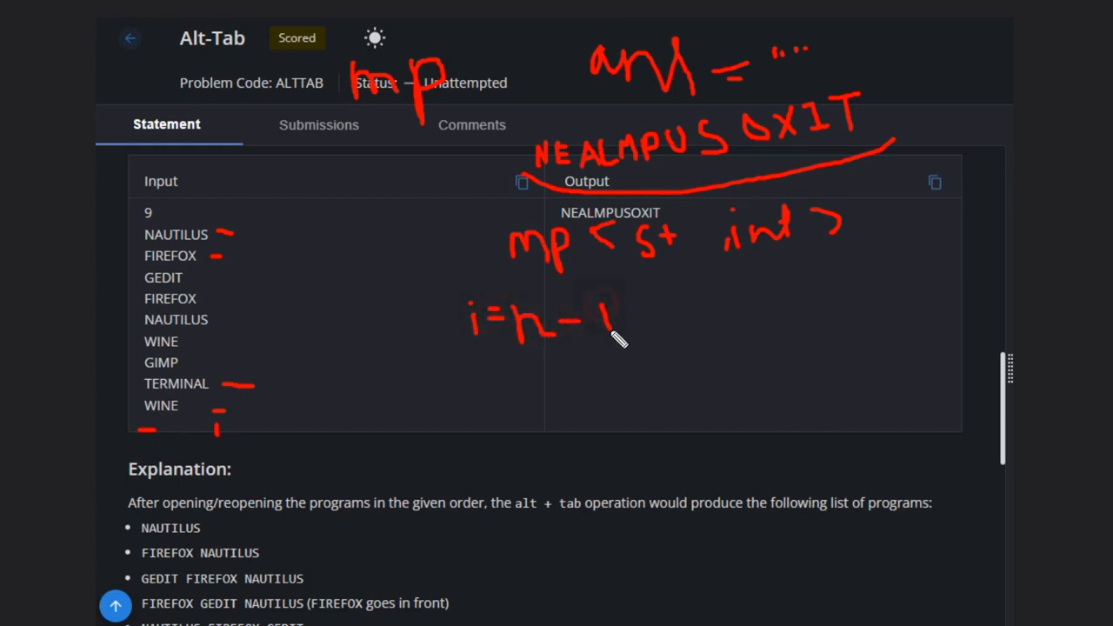
drag(626, 339, 687, 313)
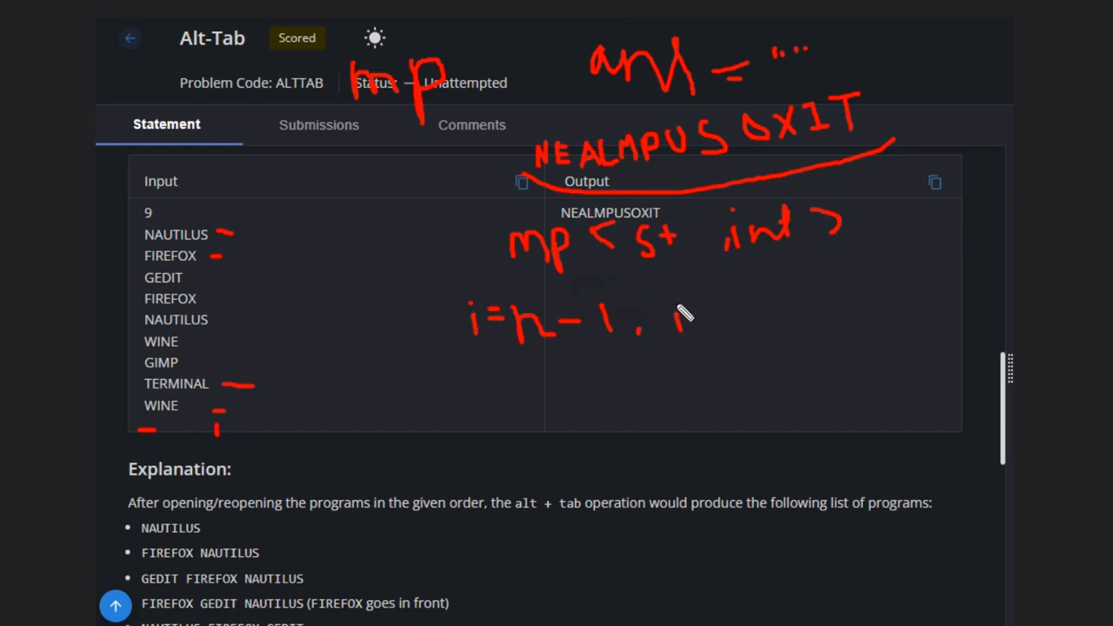
drag(679, 316, 739, 323)
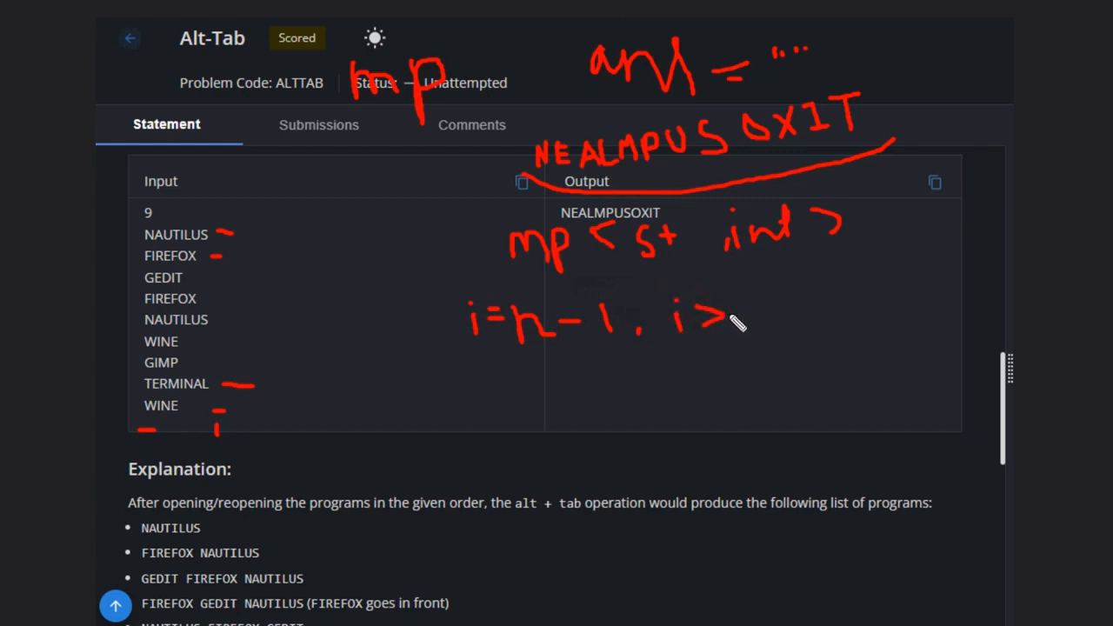
drag(730, 322, 782, 334)
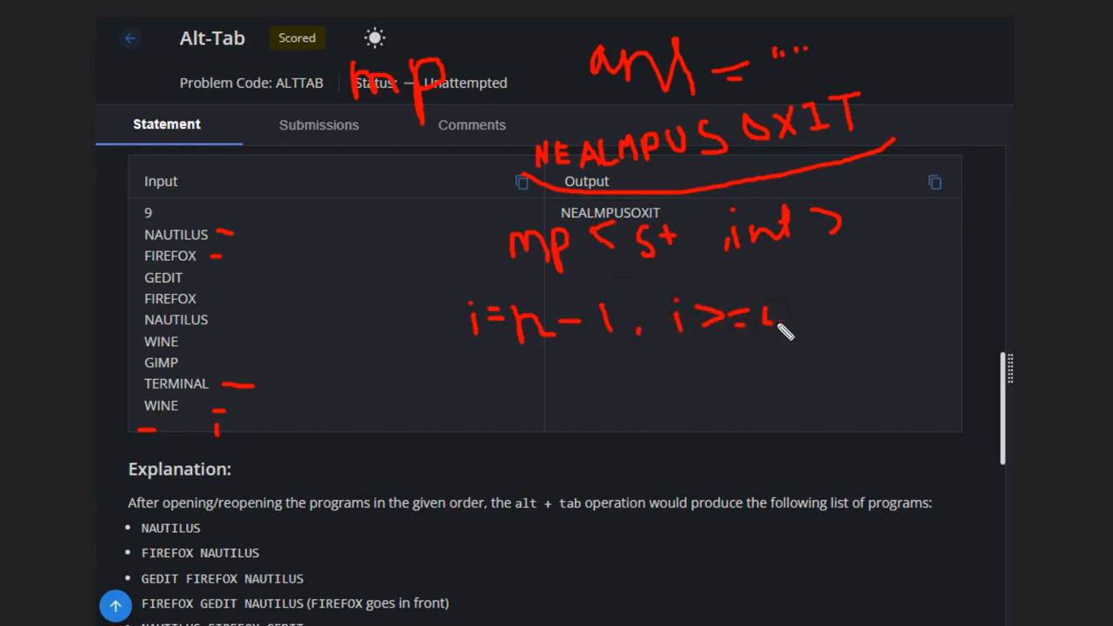
drag(782, 330, 800, 296)
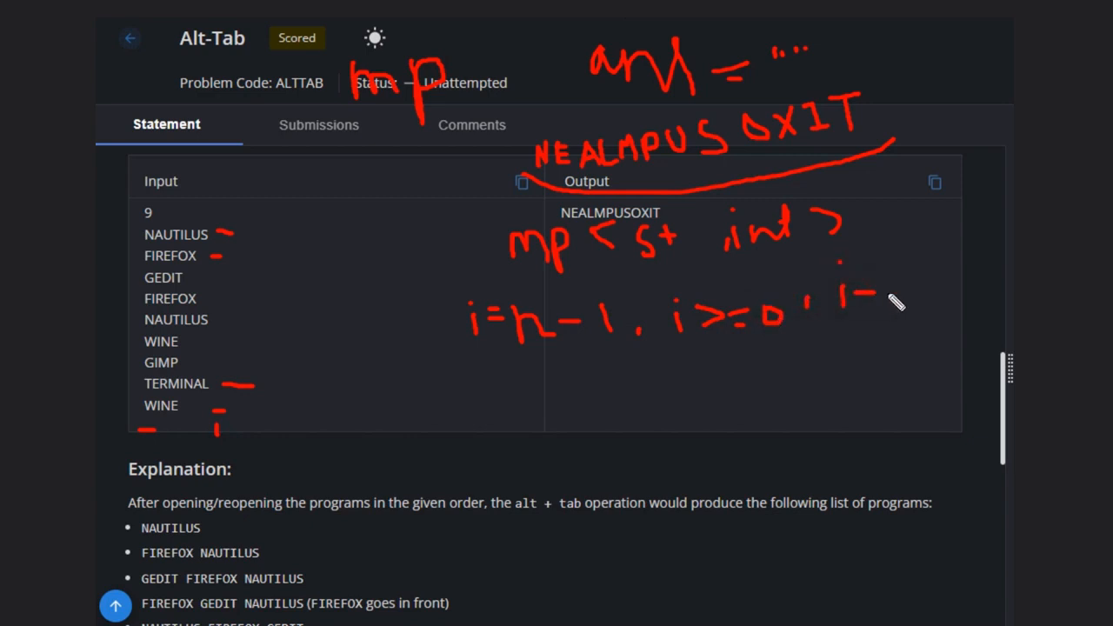
drag(869, 299, 922, 296)
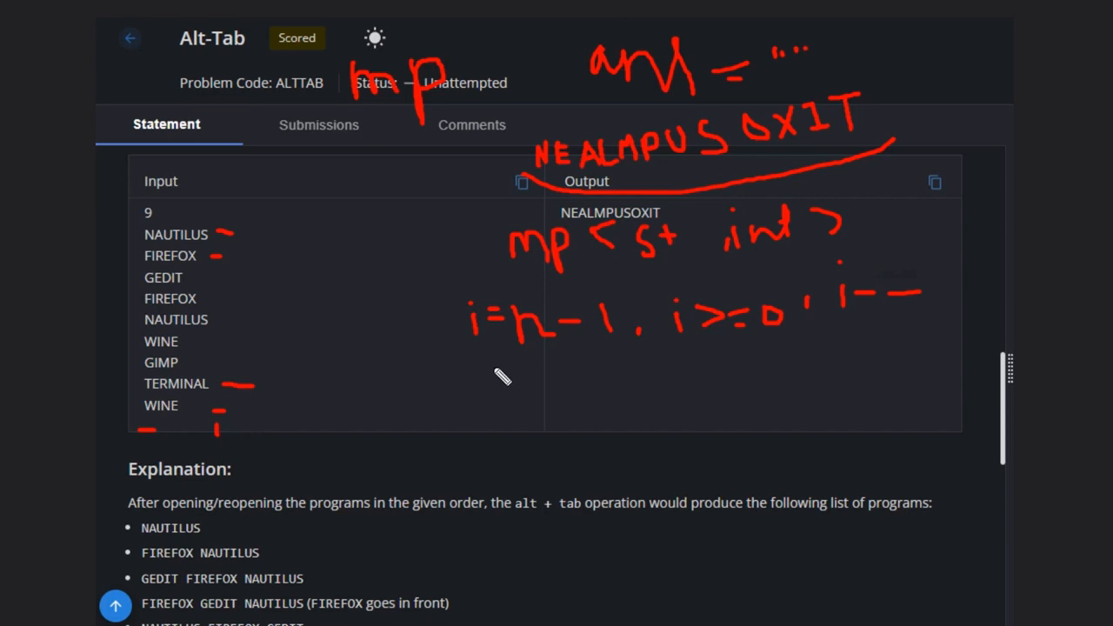
mouse_move(215, 414)
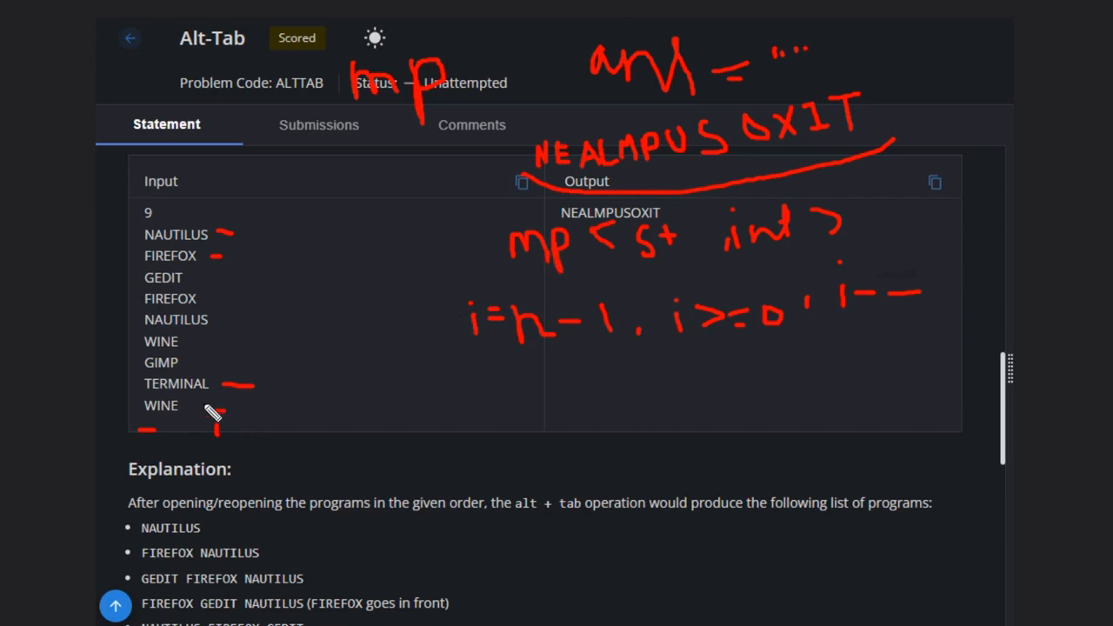
mouse_move(592, 387)
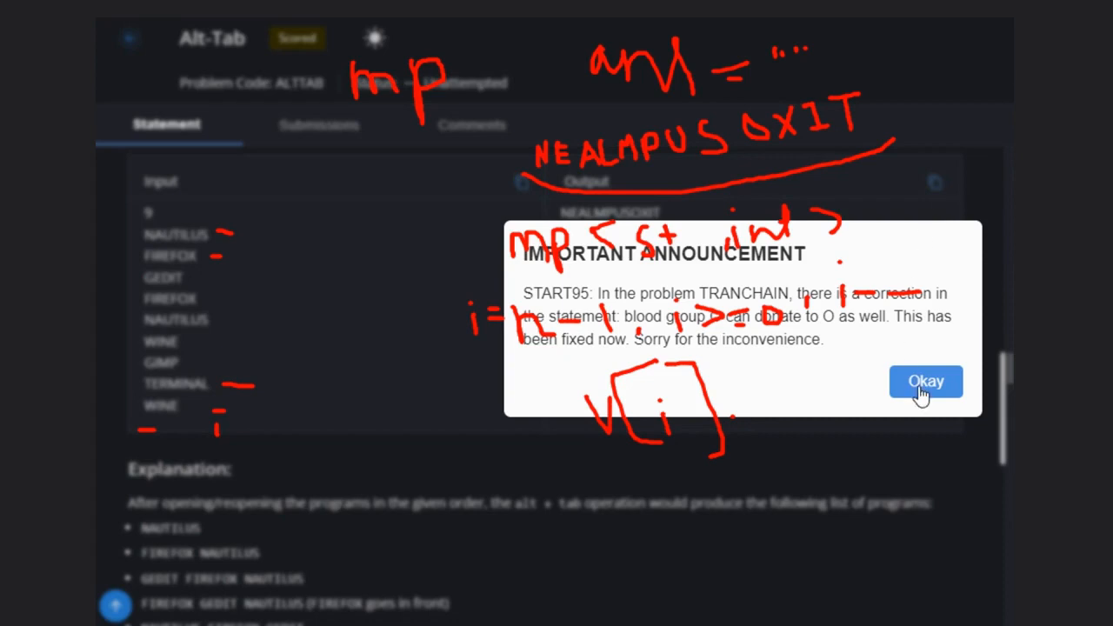
- Dismiss the announcement and note the check v[i] : mp / not under the loop
click(925, 381)
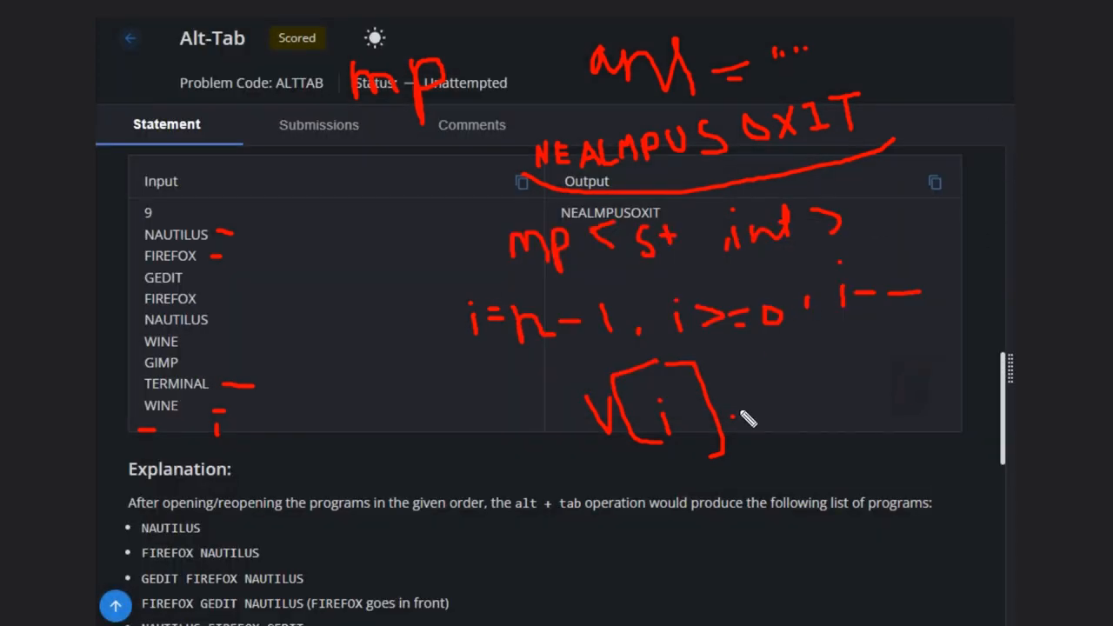
drag(730, 414, 769, 422)
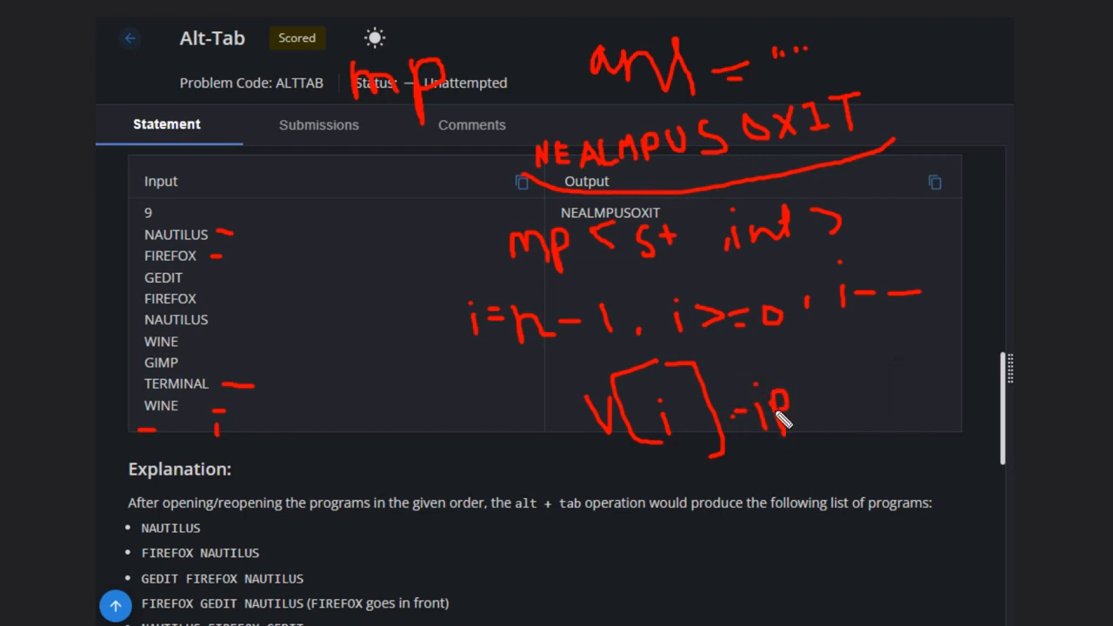
mouse_move(900, 352)
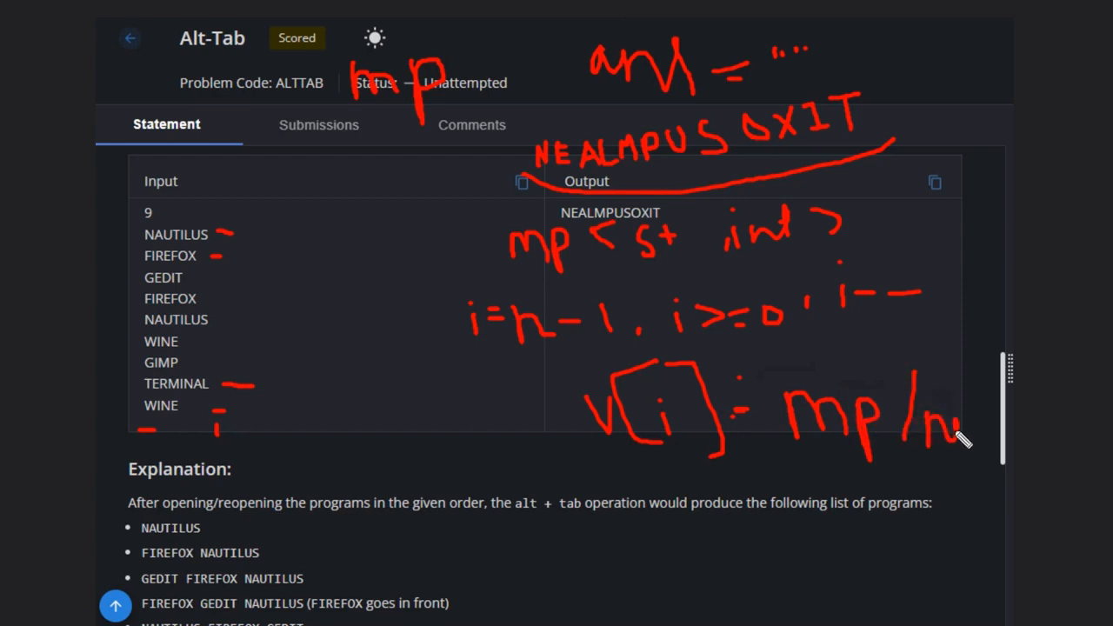
drag(953, 438, 978, 409)
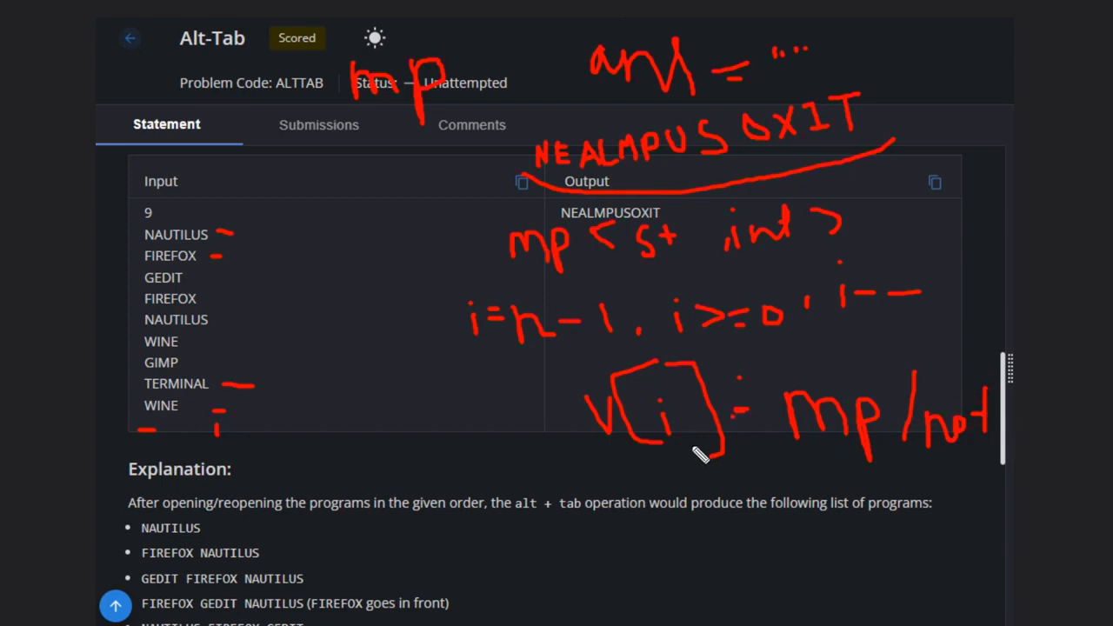
mouse_move(756, 470)
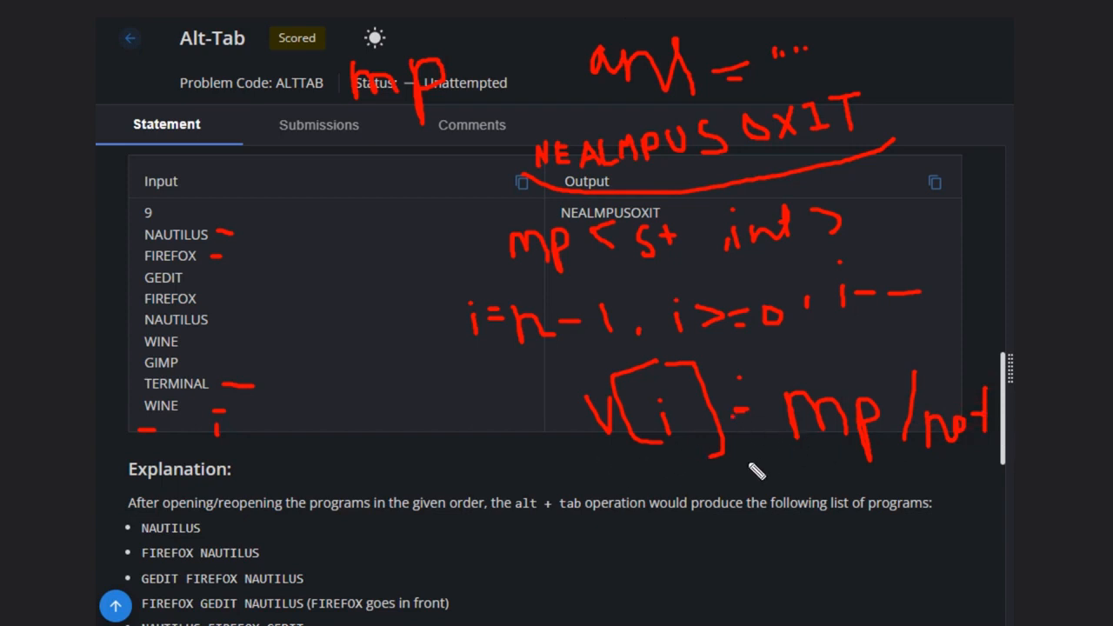
mouse_move(758, 473)
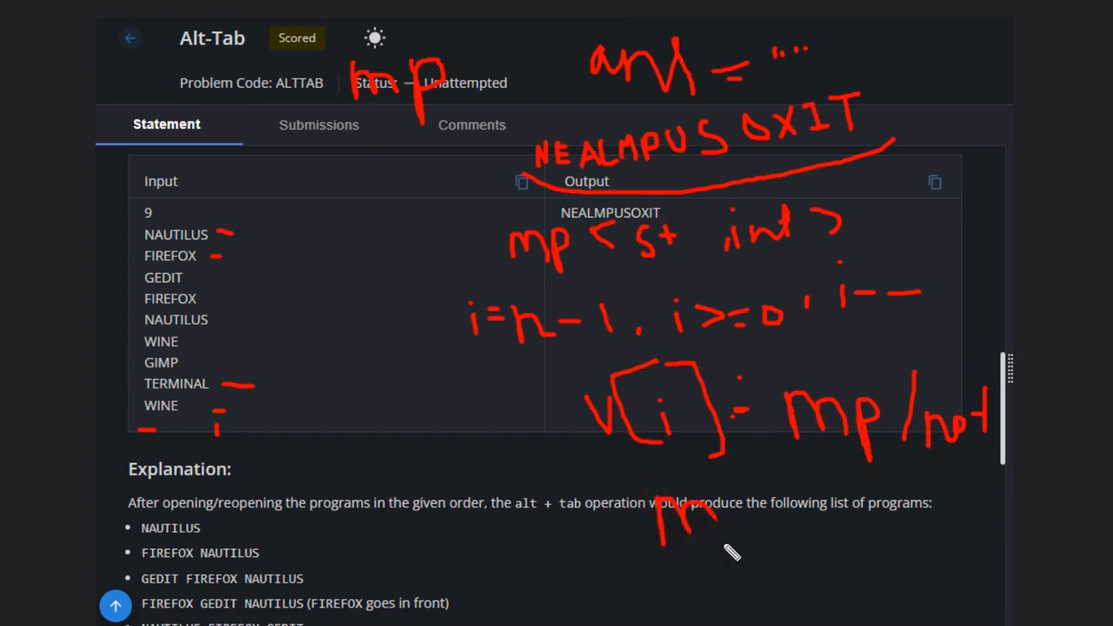
- Write the map update mp[v[i]] = 1 below the check
drag(704, 522, 739, 565)
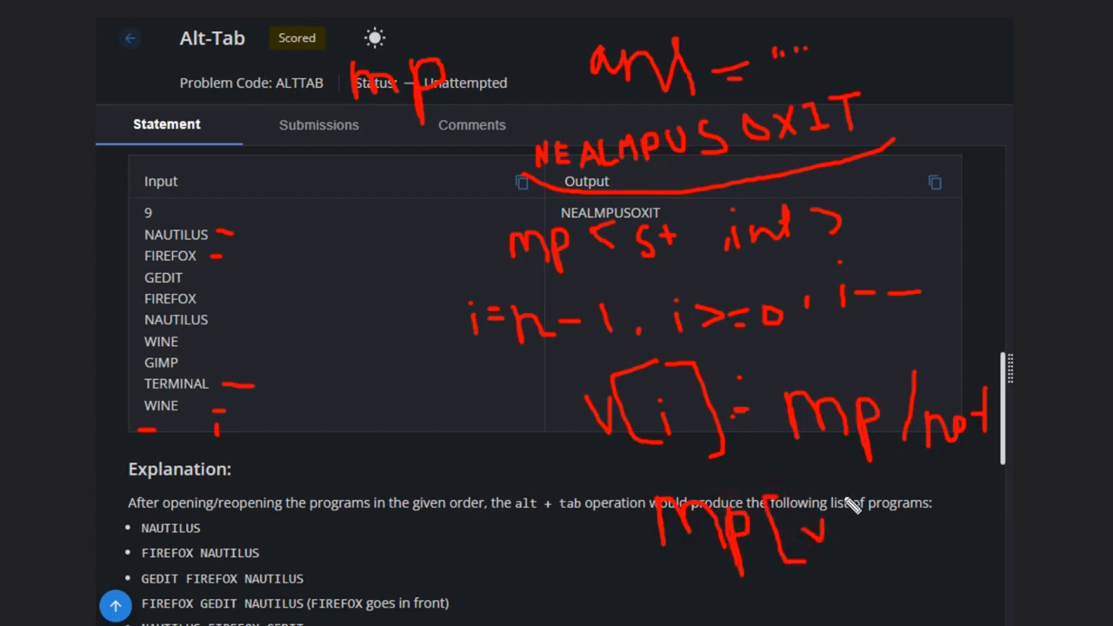
drag(808, 530, 861, 530)
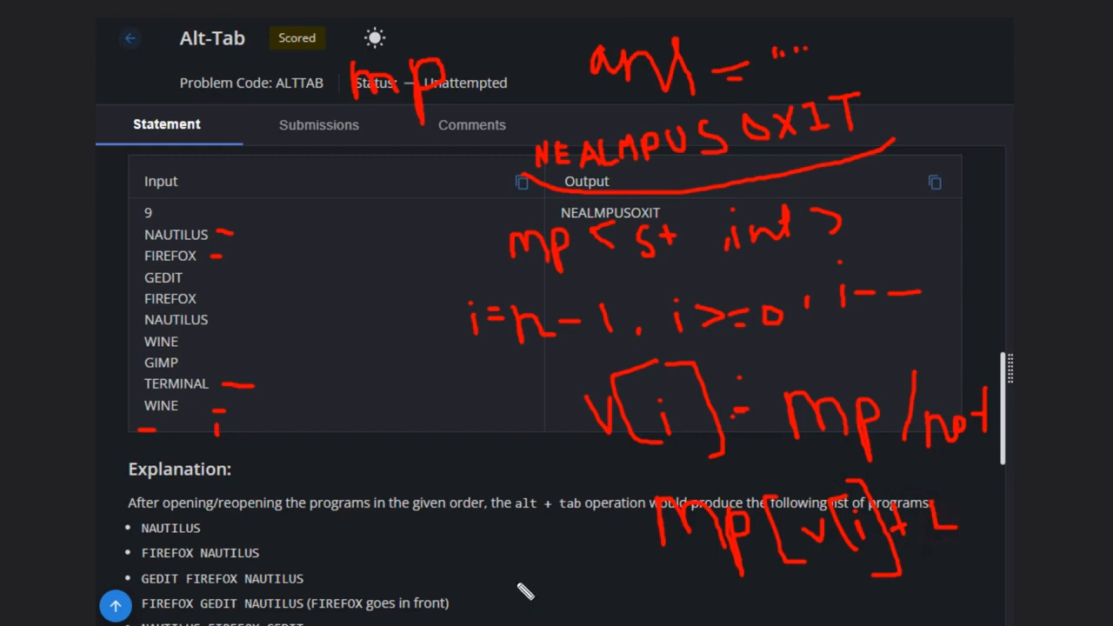
drag(507, 591, 565, 595)
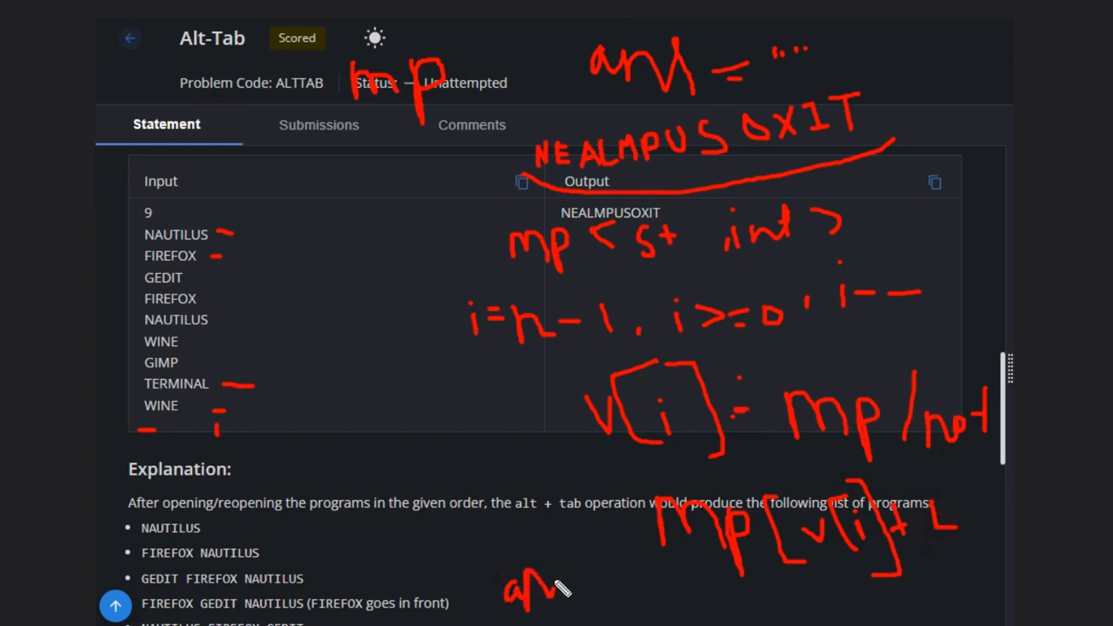
- Begin the answer update line ans = ans + wo… beneath the map update
drag(539, 591, 574, 609)
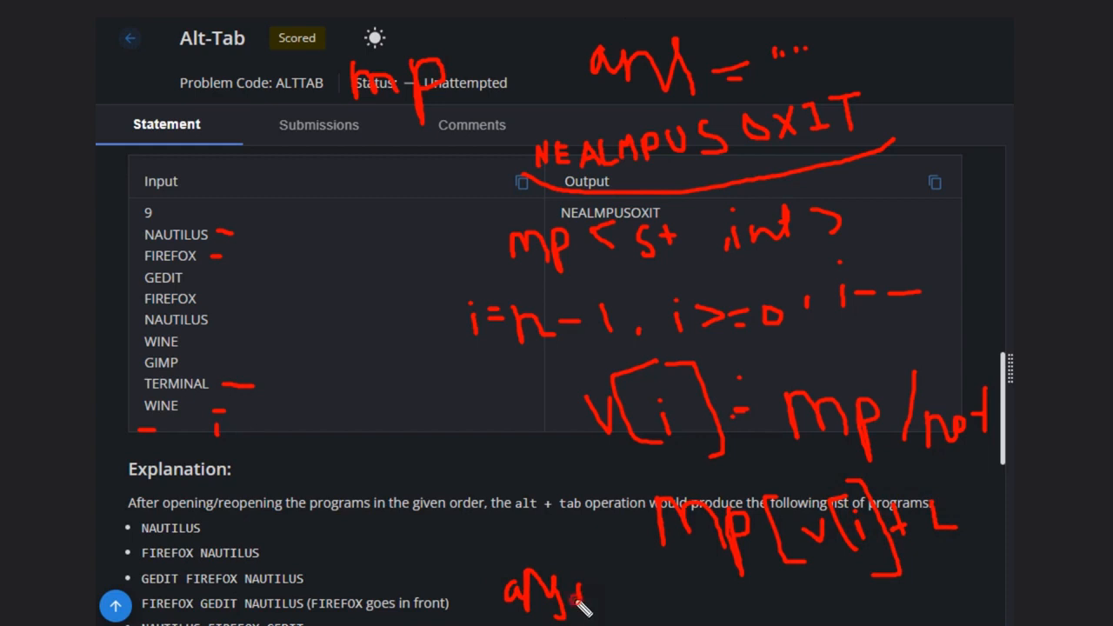
drag(577, 600, 605, 595)
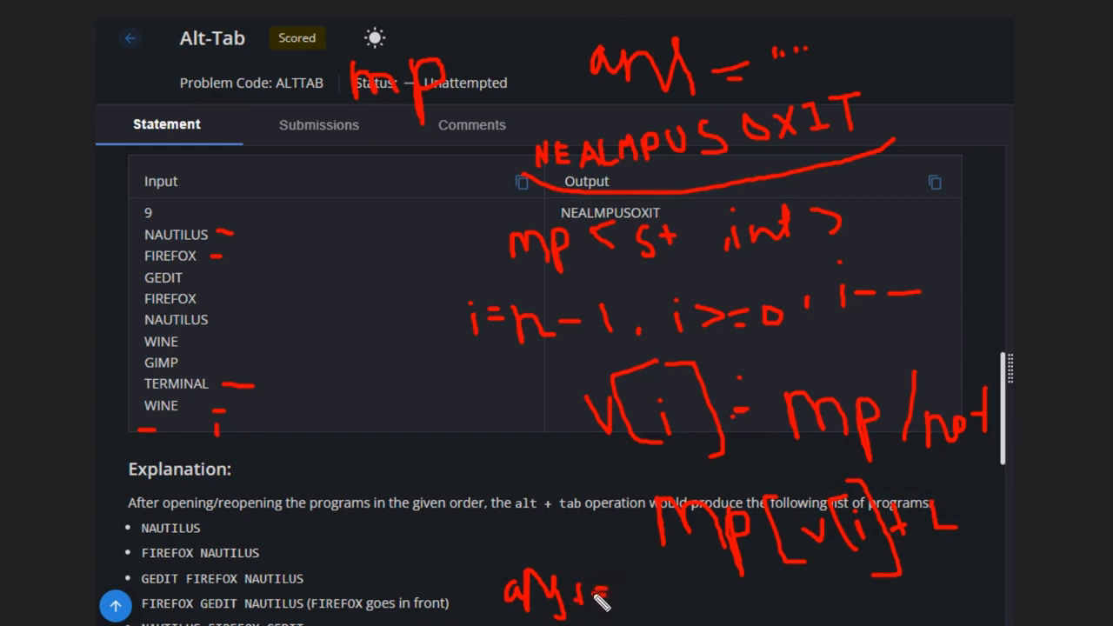
drag(608, 600, 647, 600)
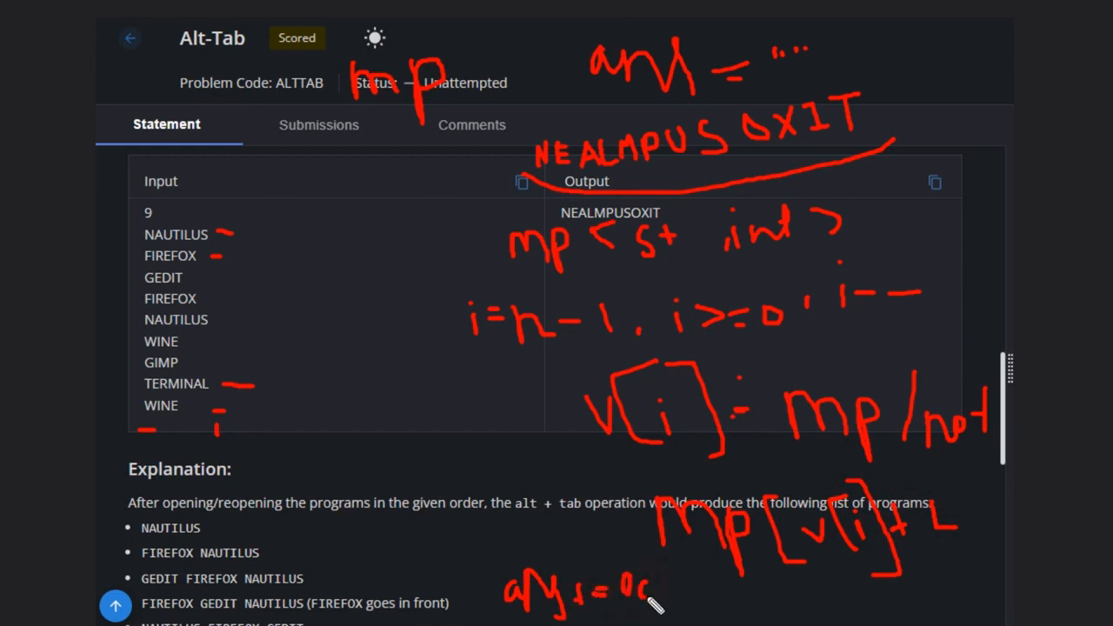
drag(661, 600, 692, 591)
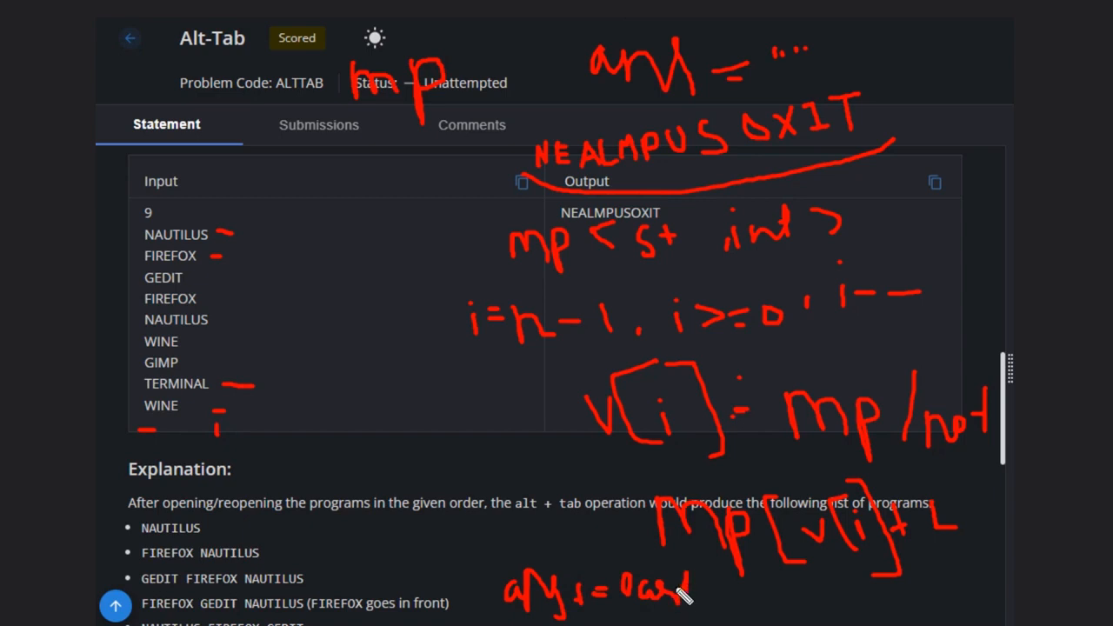
drag(678, 588, 710, 588)
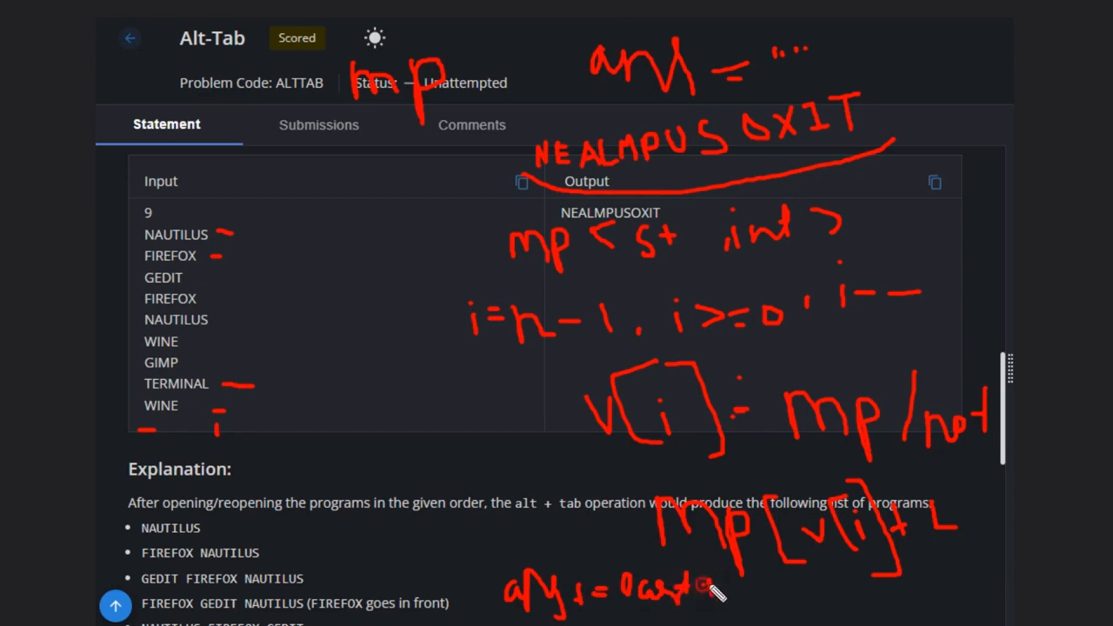
drag(704, 583, 745, 594)
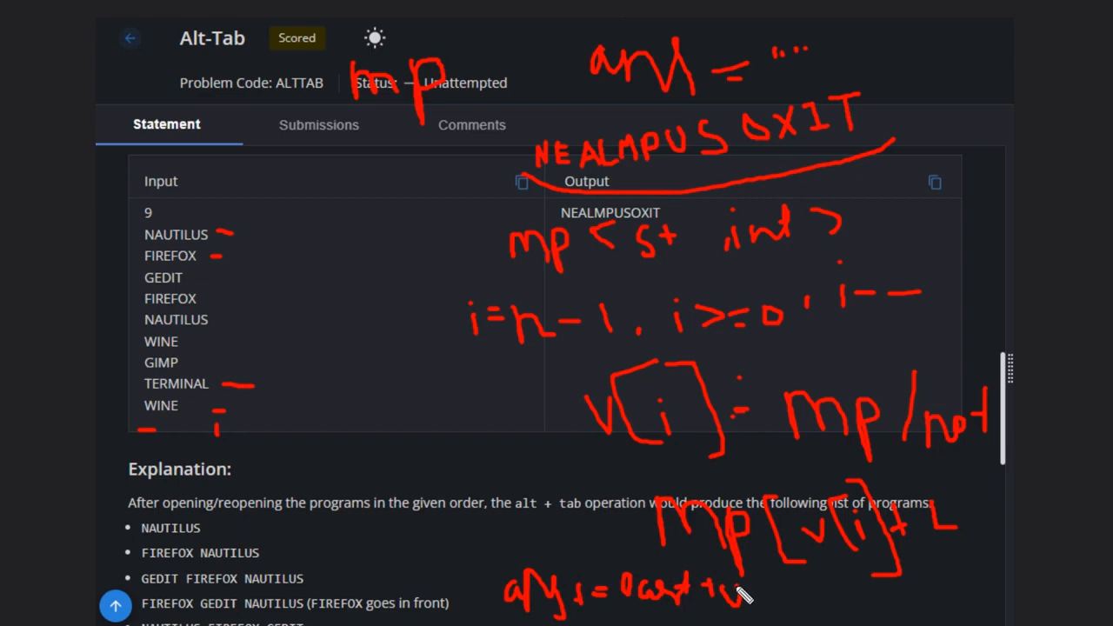
drag(744, 595, 765, 595)
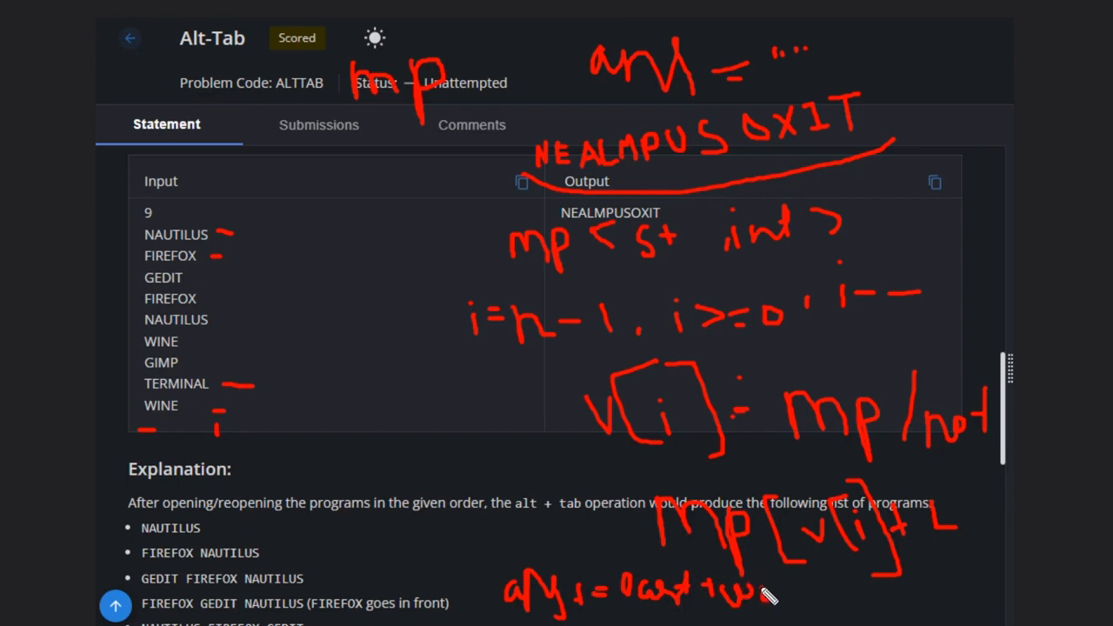
drag(757, 591, 826, 606)
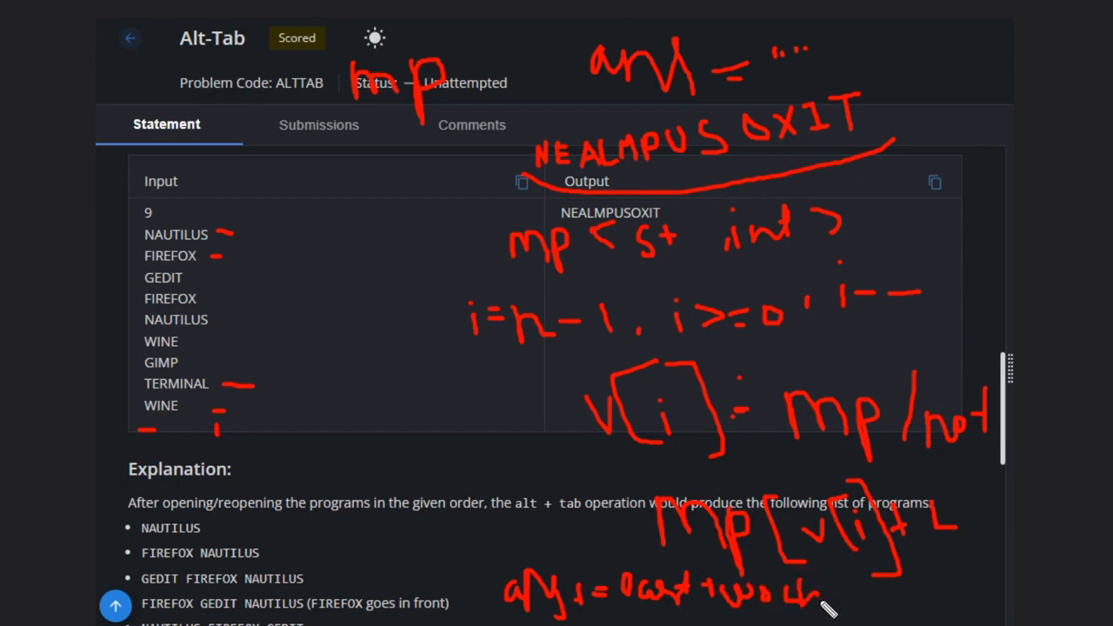